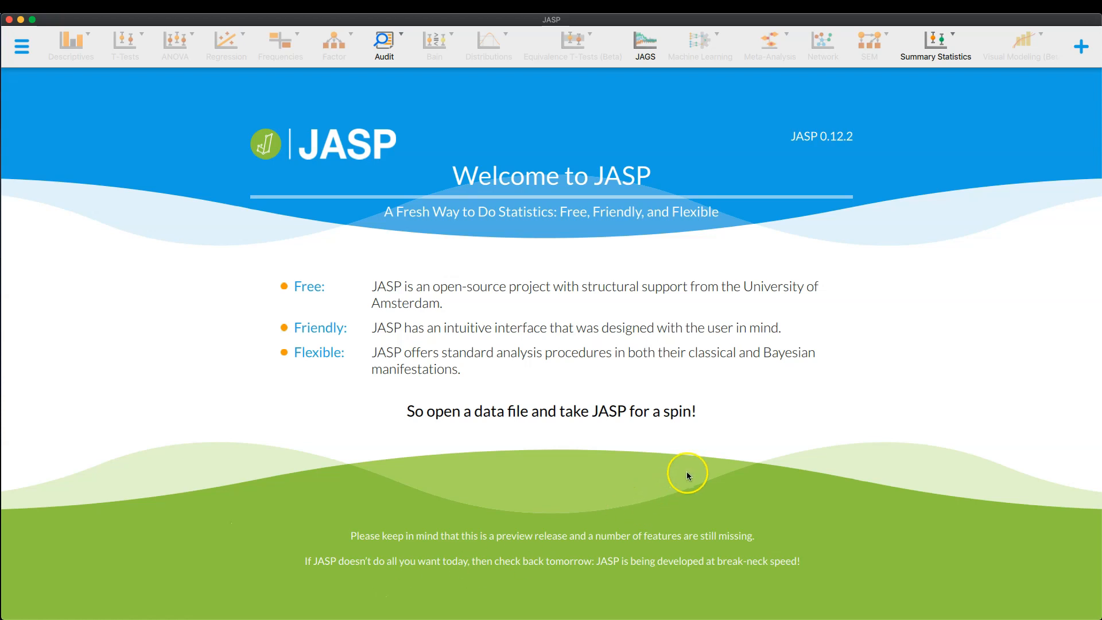
mouse_move(759, 126)
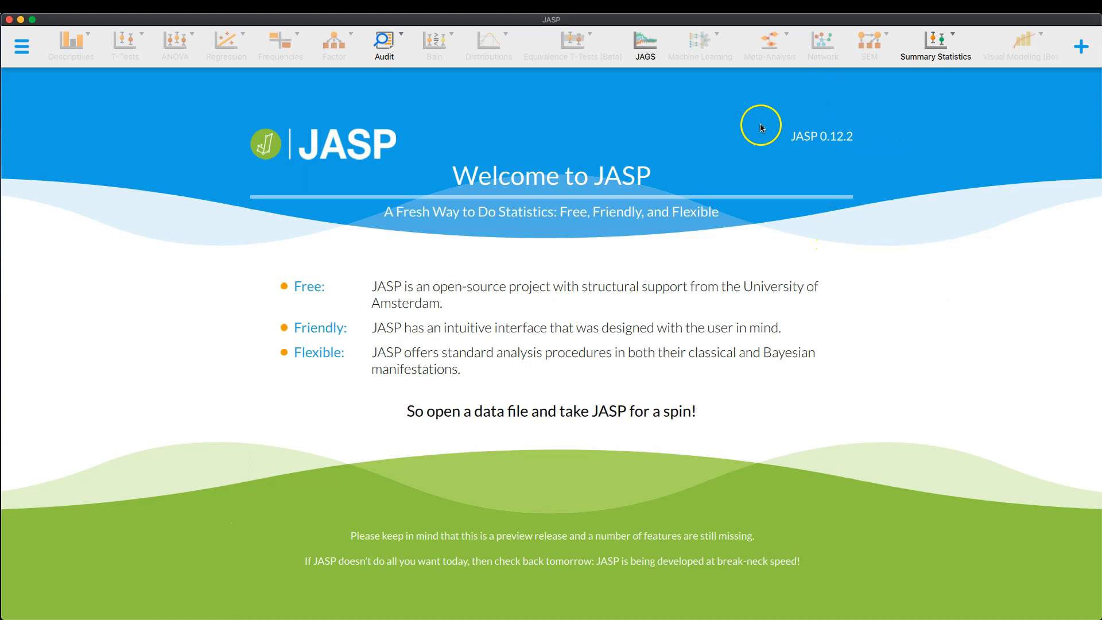
mouse_move(847, 208)
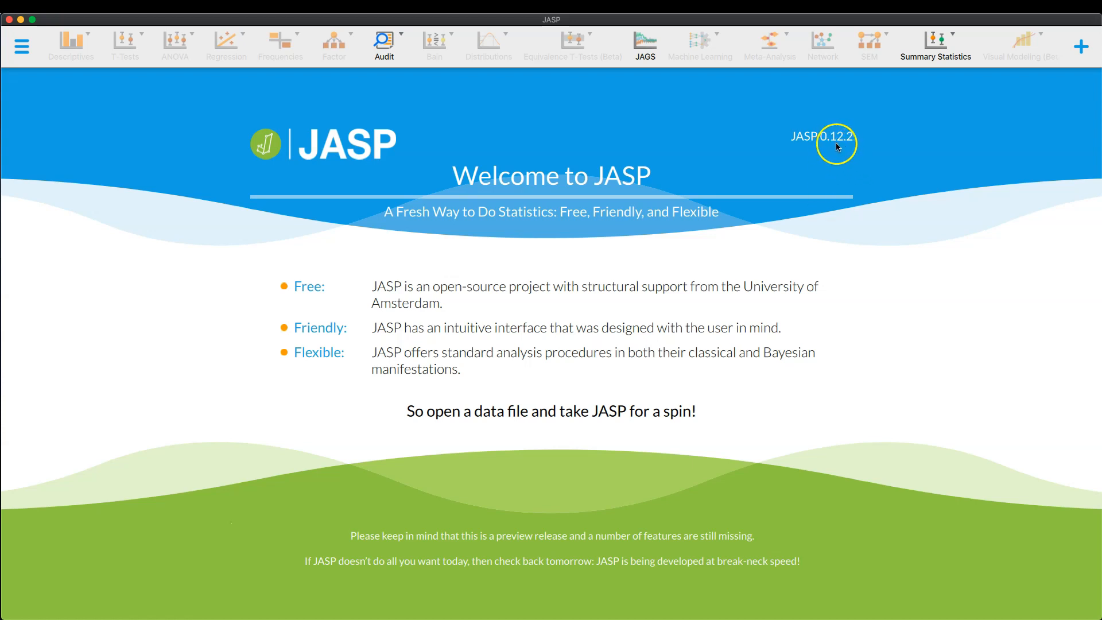
mouse_move(858, 208)
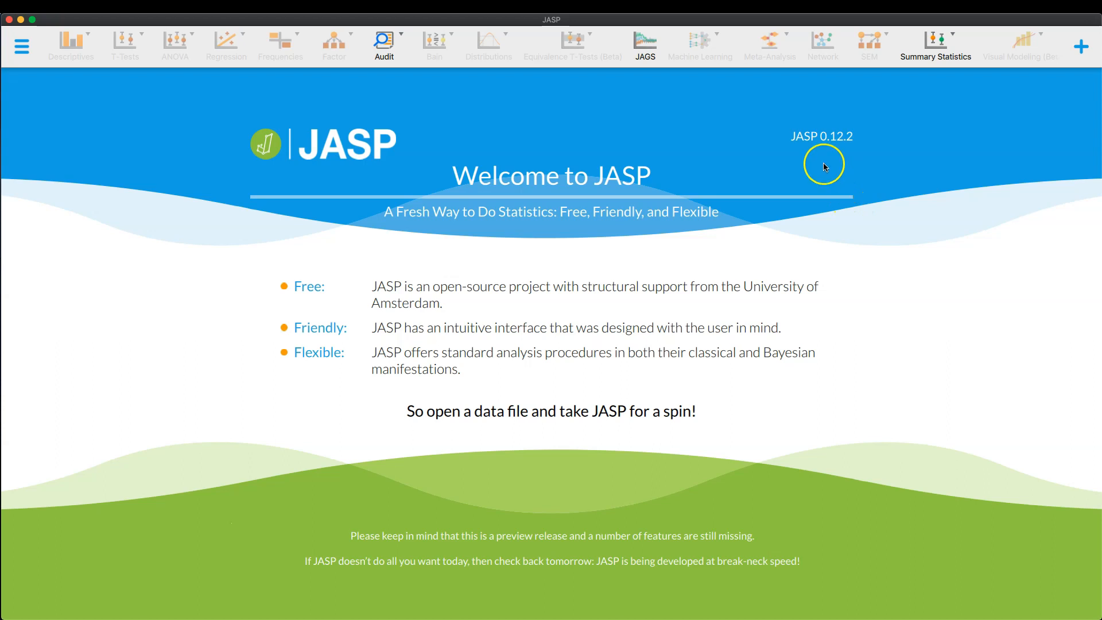
mouse_move(1081, 46)
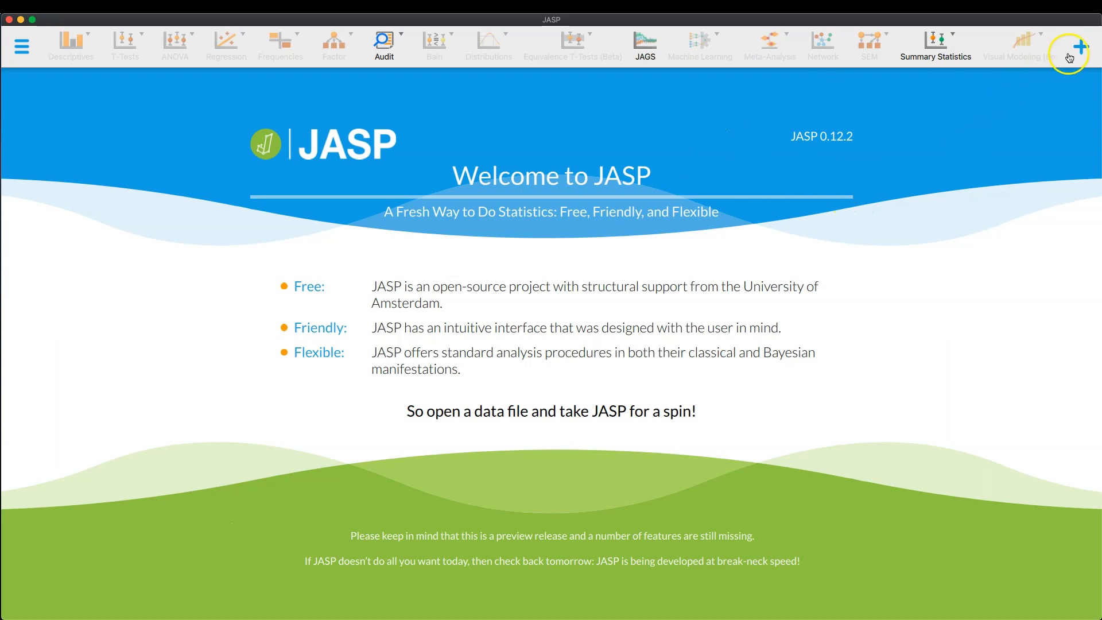
mouse_move(1081, 47)
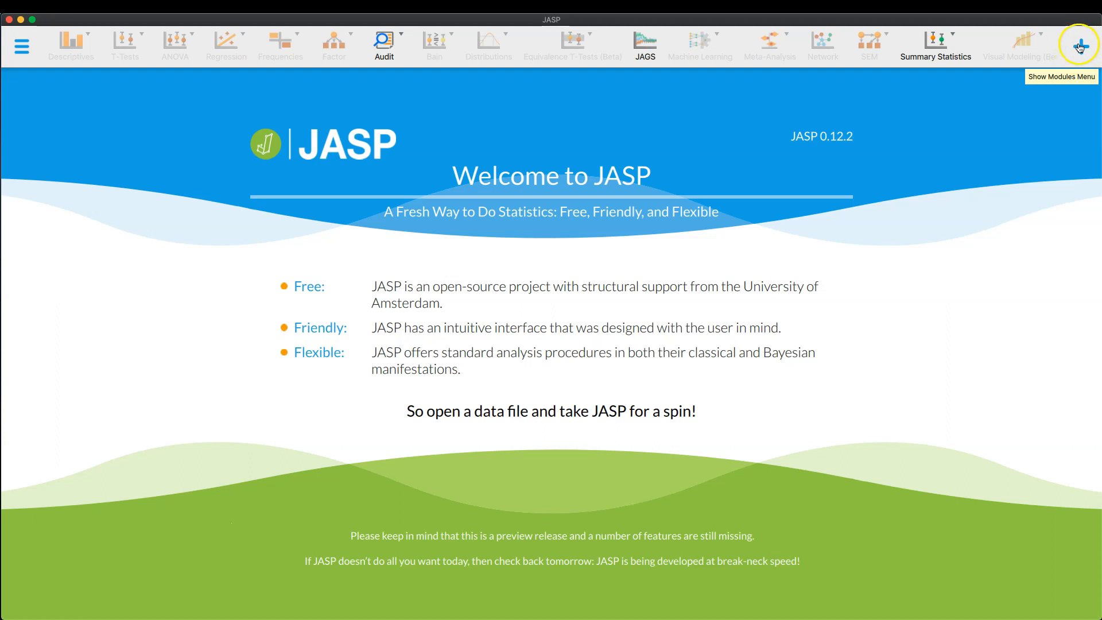
mouse_move(421, 47)
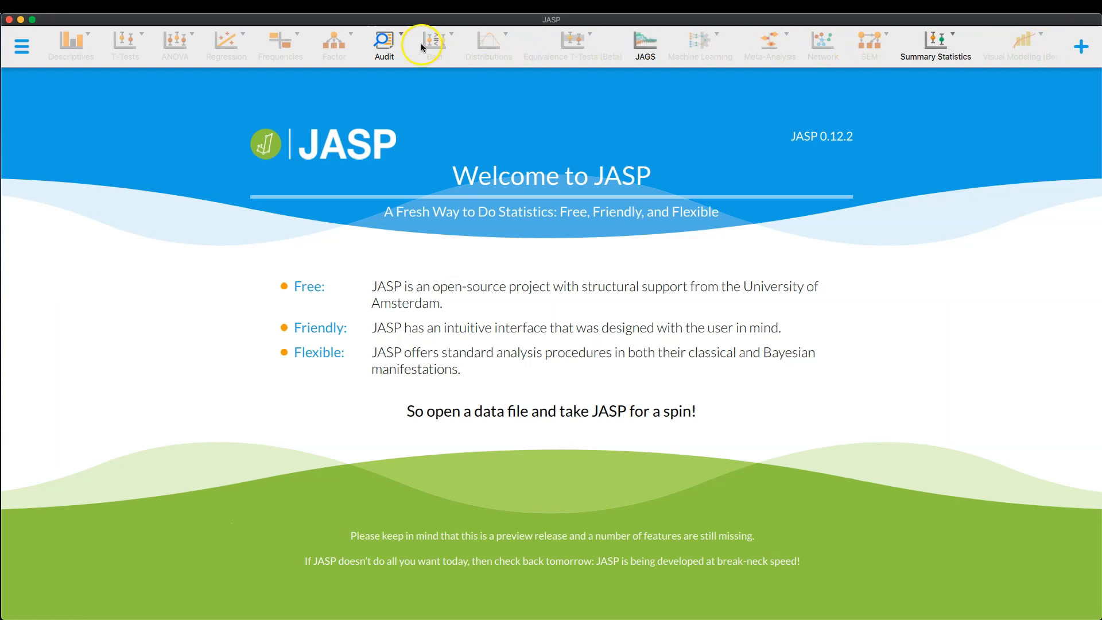
mouse_move(416, 64)
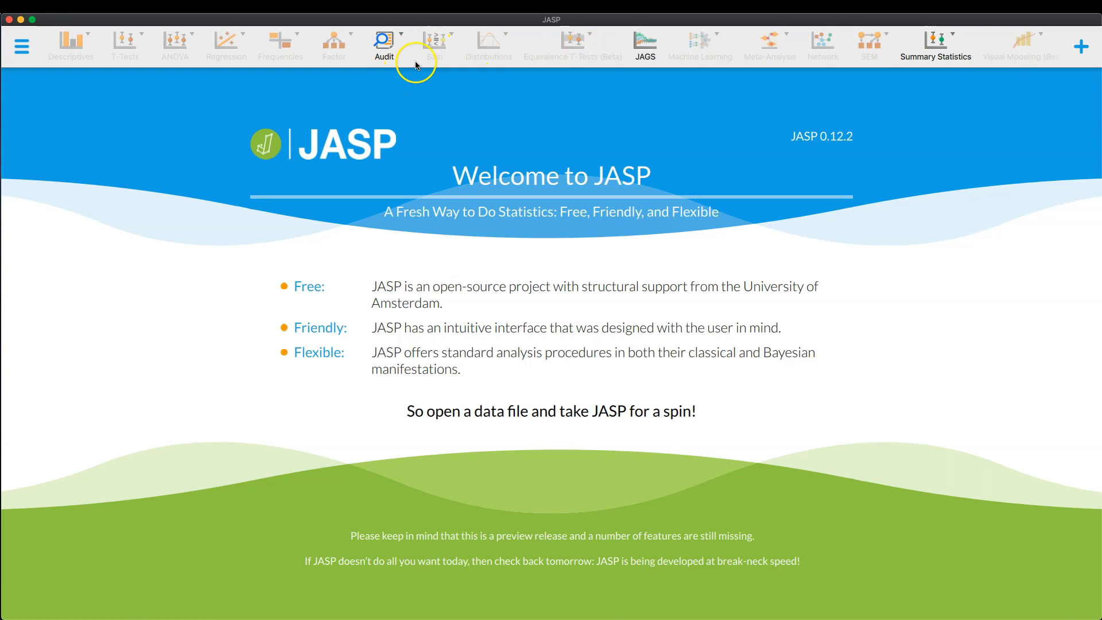
mouse_move(46, 48)
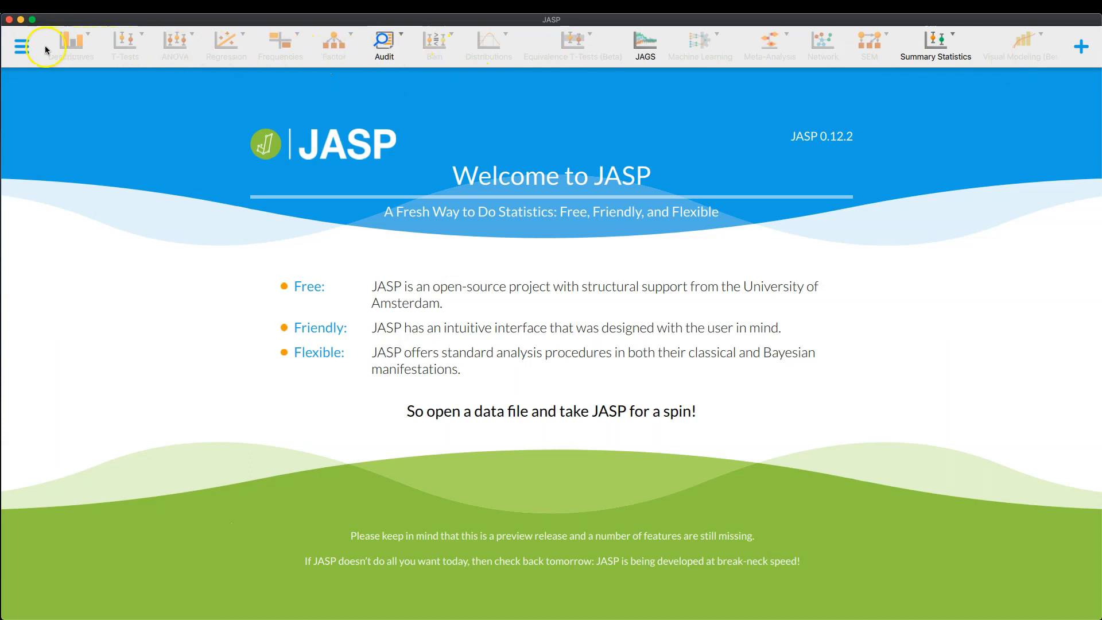
mouse_move(105, 44)
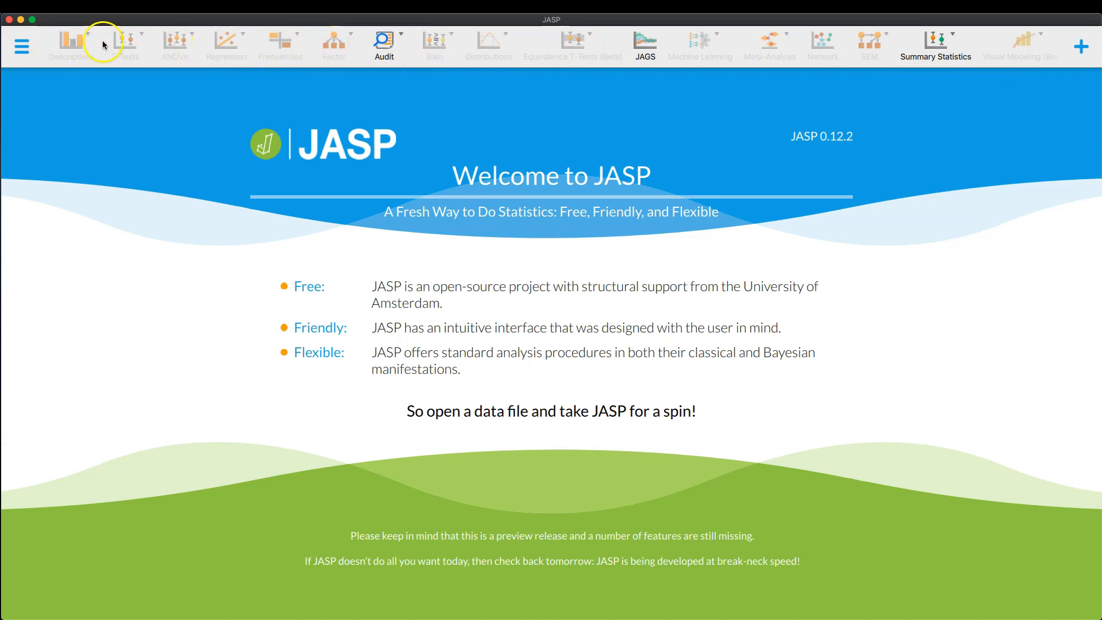
mouse_move(113, 44)
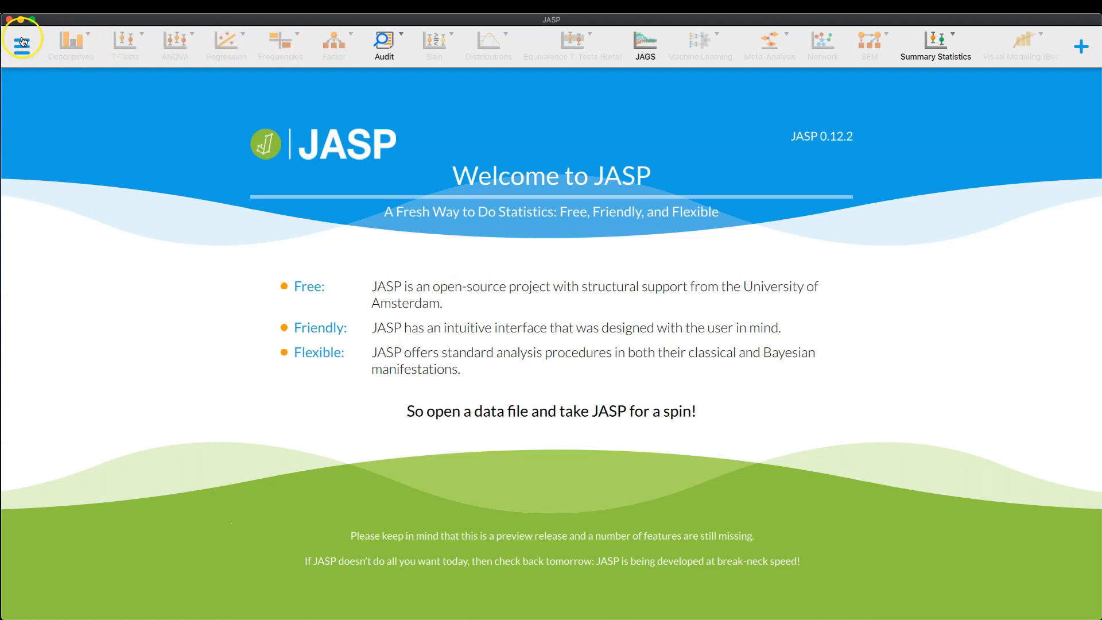
mouse_move(273, 45)
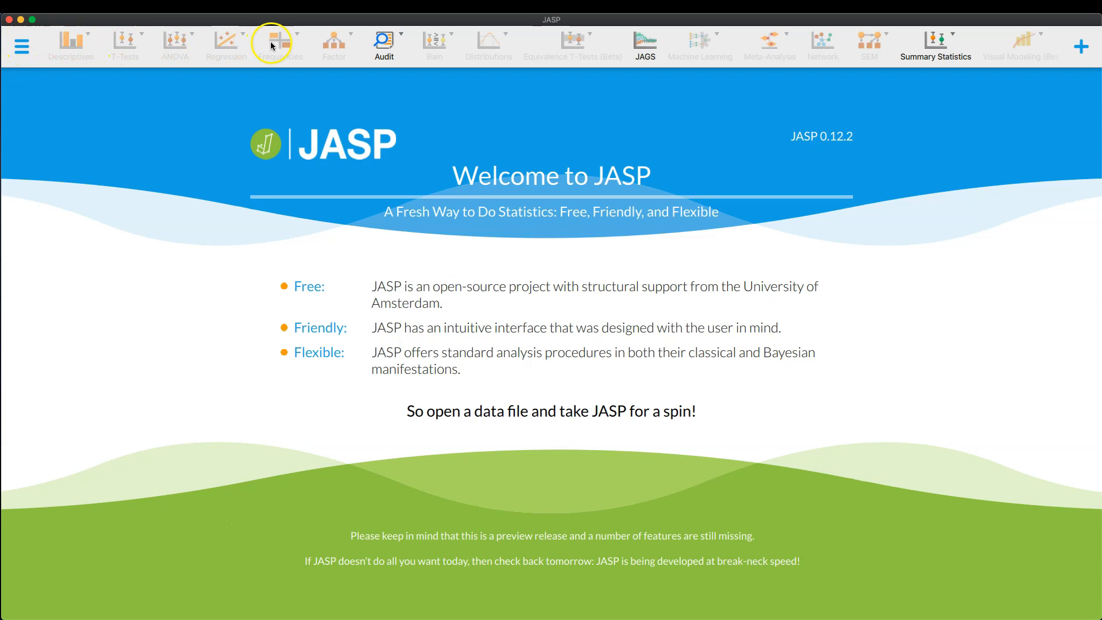
mouse_move(334, 44)
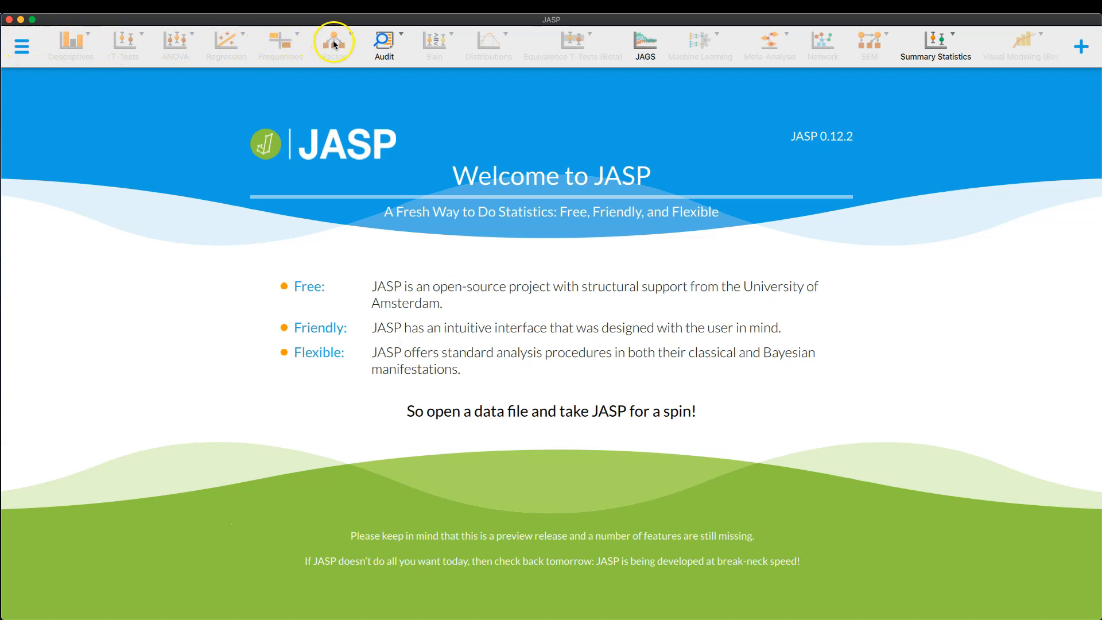
mouse_move(734, 45)
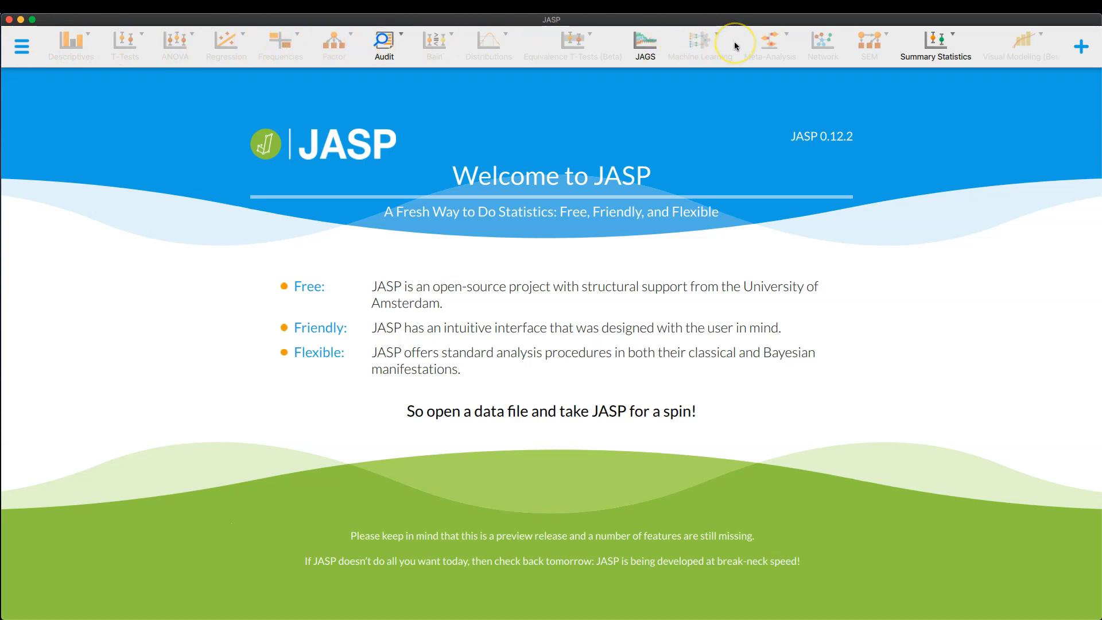
mouse_move(974, 43)
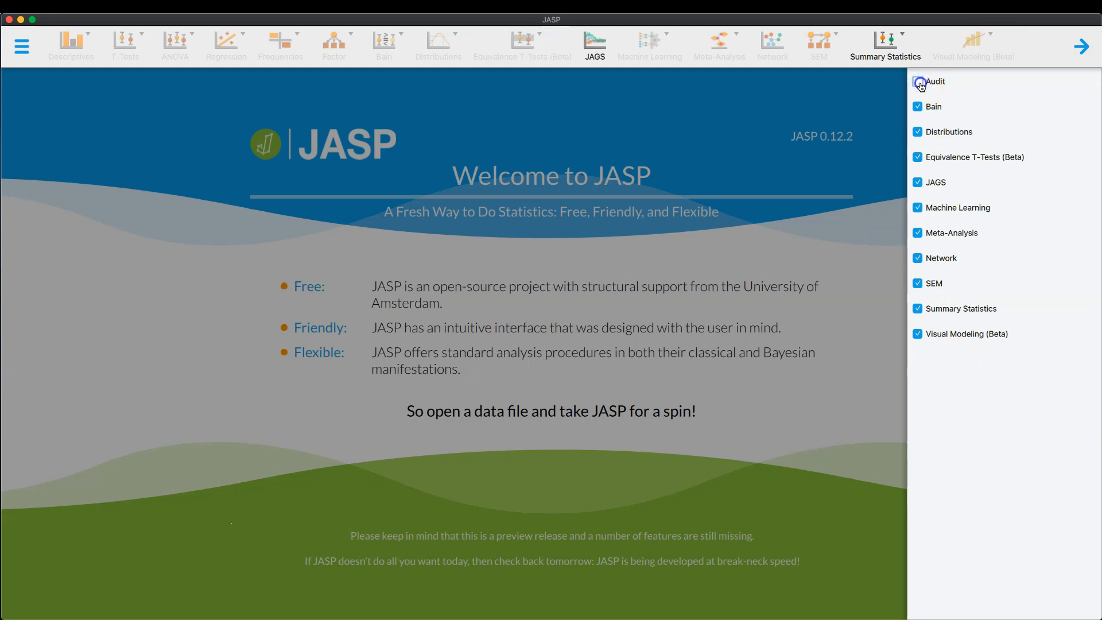
Re-enable the Audit module, close the module list, and load Exp2_ABS_SPSS, scrolling across its columns
left_click(918, 80)
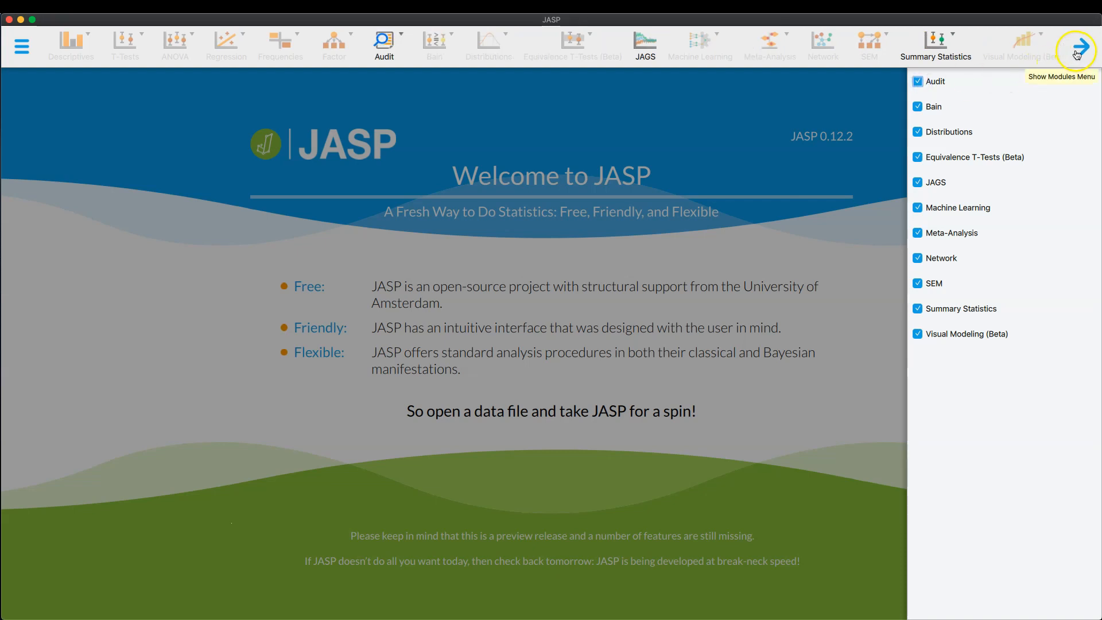
left_click(1076, 53)
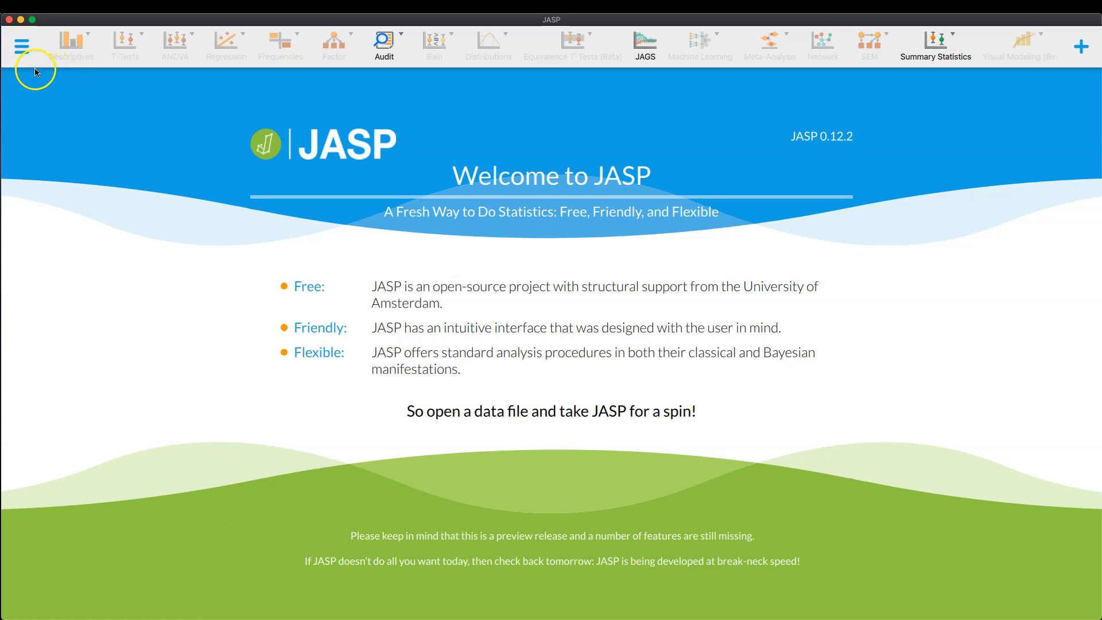
left_click(22, 46)
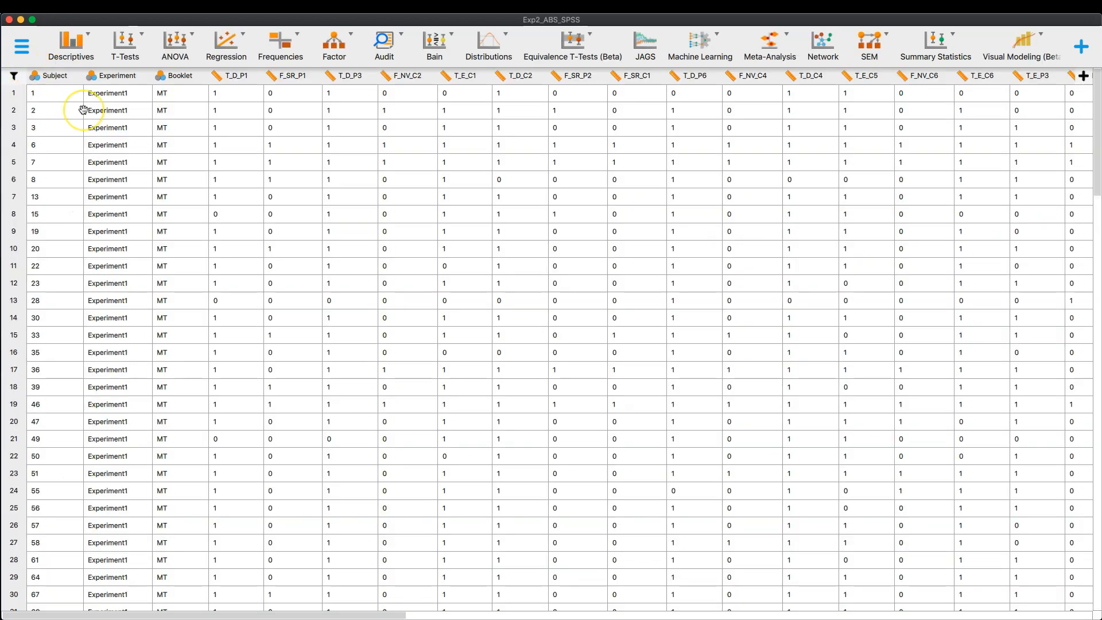
mouse_move(247, 172)
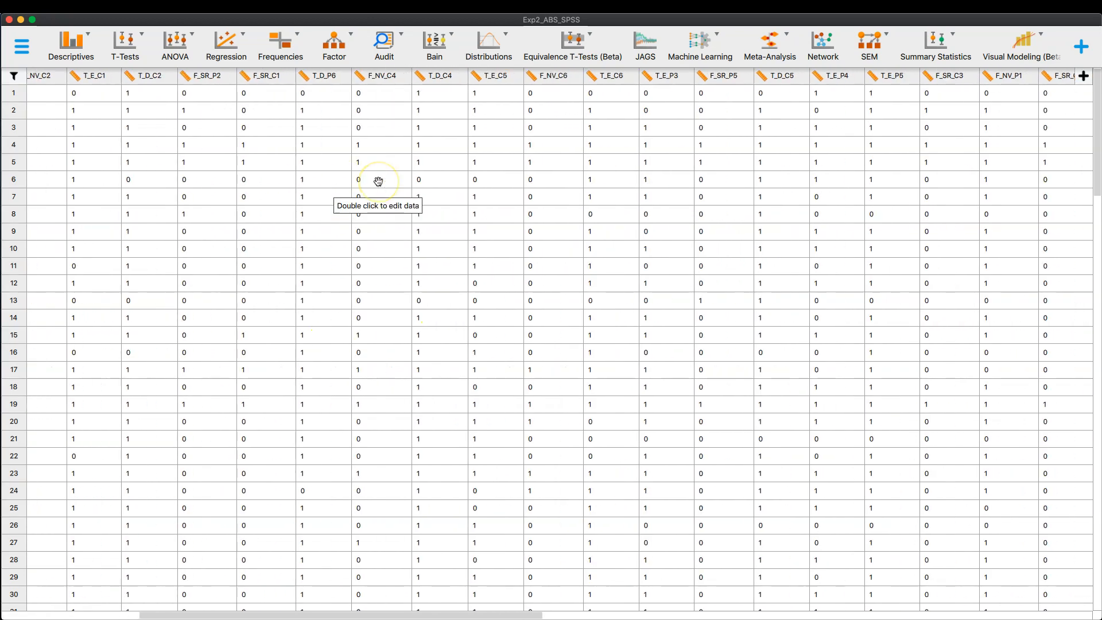
scroll("left", 3)
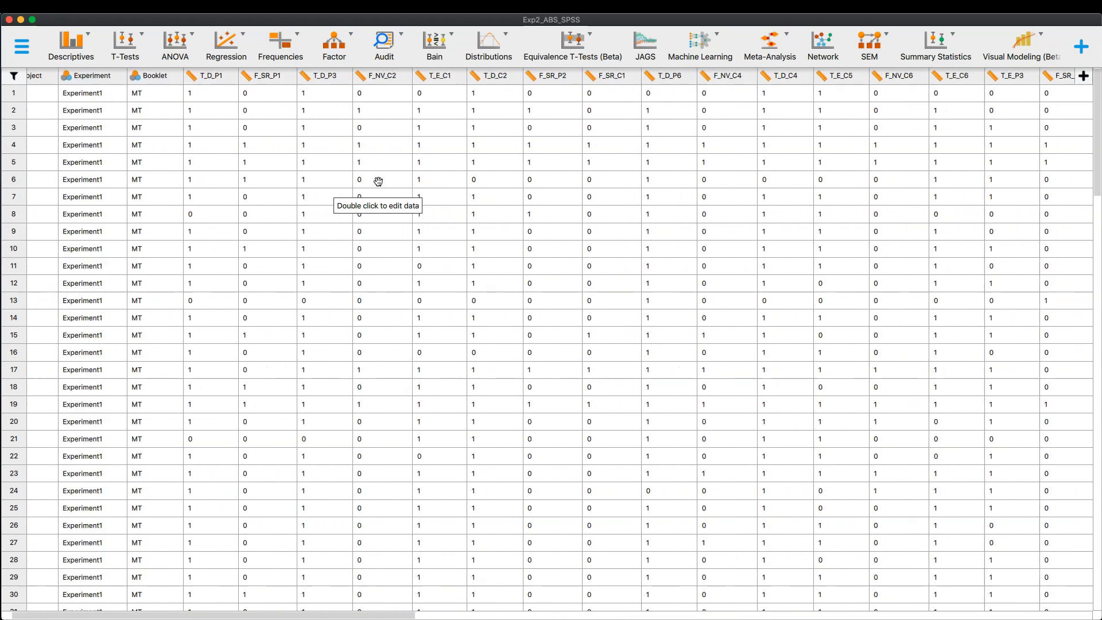
scroll("right", 3)
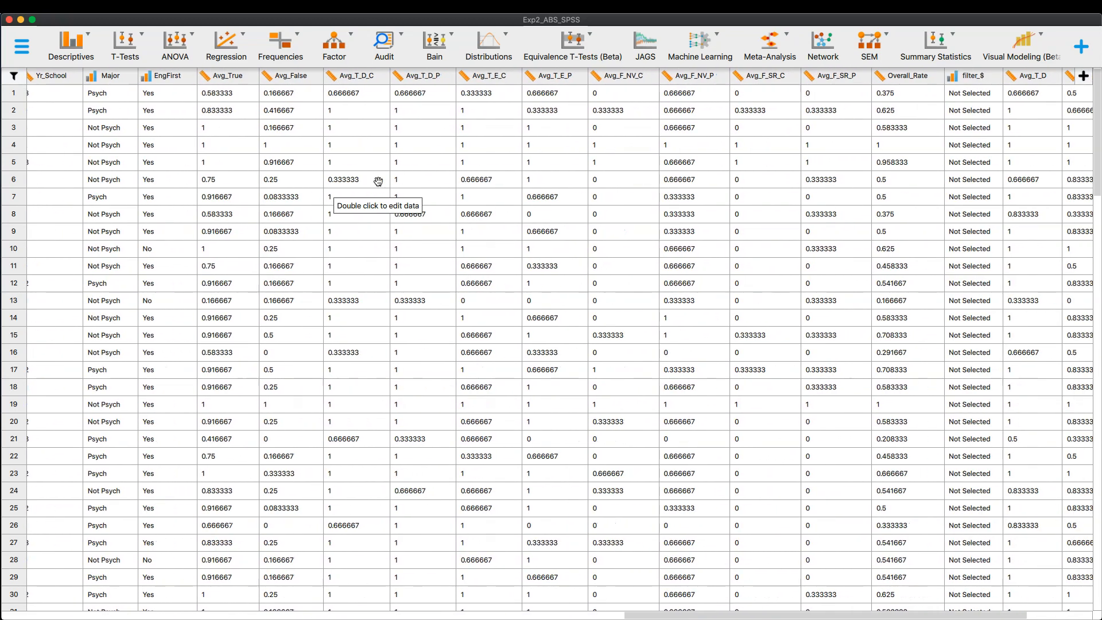
scroll("left", 3)
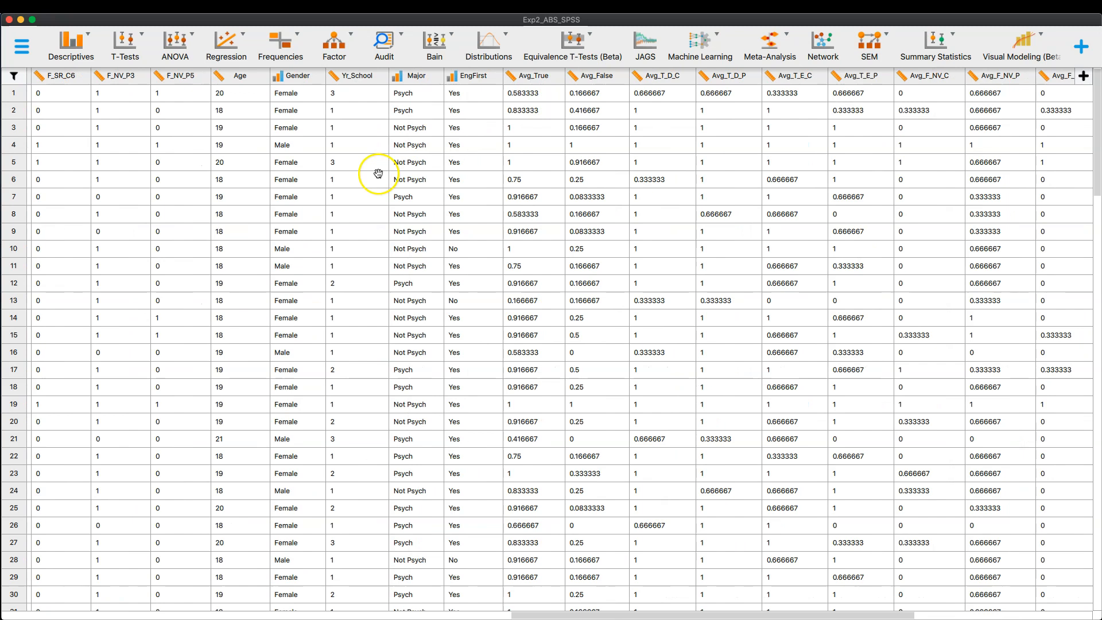
mouse_move(488, 47)
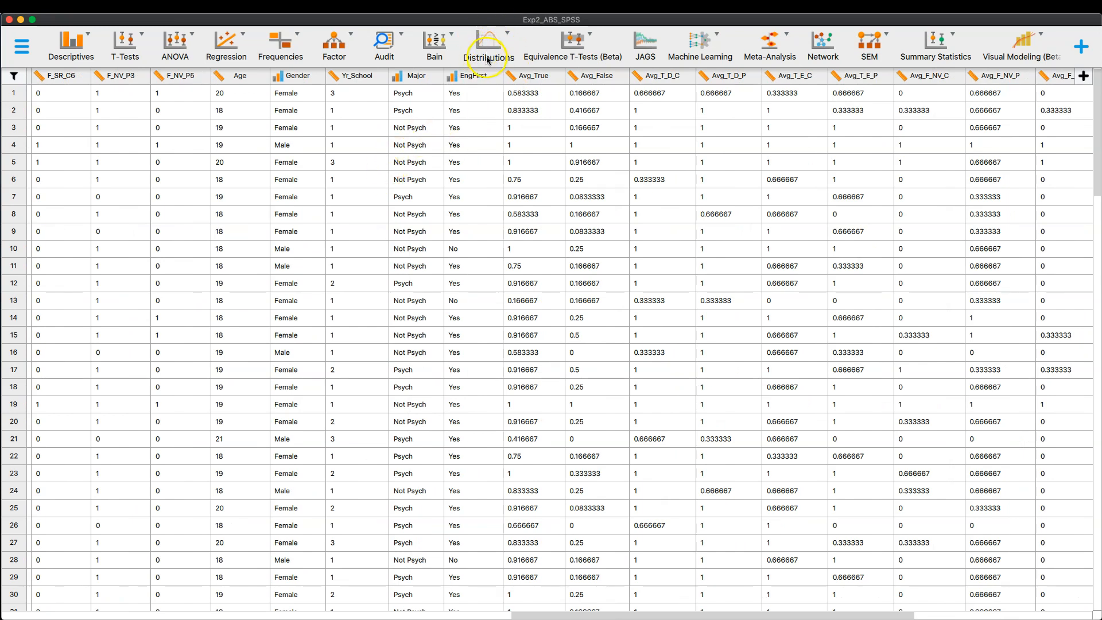
Show the Distributions module's list of continuous and discrete analyses
left_click(486, 46)
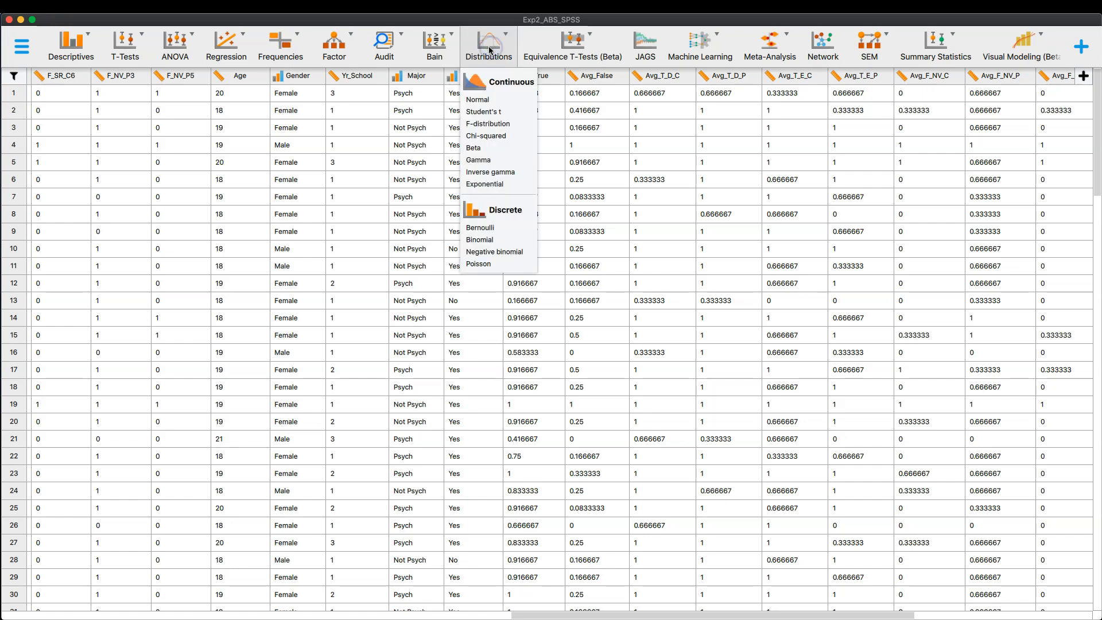
mouse_move(490, 47)
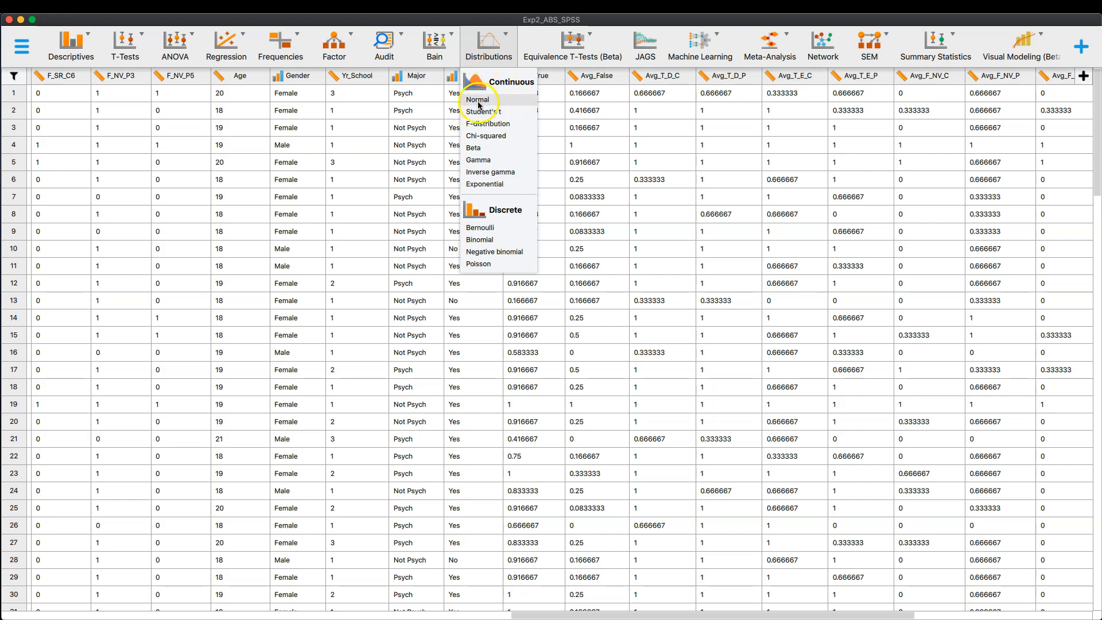
left_click(478, 99)
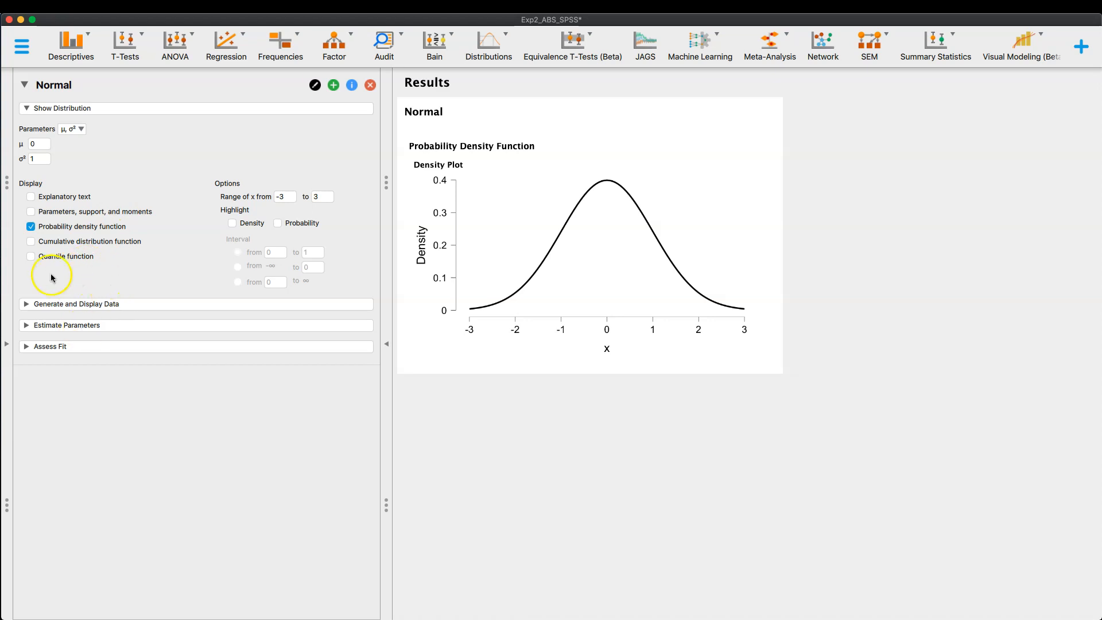
mouse_move(165, 293)
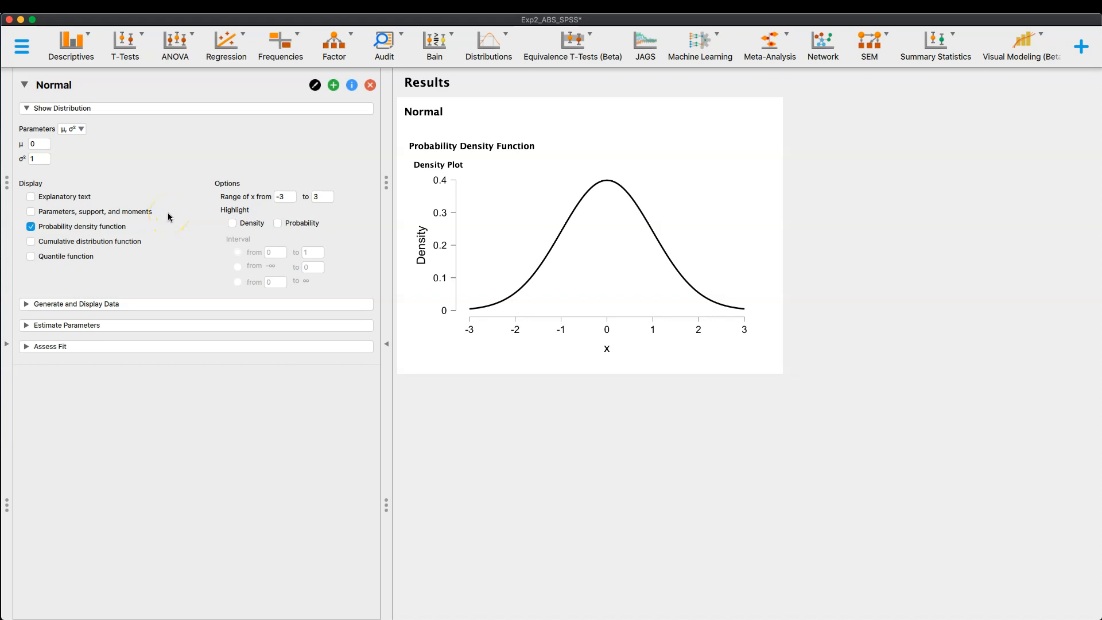
mouse_move(169, 217)
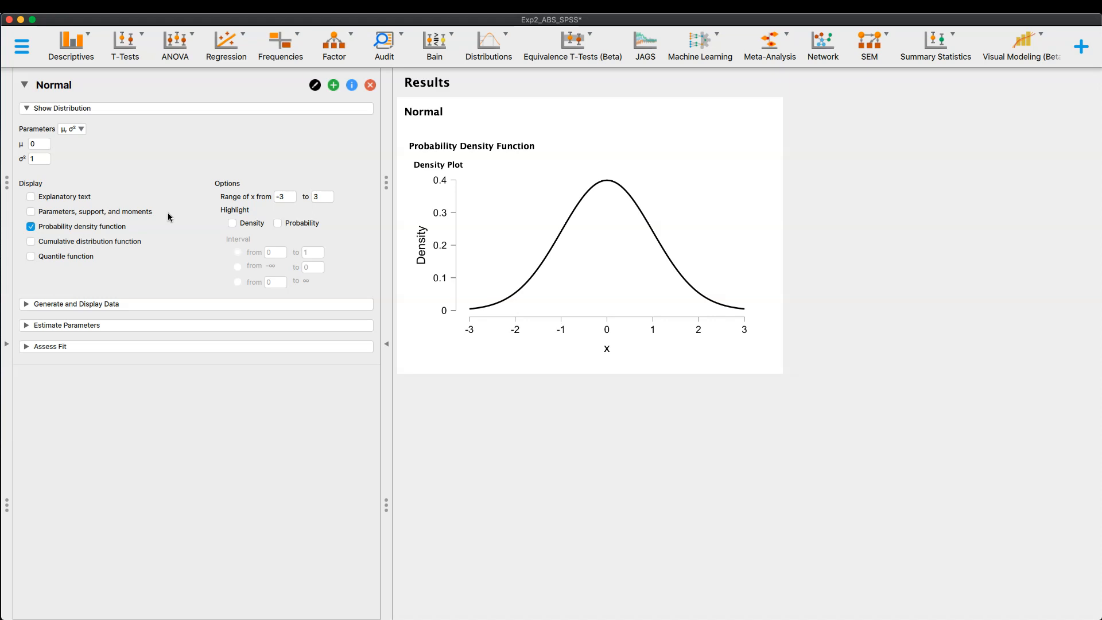
mouse_move(125, 150)
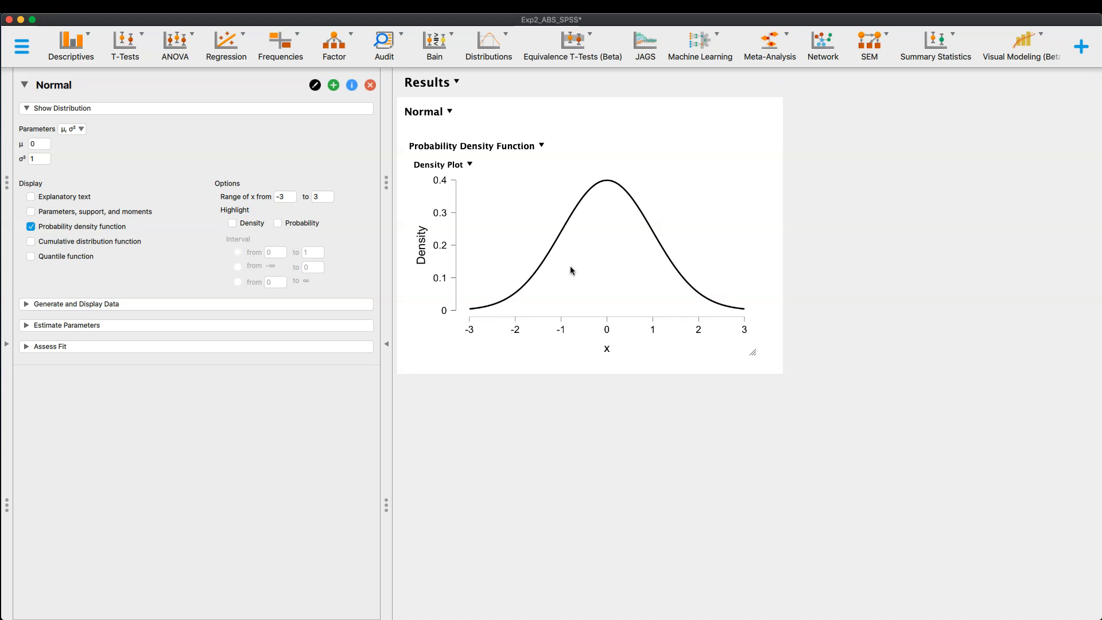
left_click(488, 46)
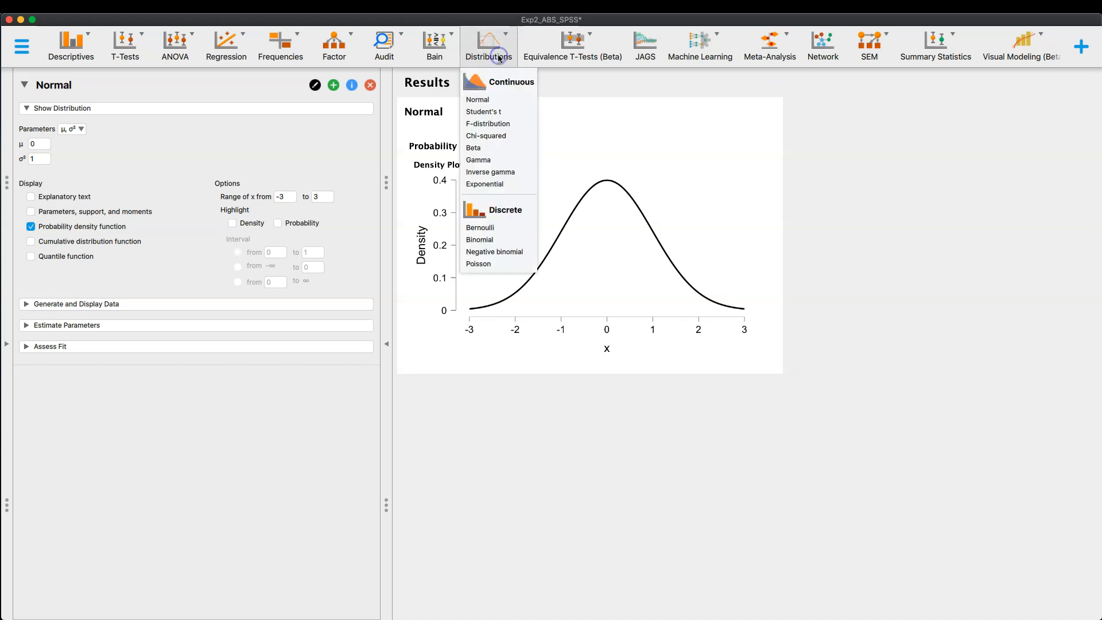
mouse_move(508, 152)
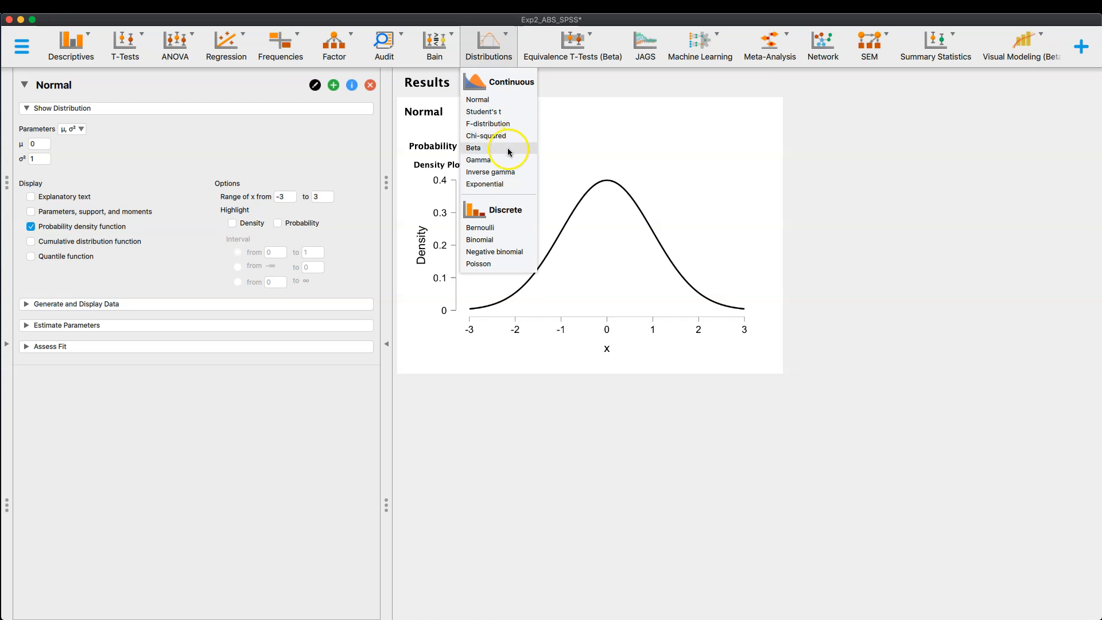
mouse_move(508, 189)
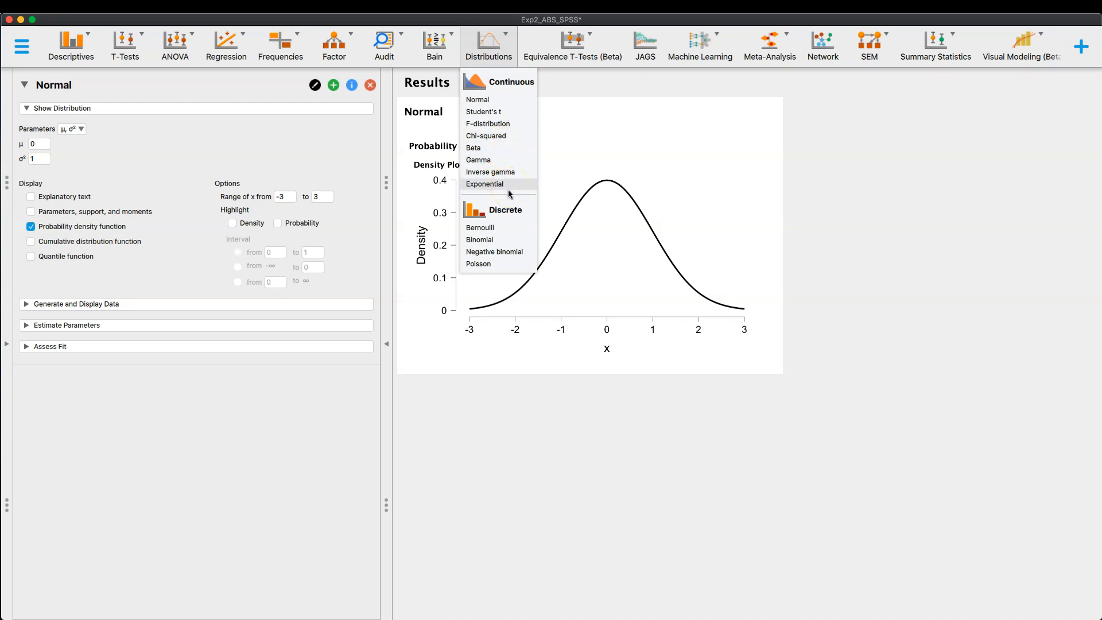
mouse_move(492, 232)
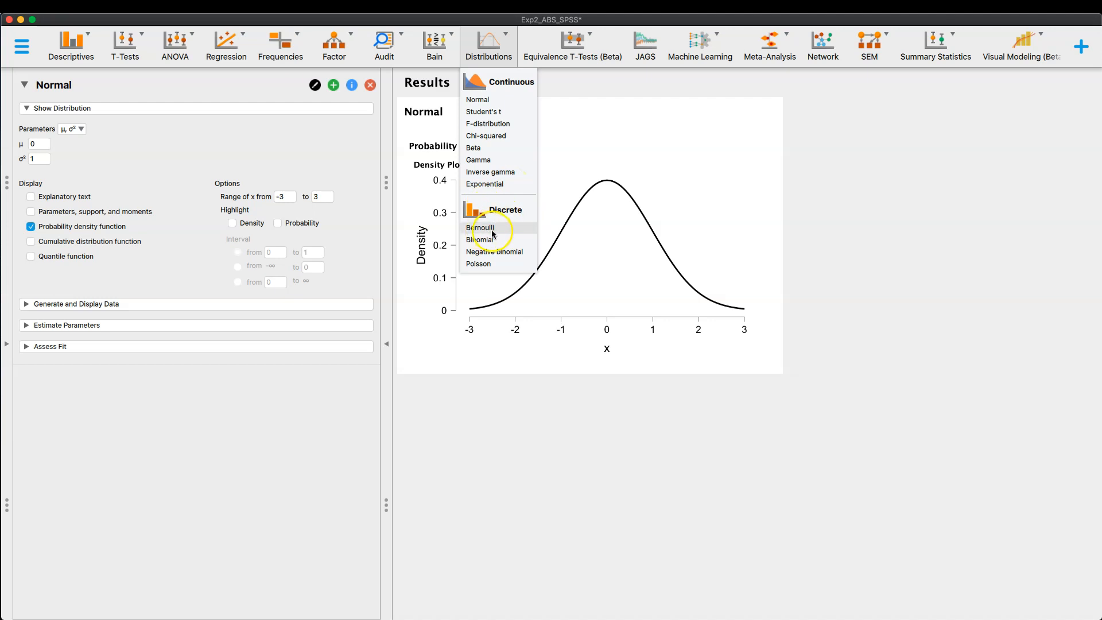
mouse_move(492, 238)
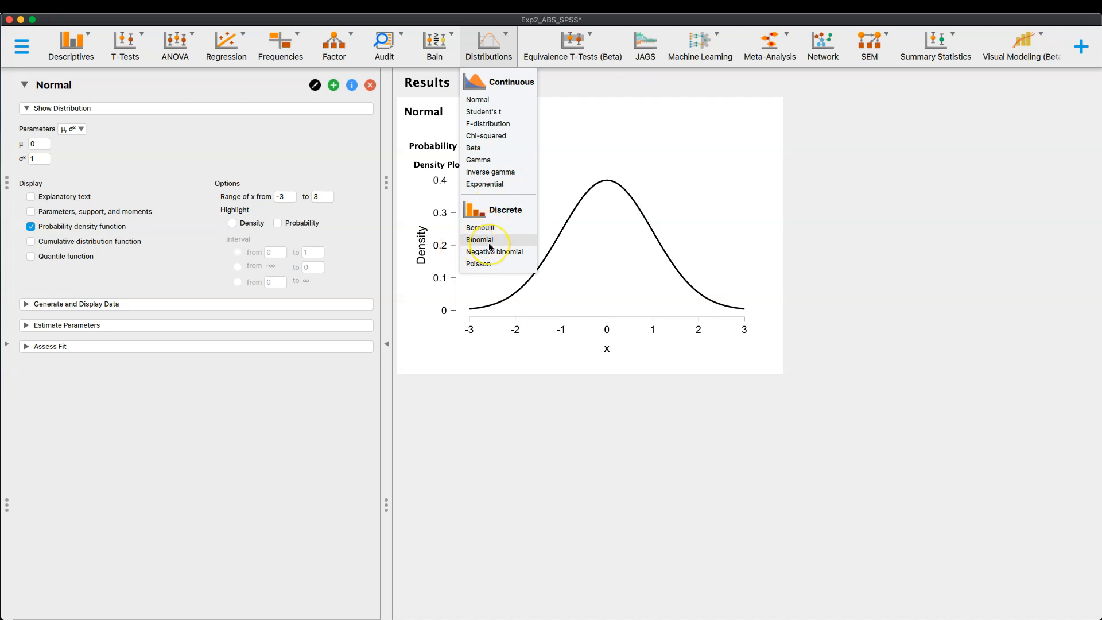
mouse_move(488, 256)
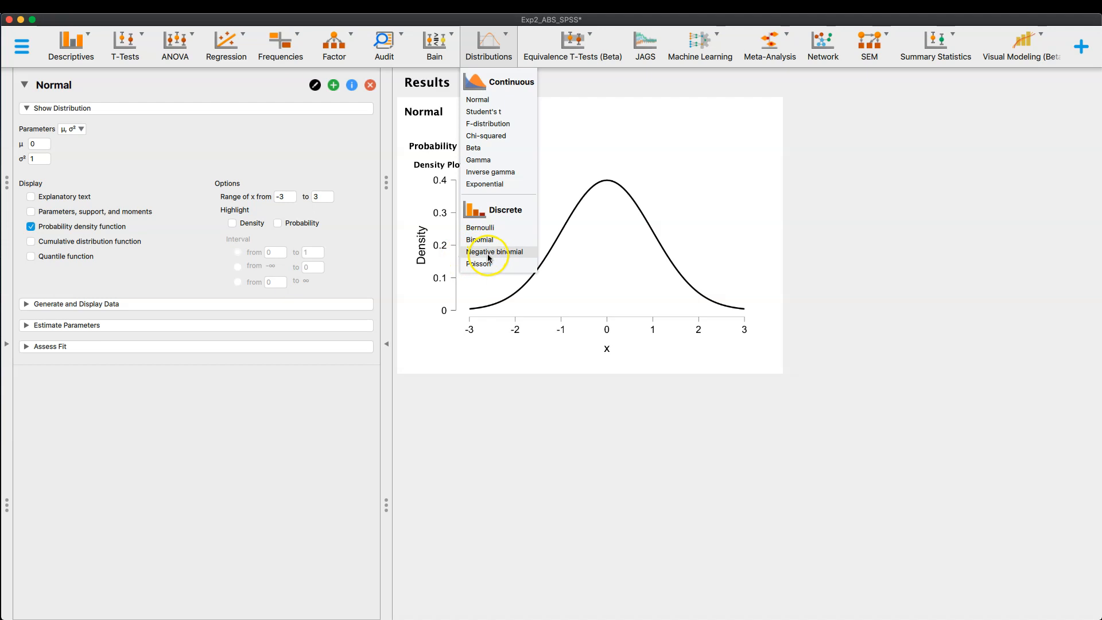
mouse_move(502, 270)
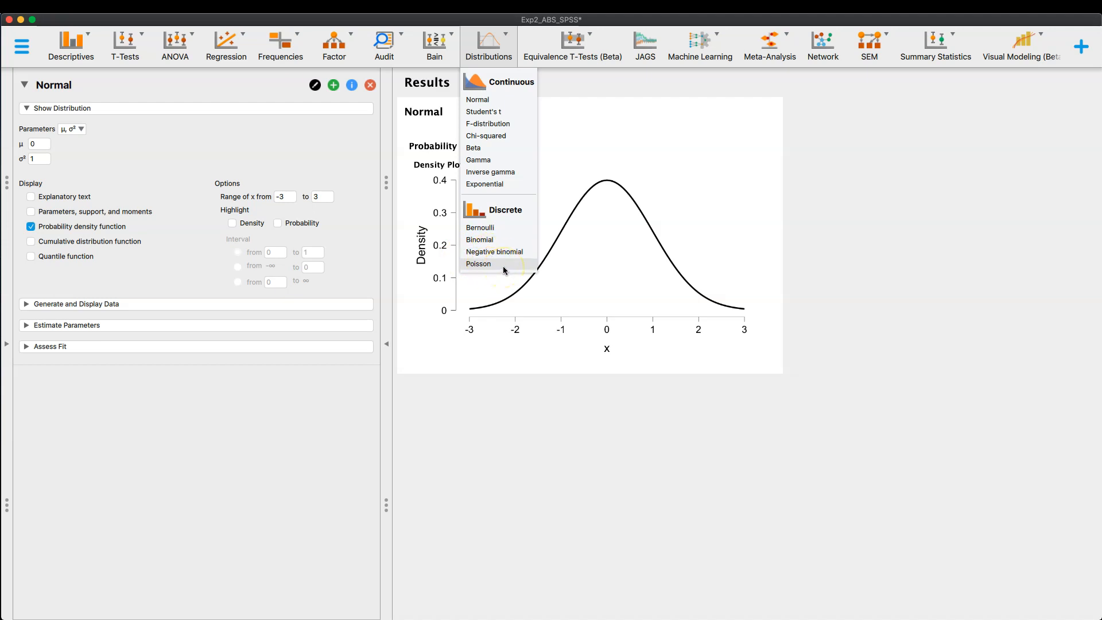
mouse_move(492, 214)
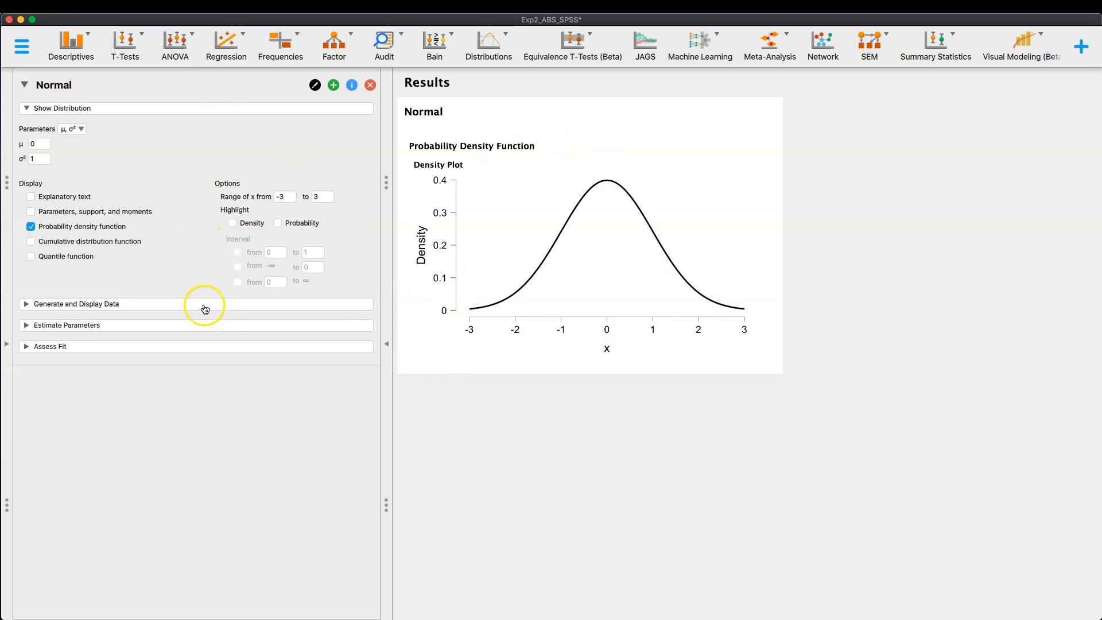
mouse_move(122, 302)
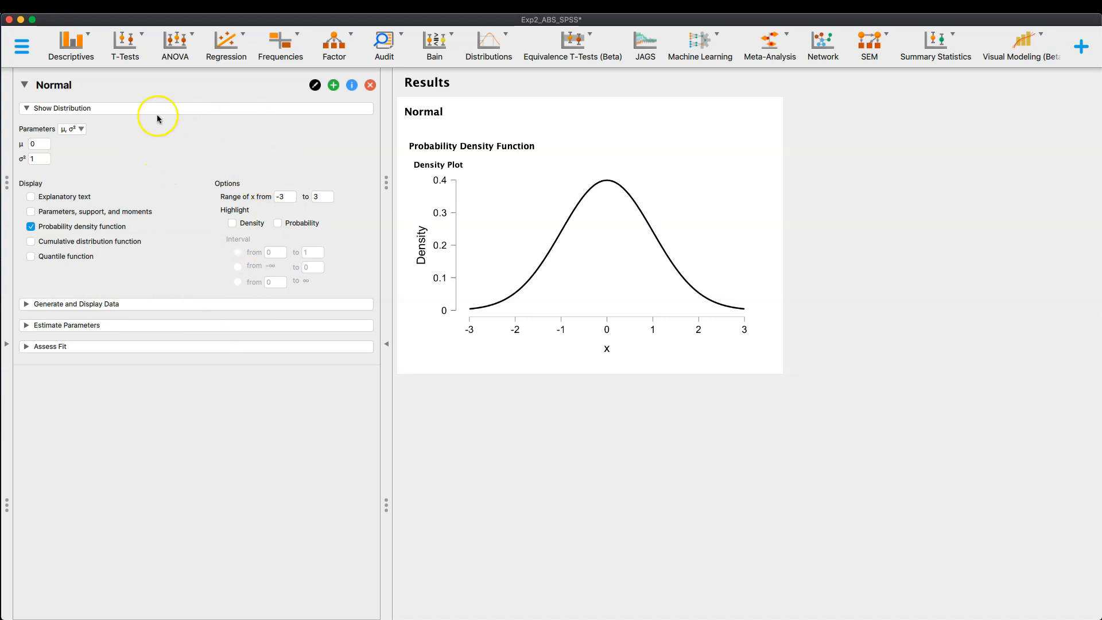
mouse_move(342, 159)
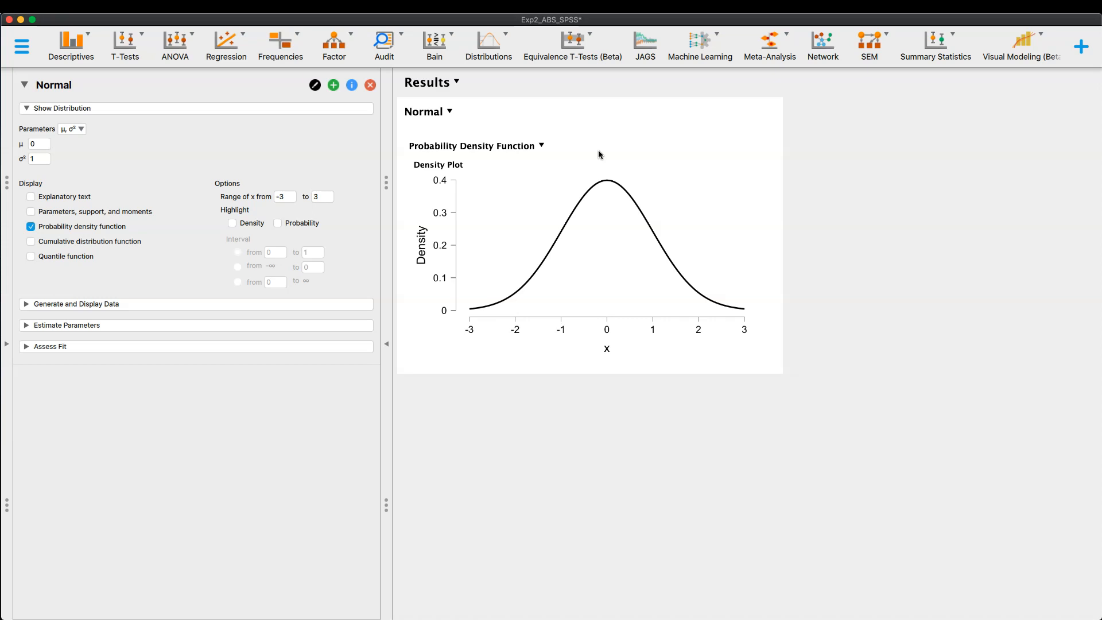
Reveal the Normal parameterisation choices: μ,σ²; μ,σ; μ,τ; μ,κ
left_click(38, 158)
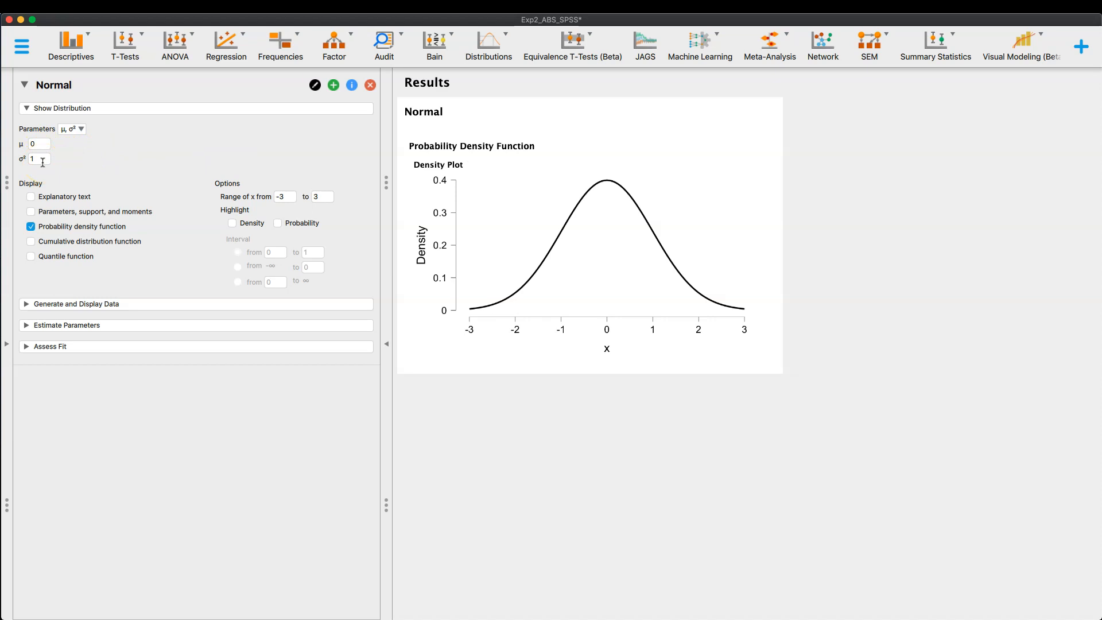
mouse_move(41, 131)
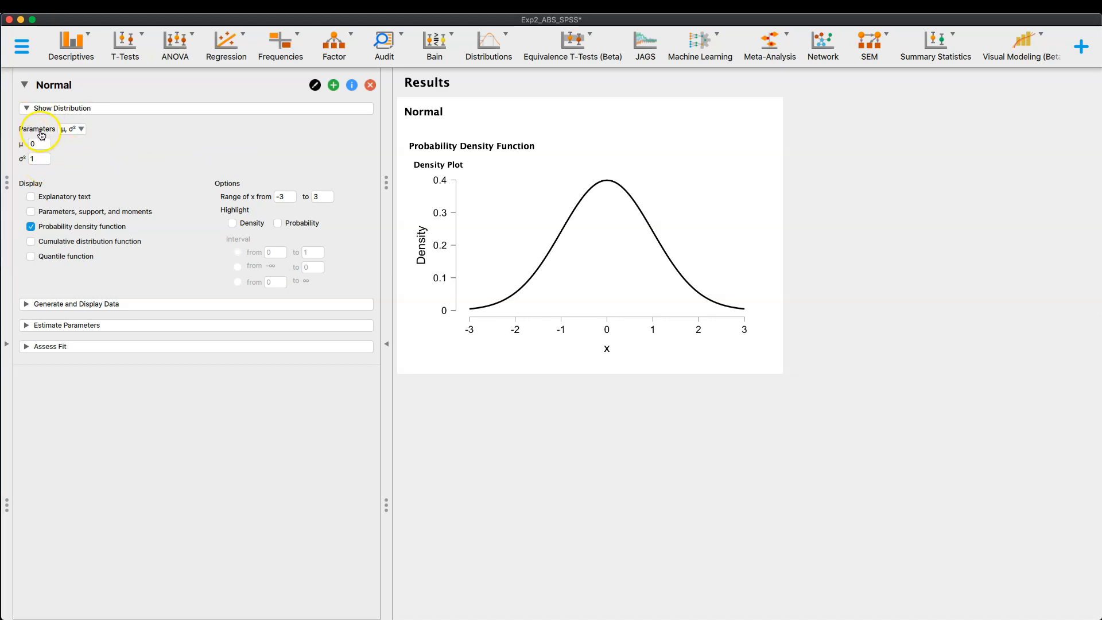
mouse_move(91, 151)
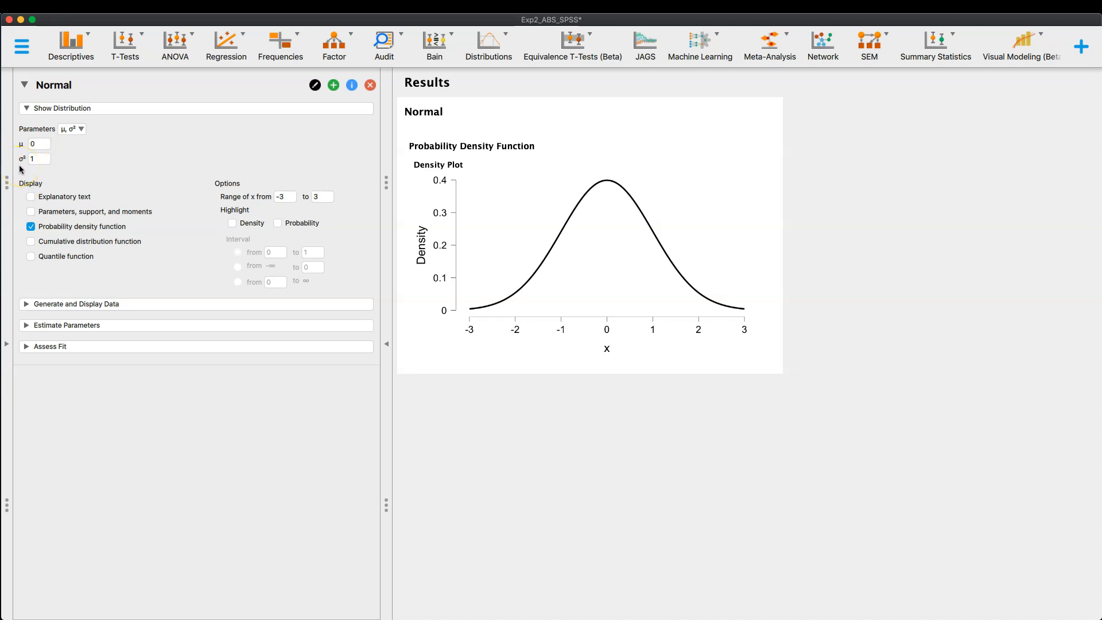
left_click(70, 128)
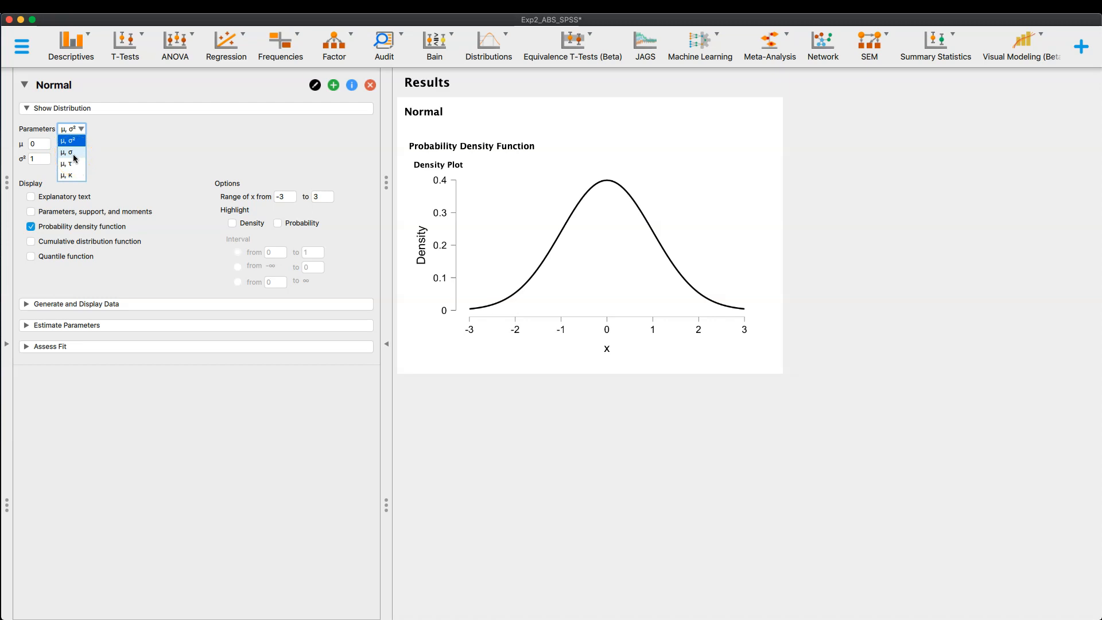
mouse_move(75, 158)
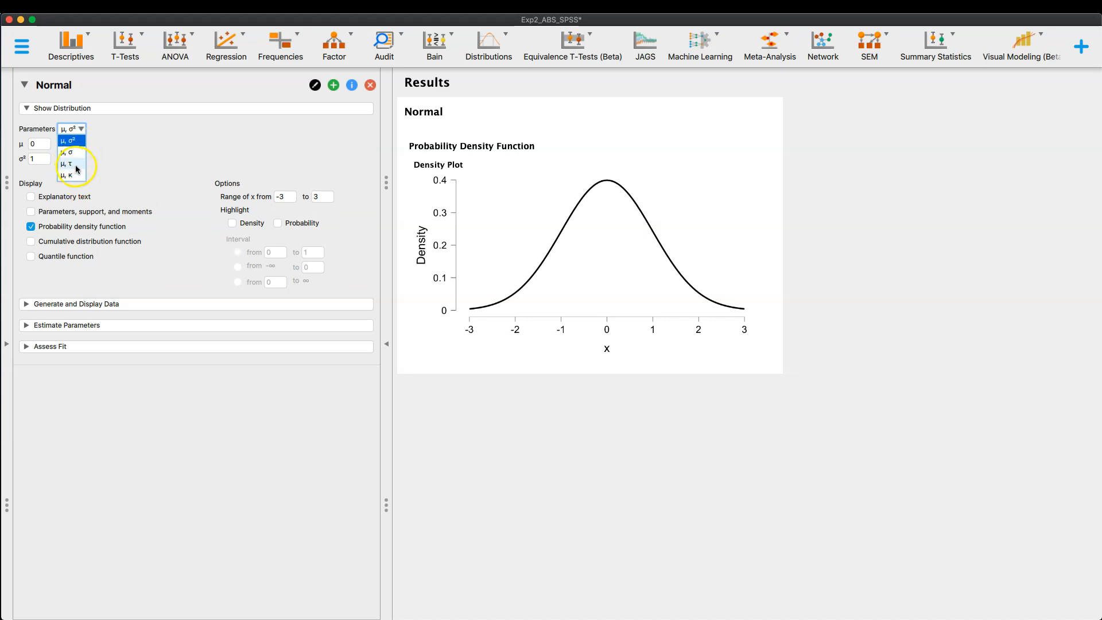
mouse_move(73, 176)
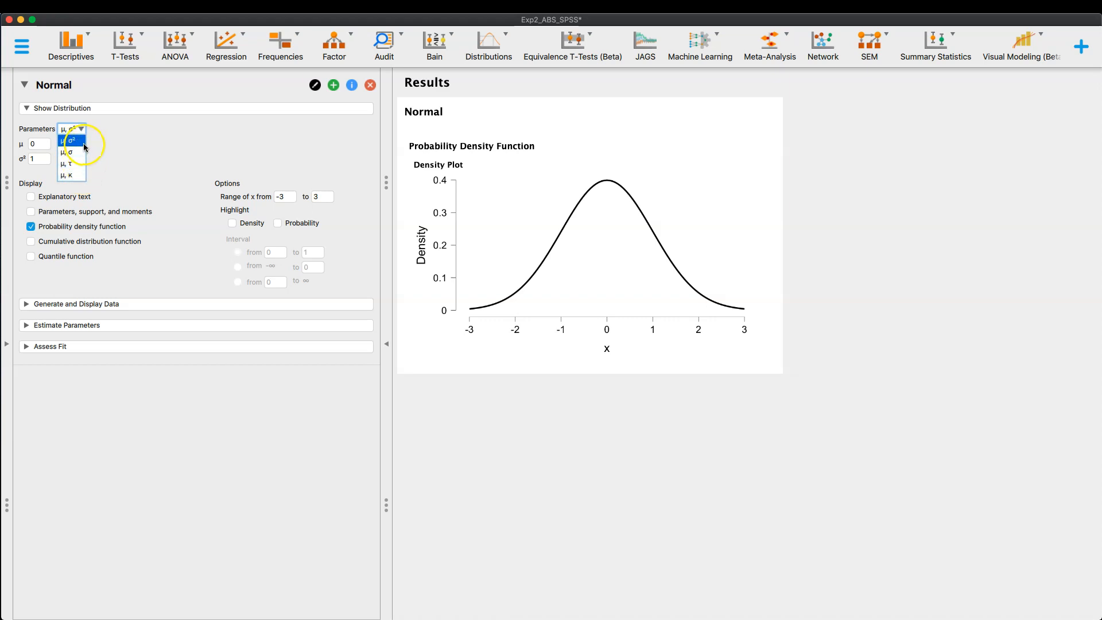
Choose the μ, σ parameterisation (mean and standard deviation)
left_click(71, 140)
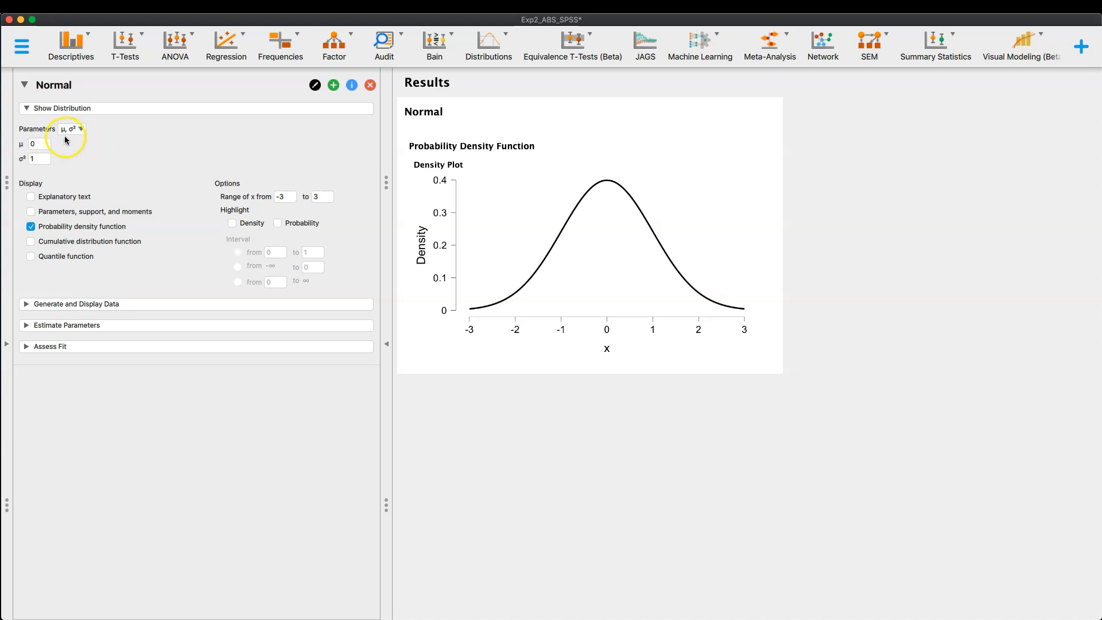
left_click(70, 129)
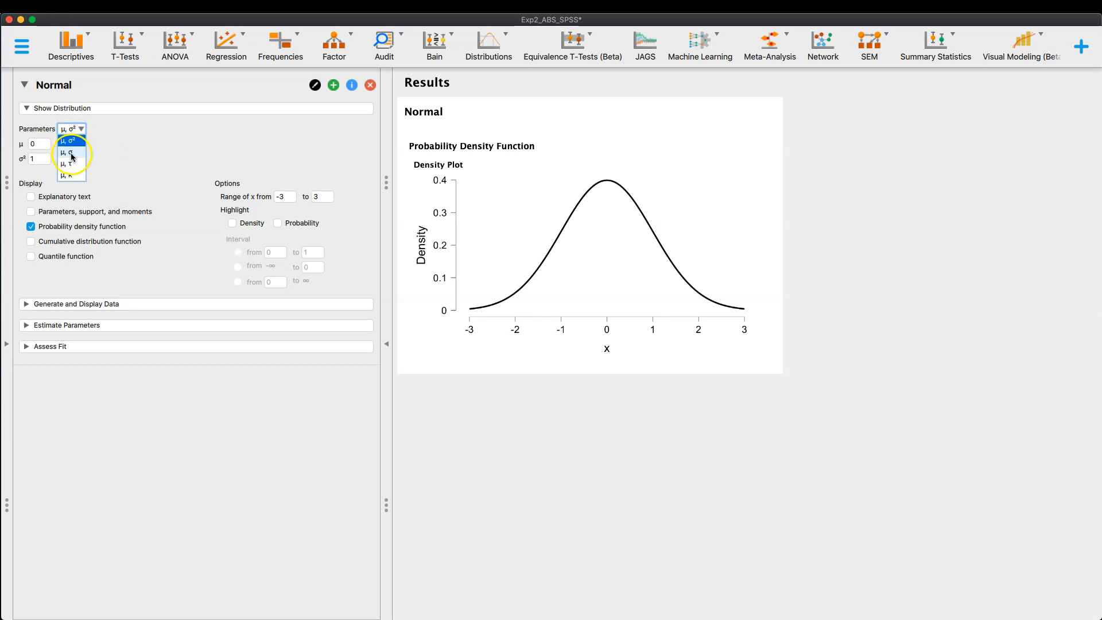
left_click(68, 153)
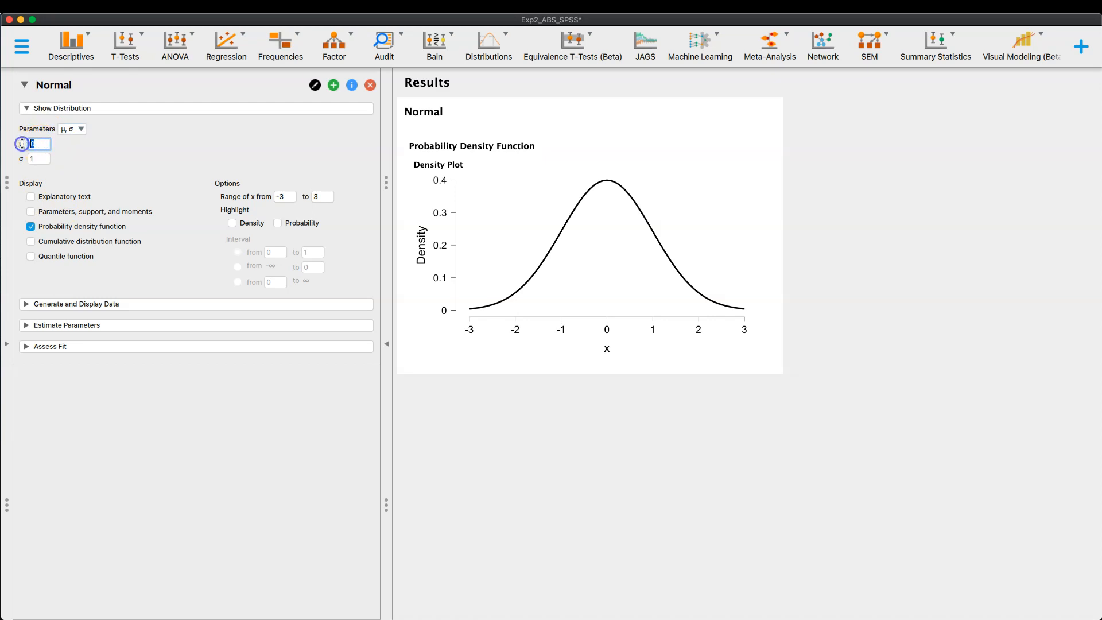
Set the mean μ to 5 with σ 1, leaving the -3 to 3 plot showing only the left tail
type("5")
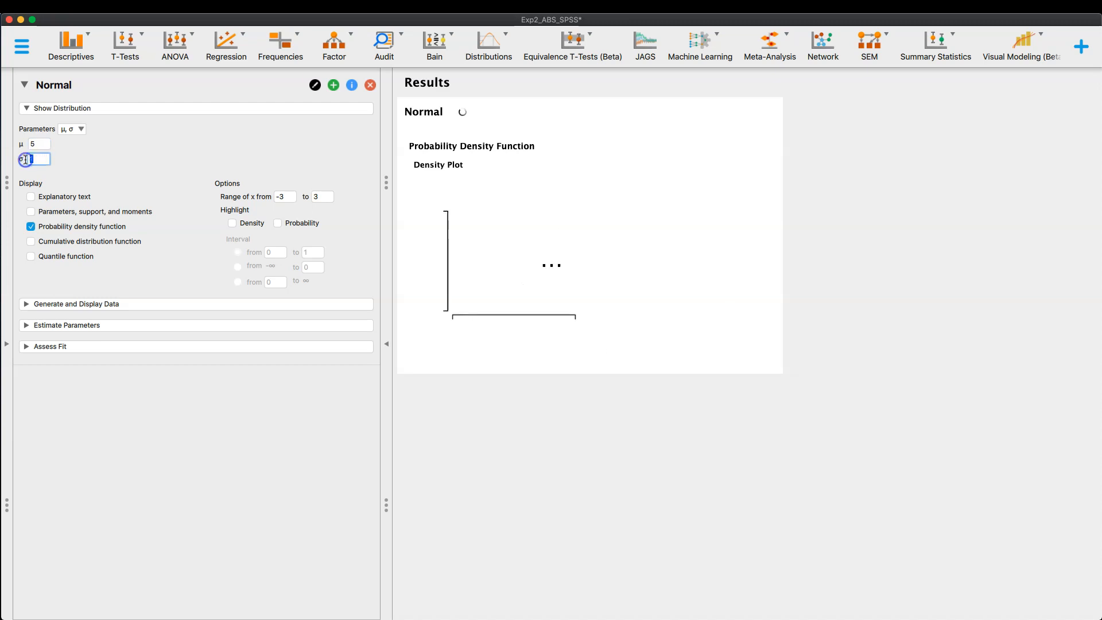
type("15")
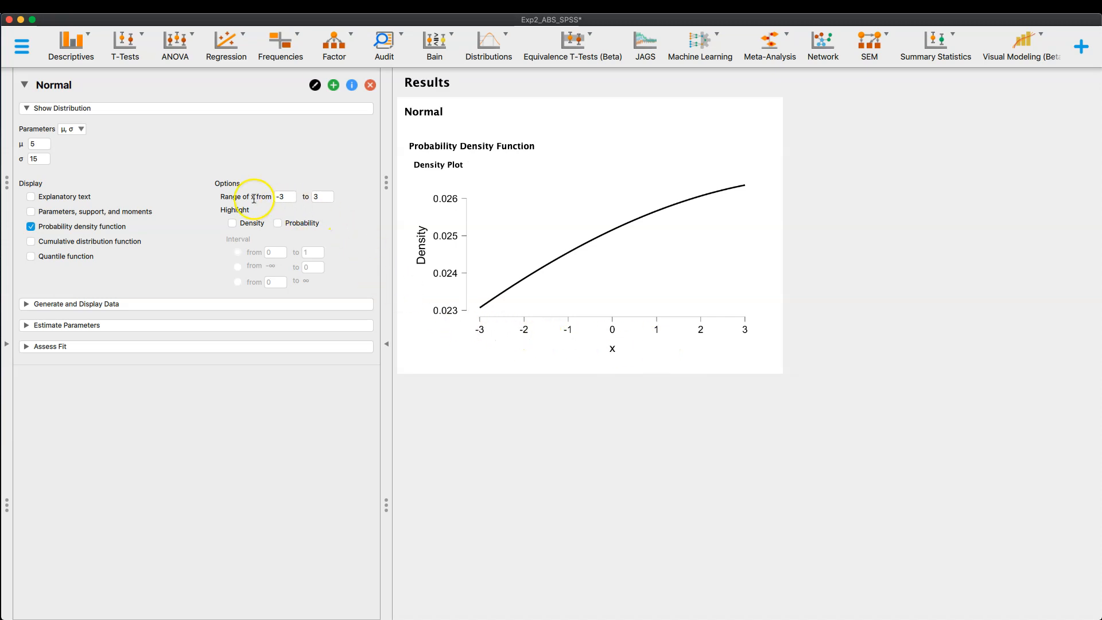
mouse_move(274, 209)
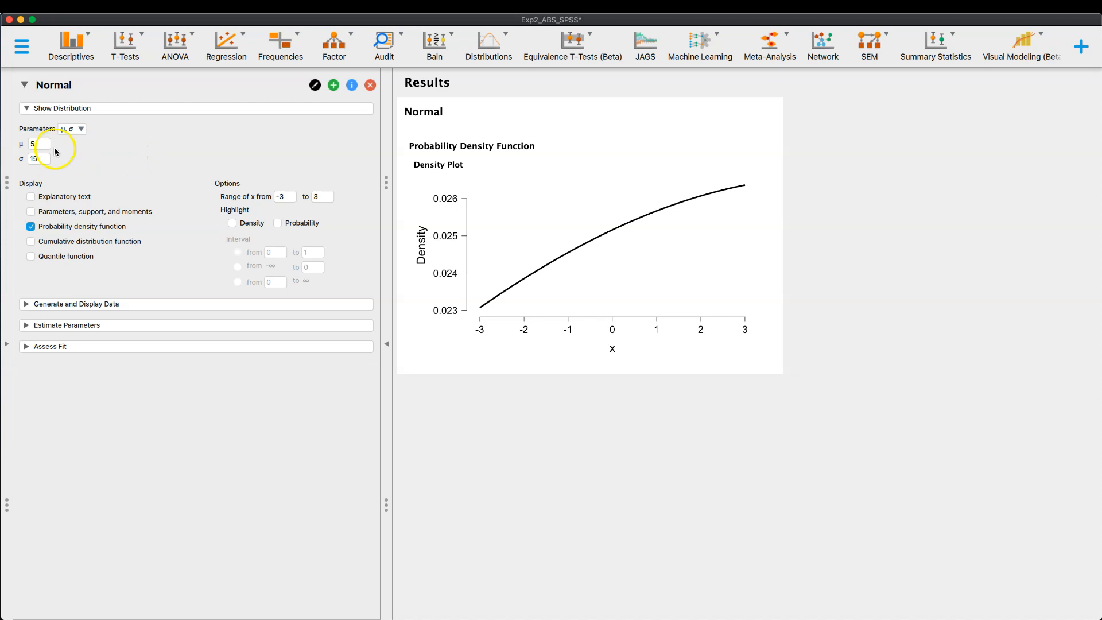
mouse_move(61, 181)
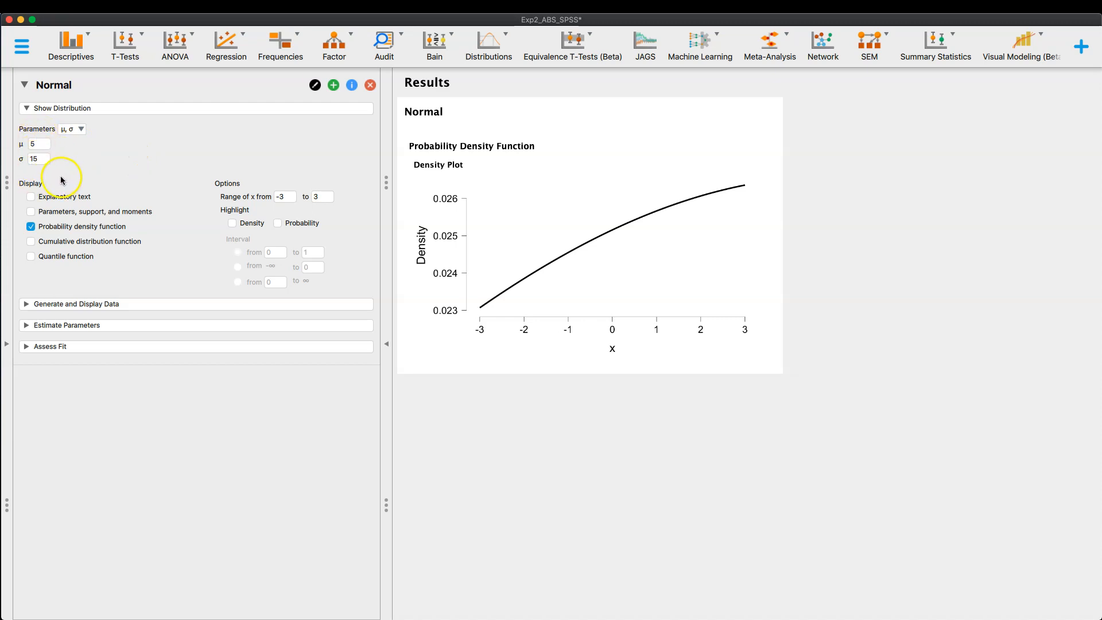
left_click(36, 158)
type("1")
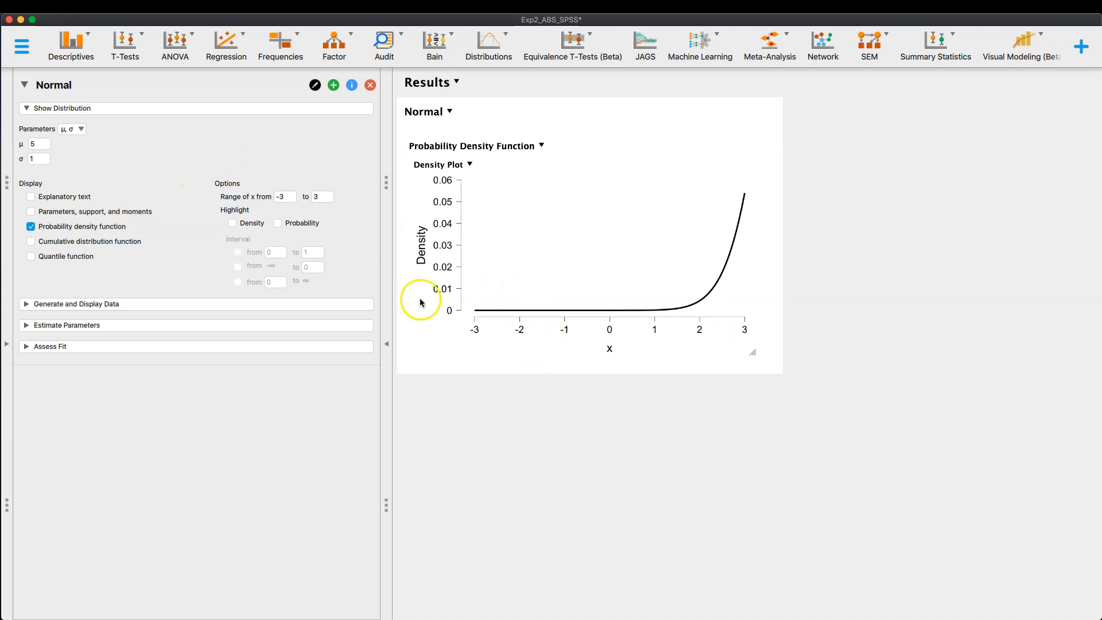
Extend the plotted x range to -10 through 10, revealing the full curve around 5
left_click(321, 196)
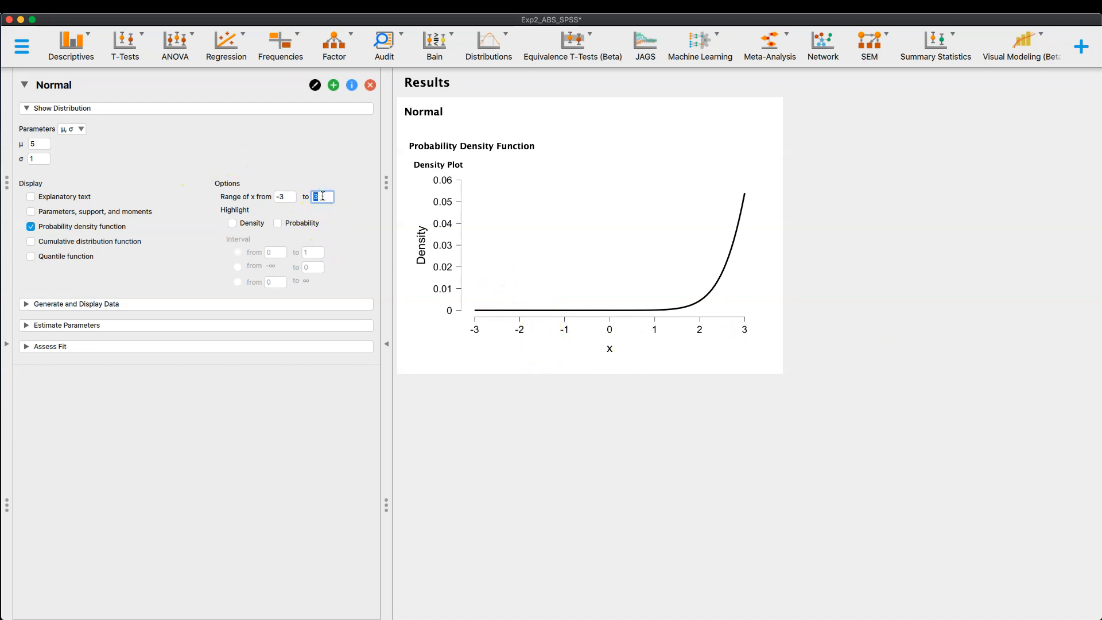
type("10")
left_click(284, 196)
type("-10")
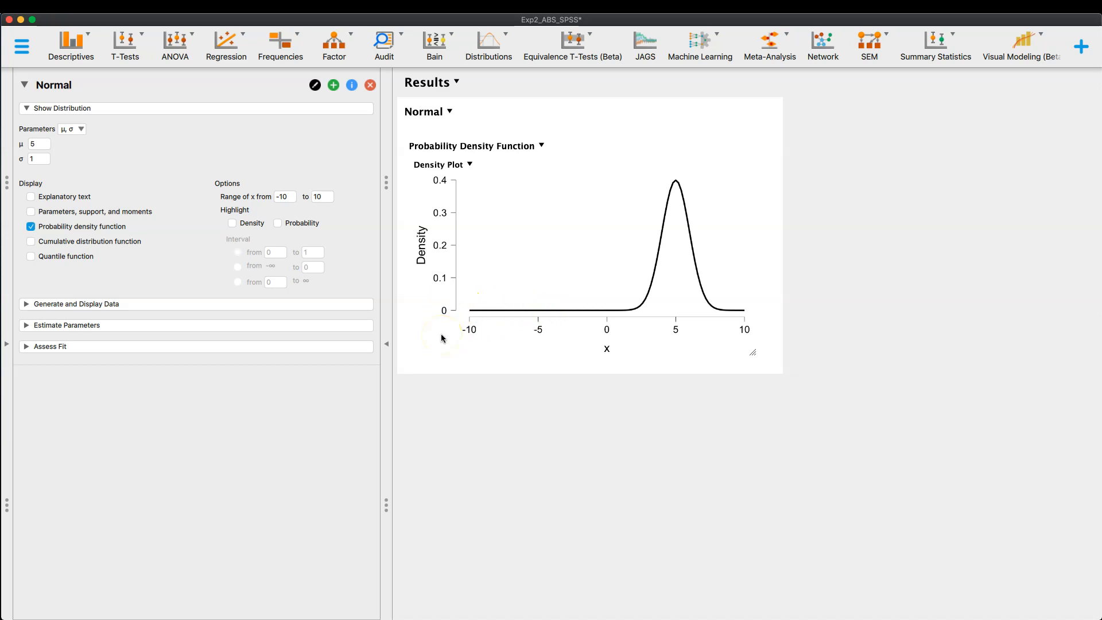
mouse_move(599, 112)
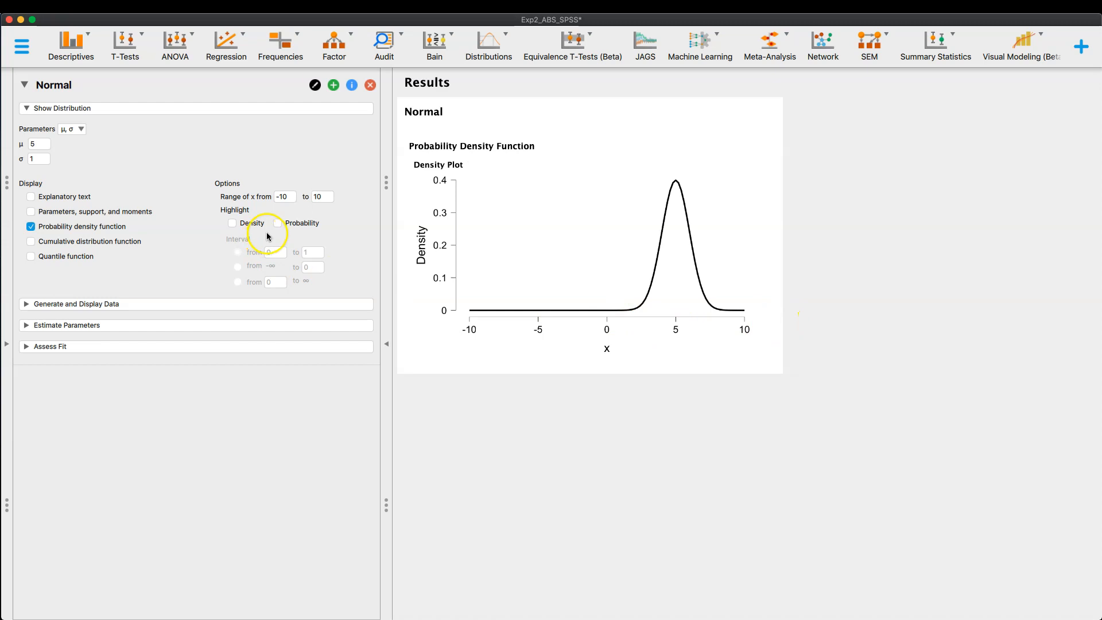
Return the mean μ to 0, centring the bell curve at zero
left_click(39, 144)
type("0")
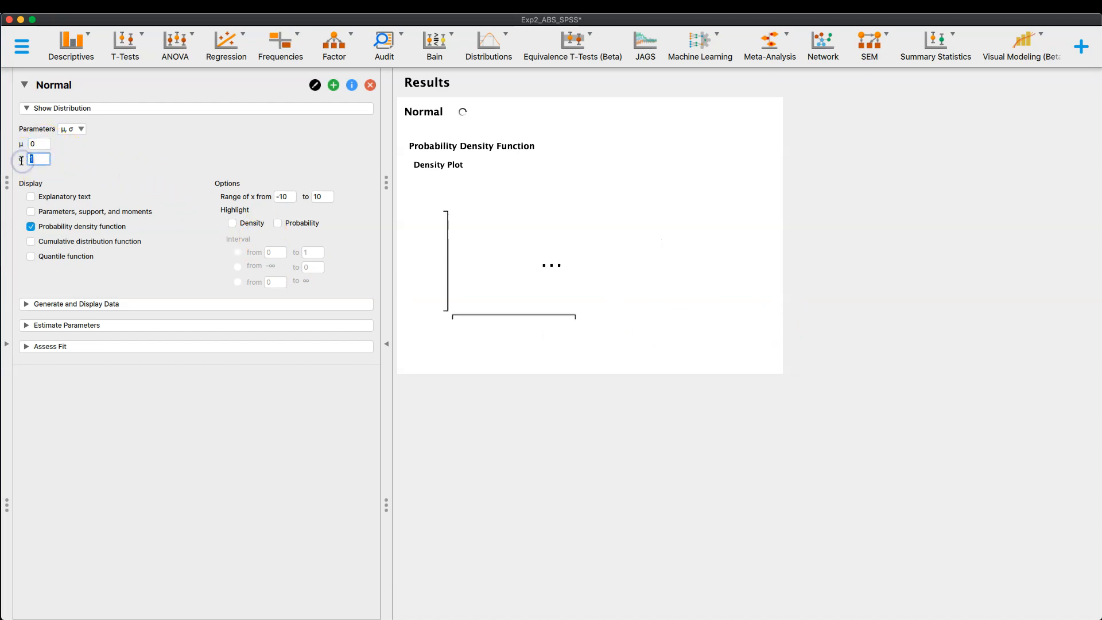
type("1")
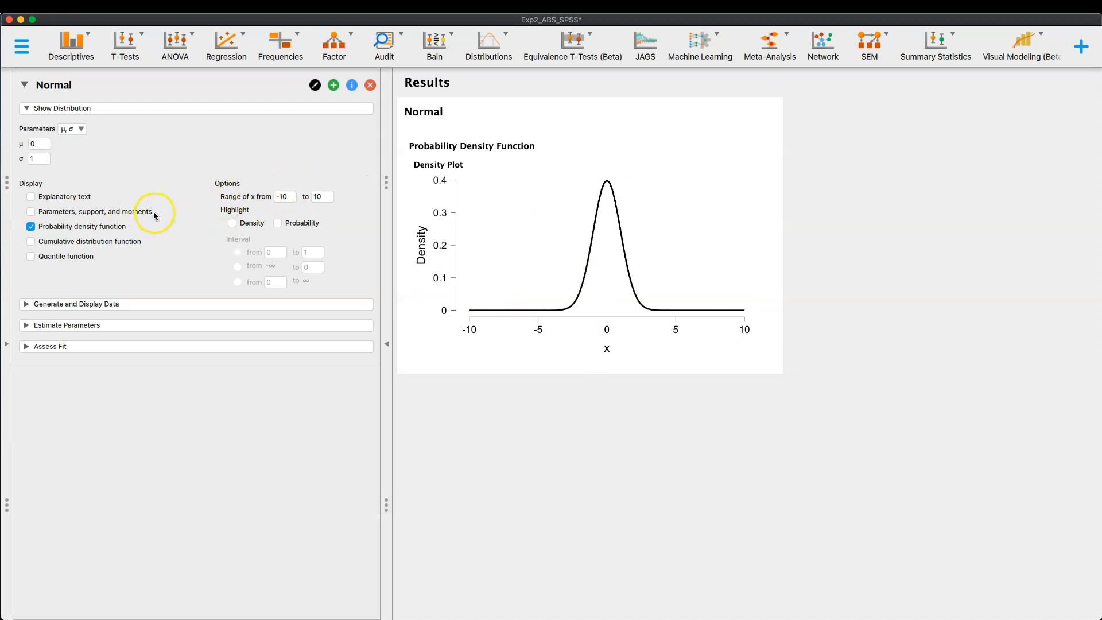
mouse_move(60, 204)
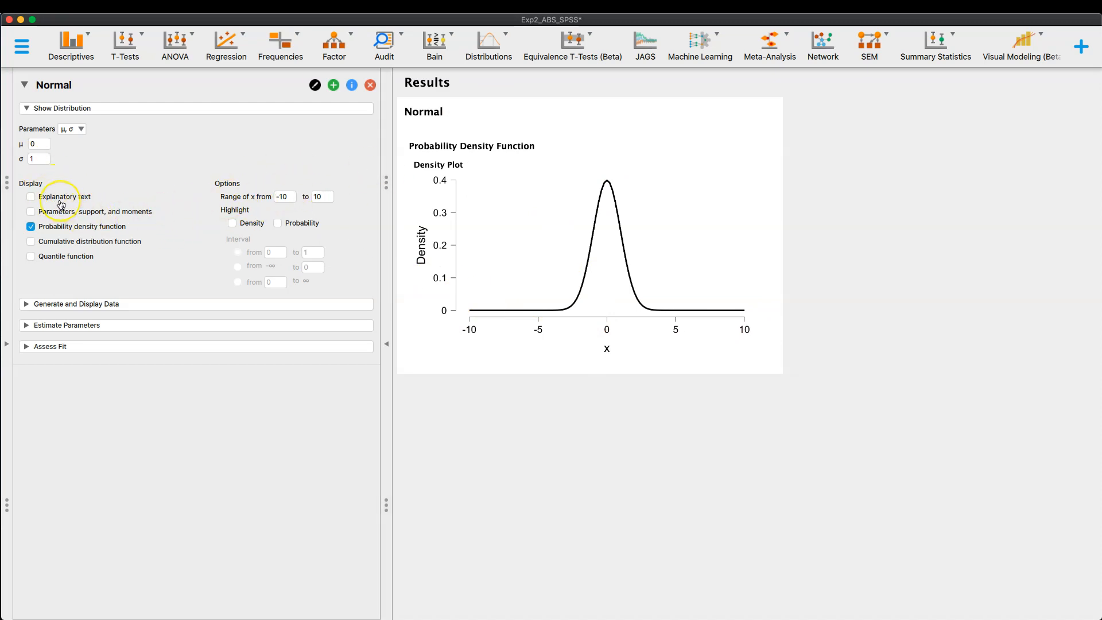
mouse_move(60, 200)
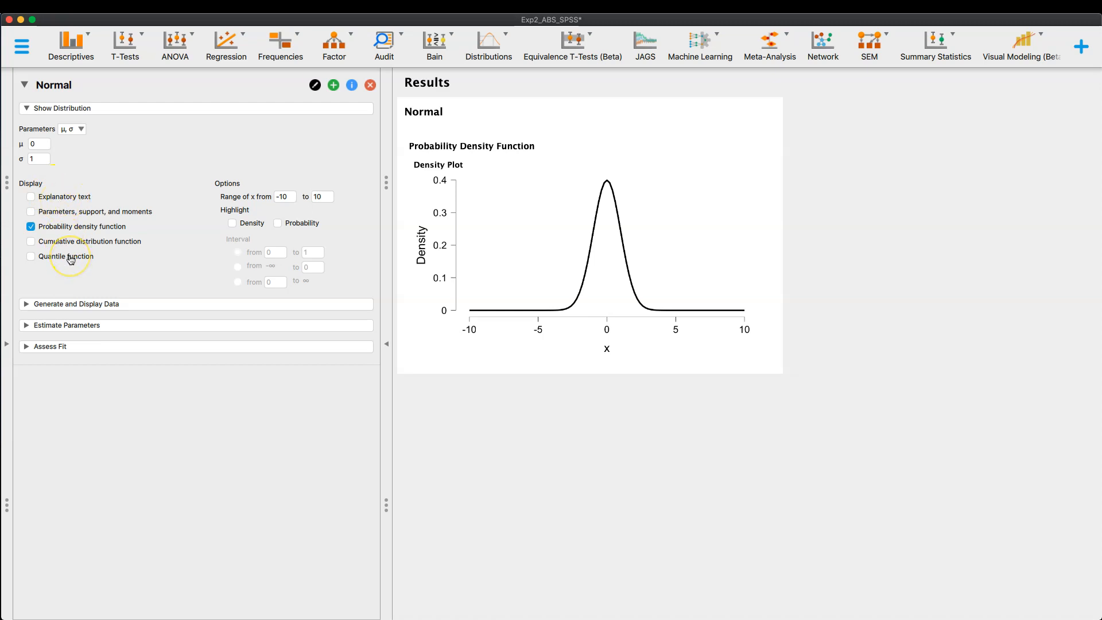
Enable Explanatory text under Display and view the density explanation in the results
left_click(31, 197)
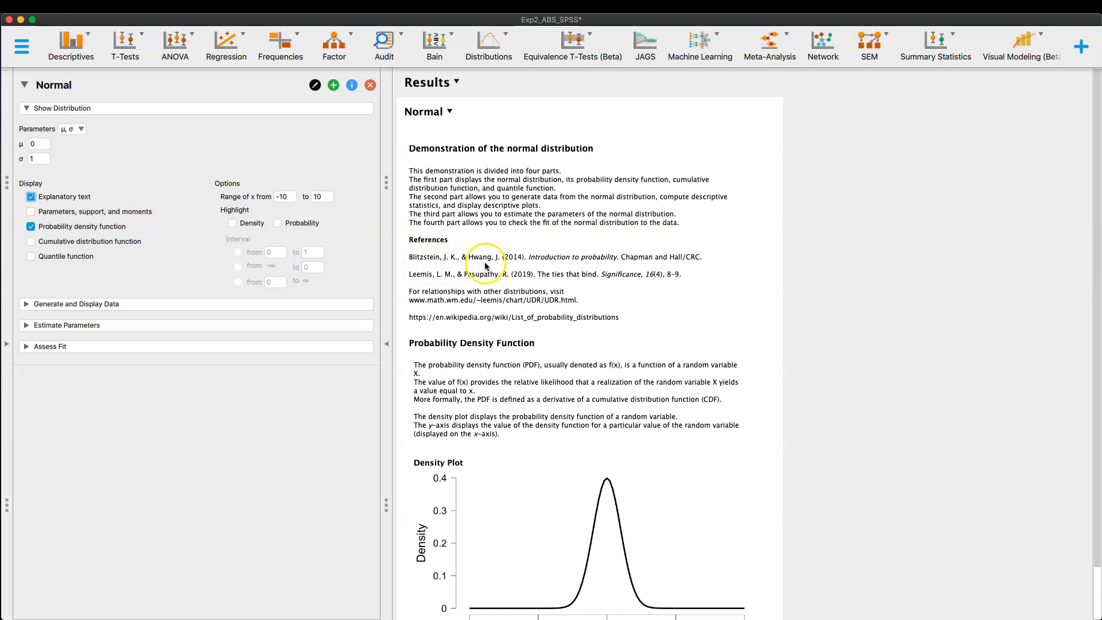
mouse_move(553, 274)
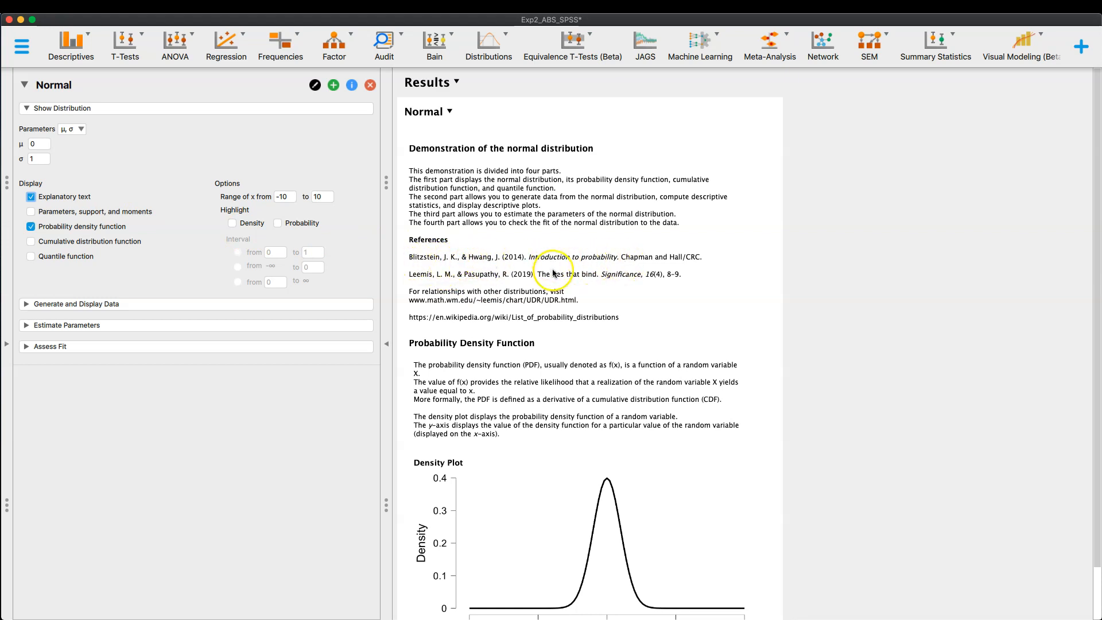
mouse_move(470, 284)
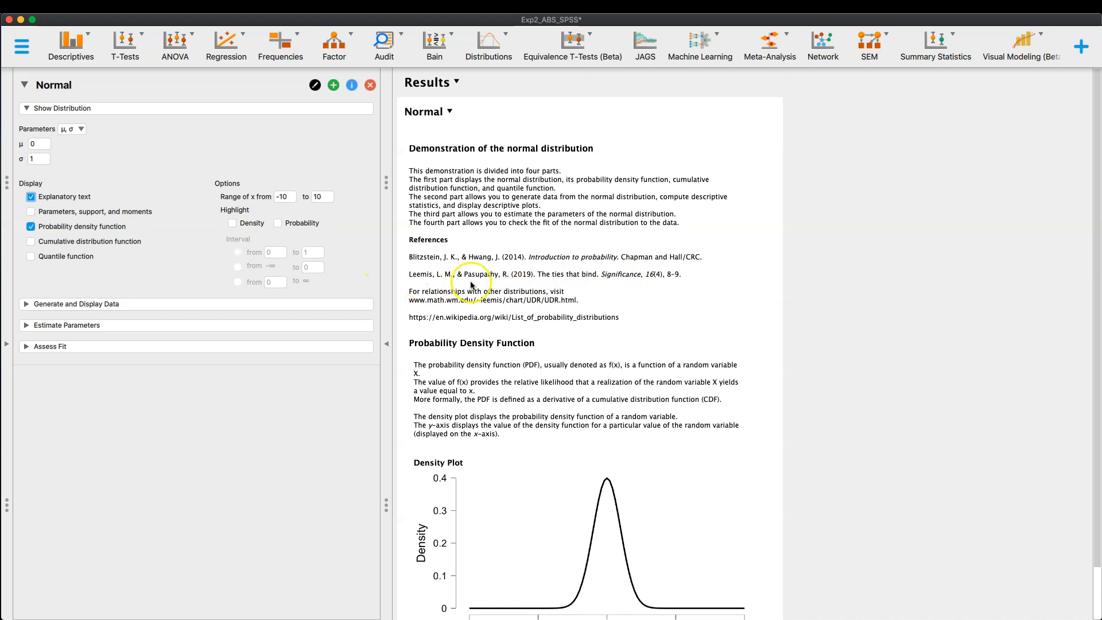
mouse_move(523, 282)
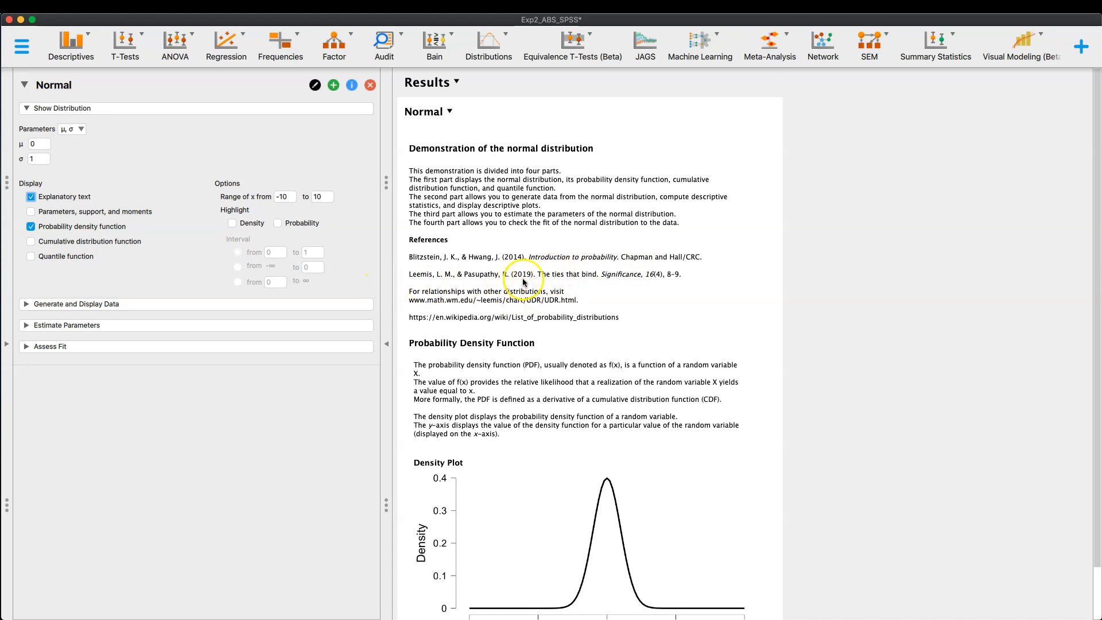
mouse_move(622, 287)
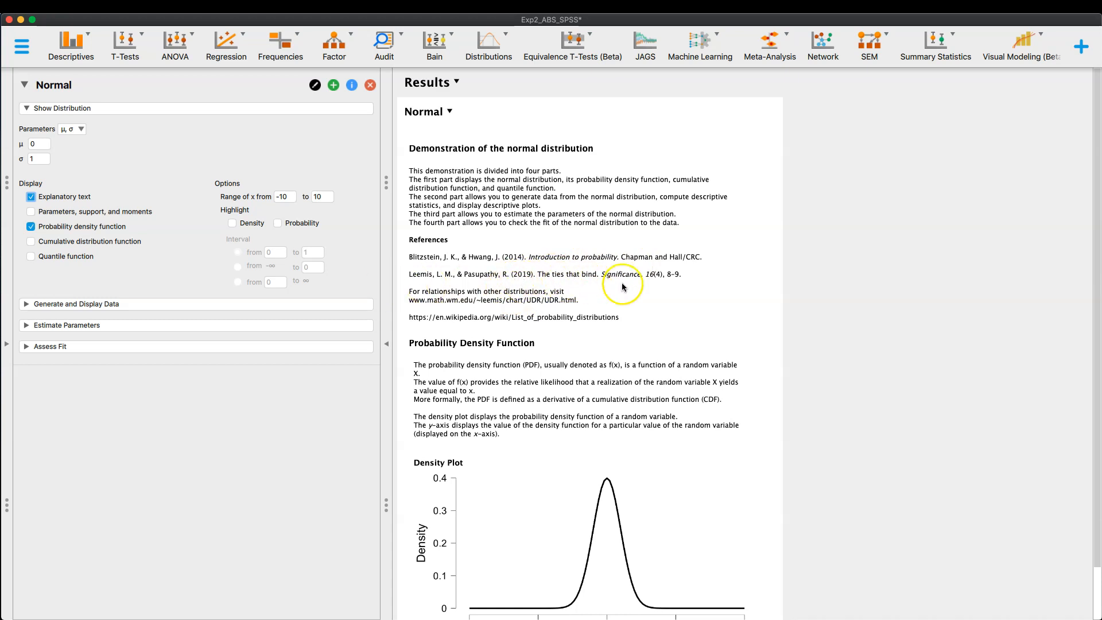
mouse_move(627, 279)
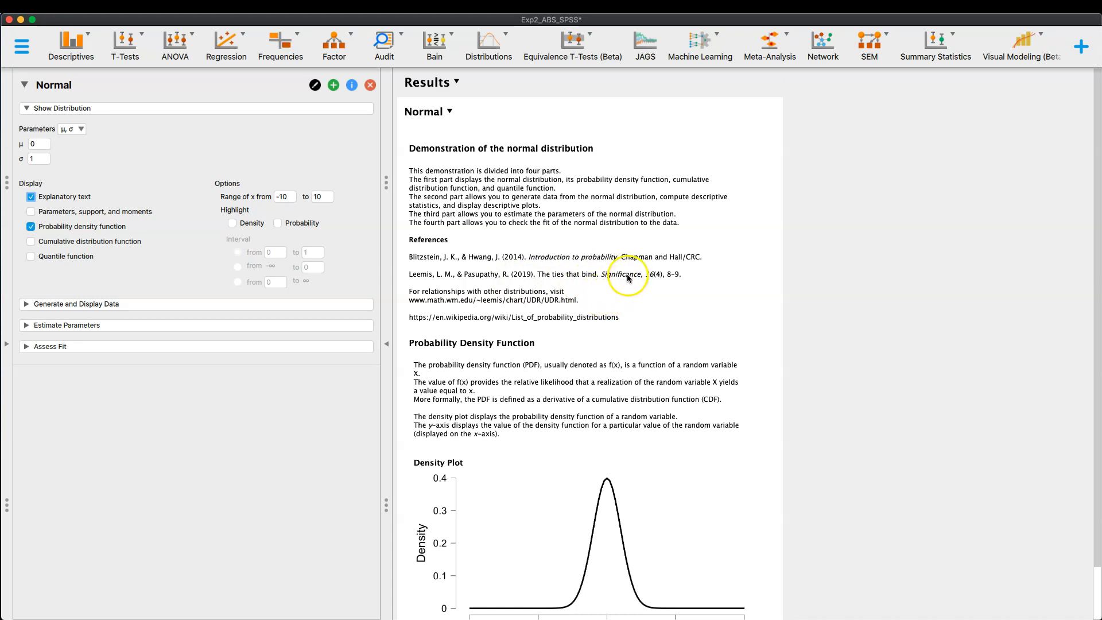
mouse_move(573, 175)
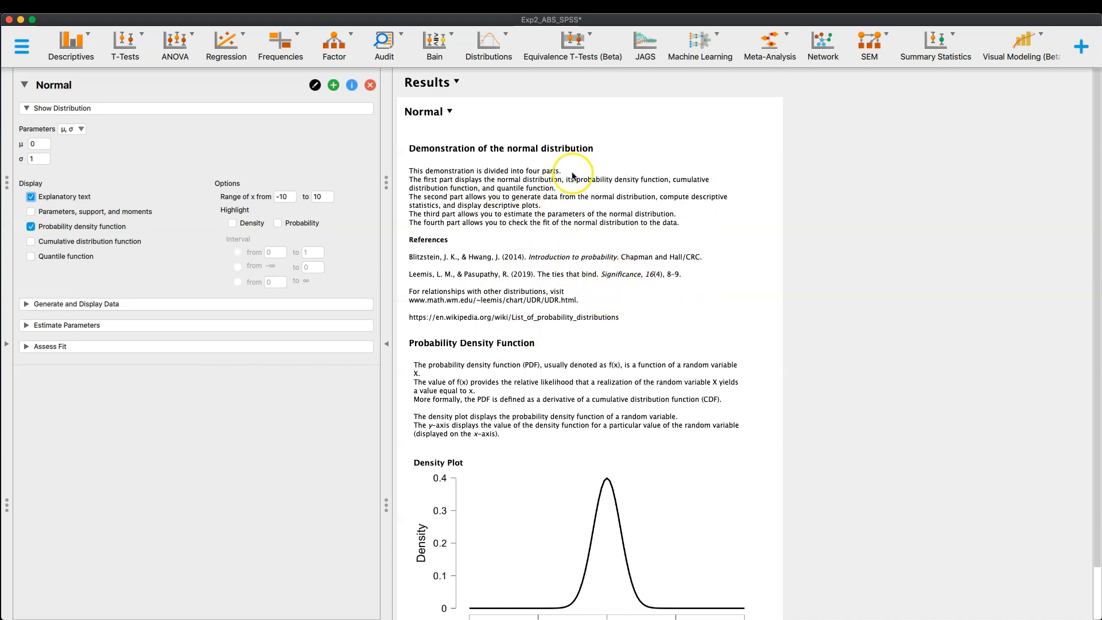
scroll("down", 3)
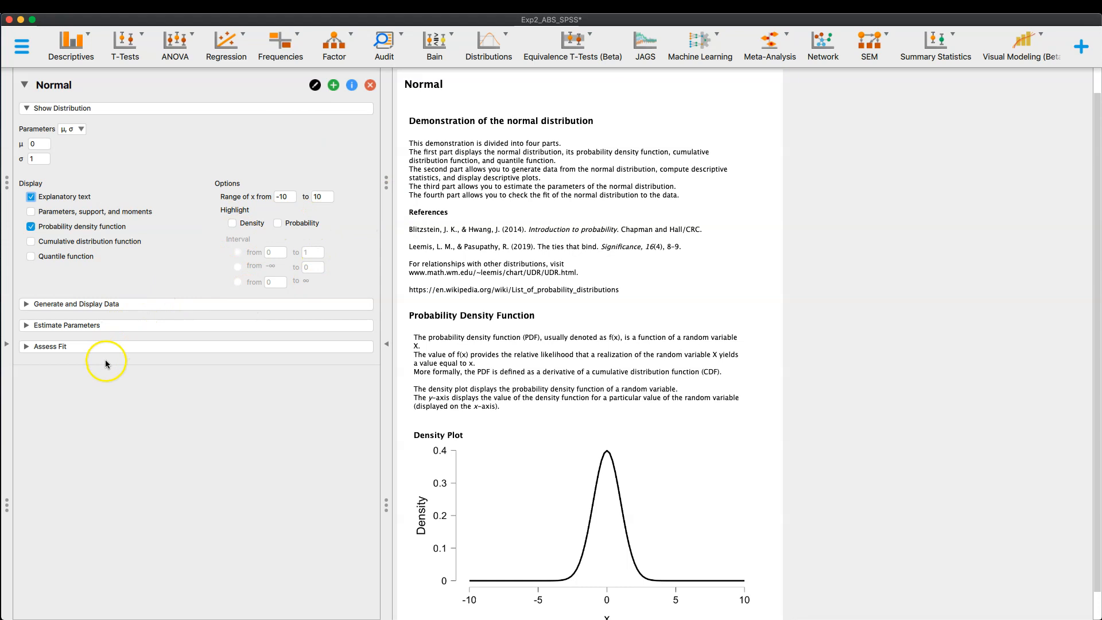
mouse_move(105, 356)
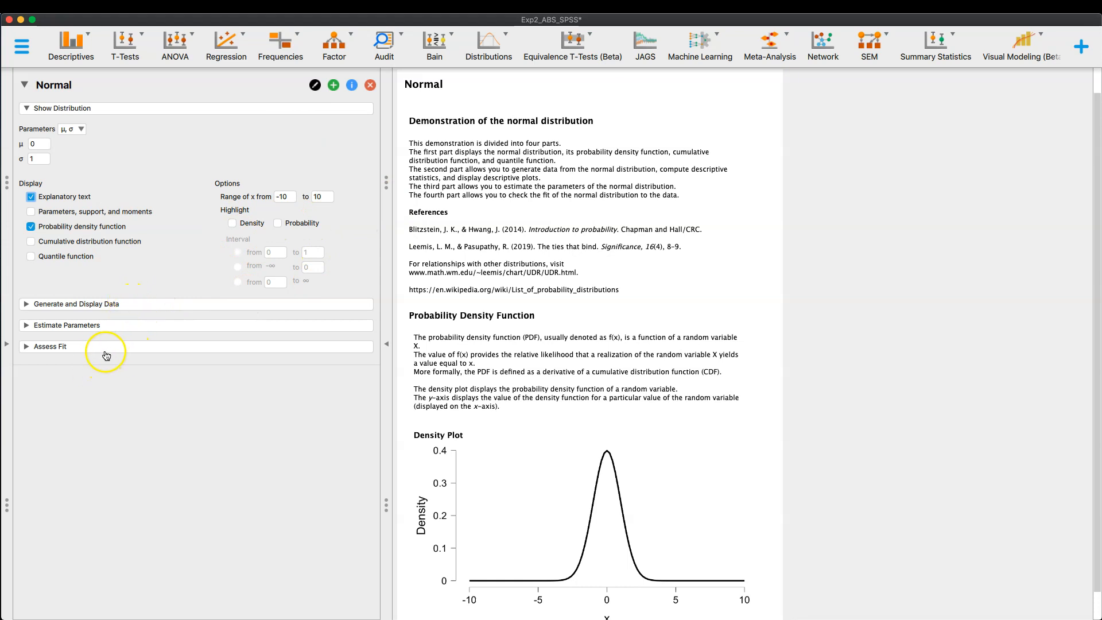
mouse_move(173, 348)
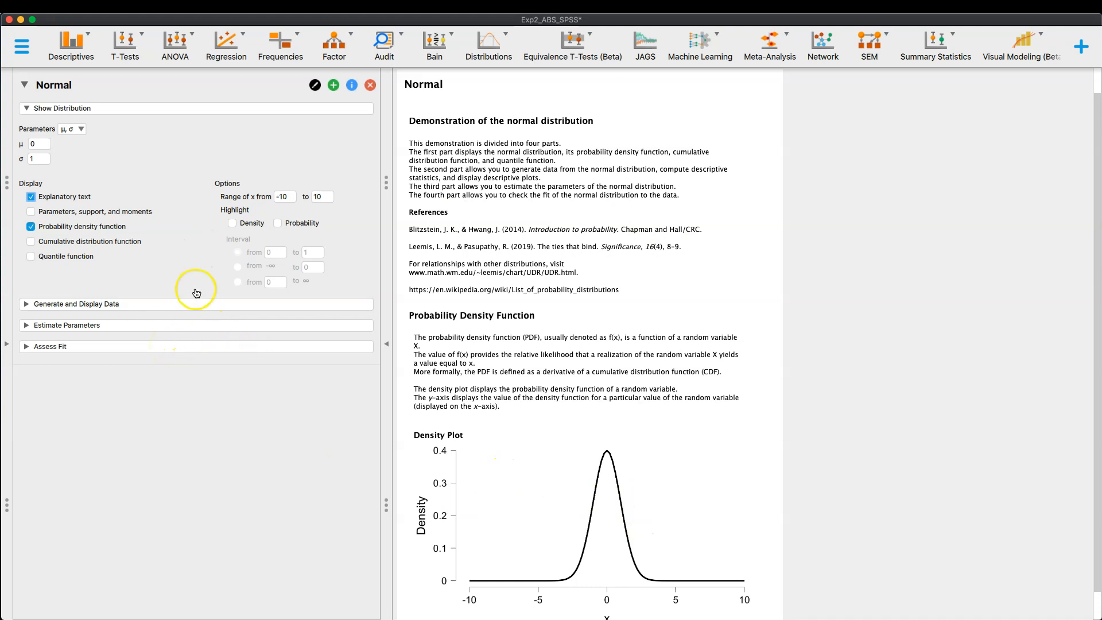
mouse_move(280, 186)
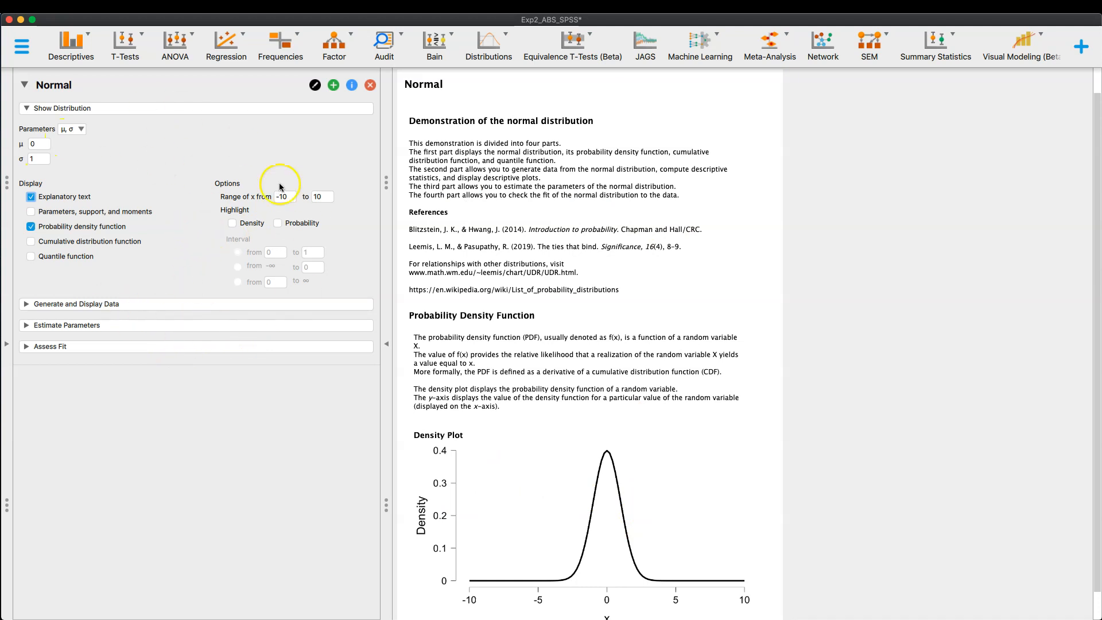
mouse_move(173, 222)
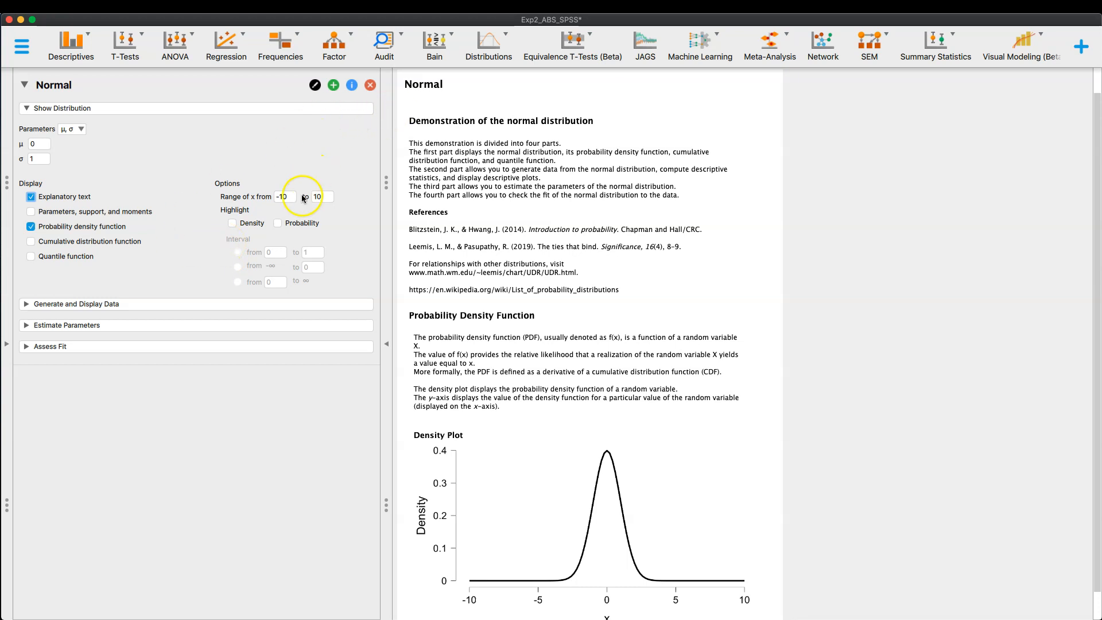
Enable 'Parameters, support, and moments' and view the new results section
left_click(31, 211)
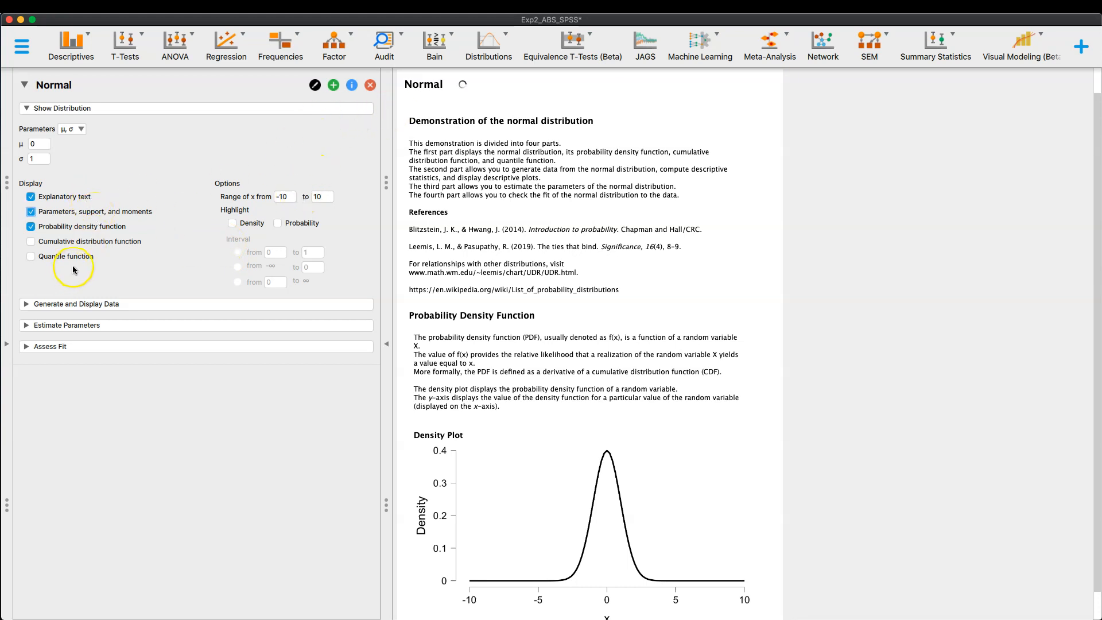
scroll("down", 3)
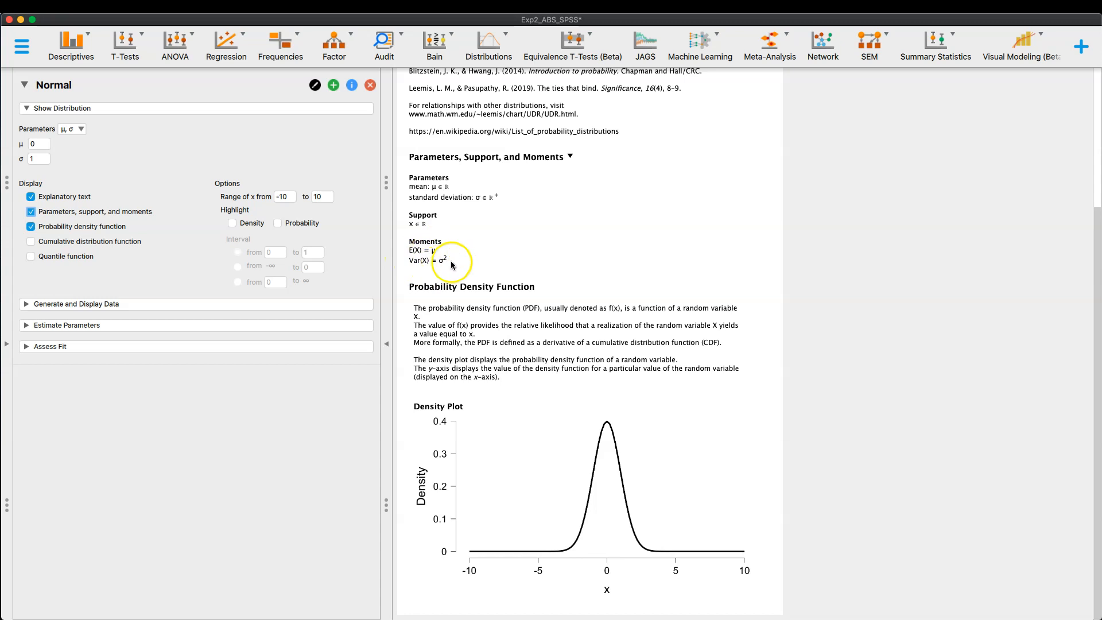
left_click(31, 241)
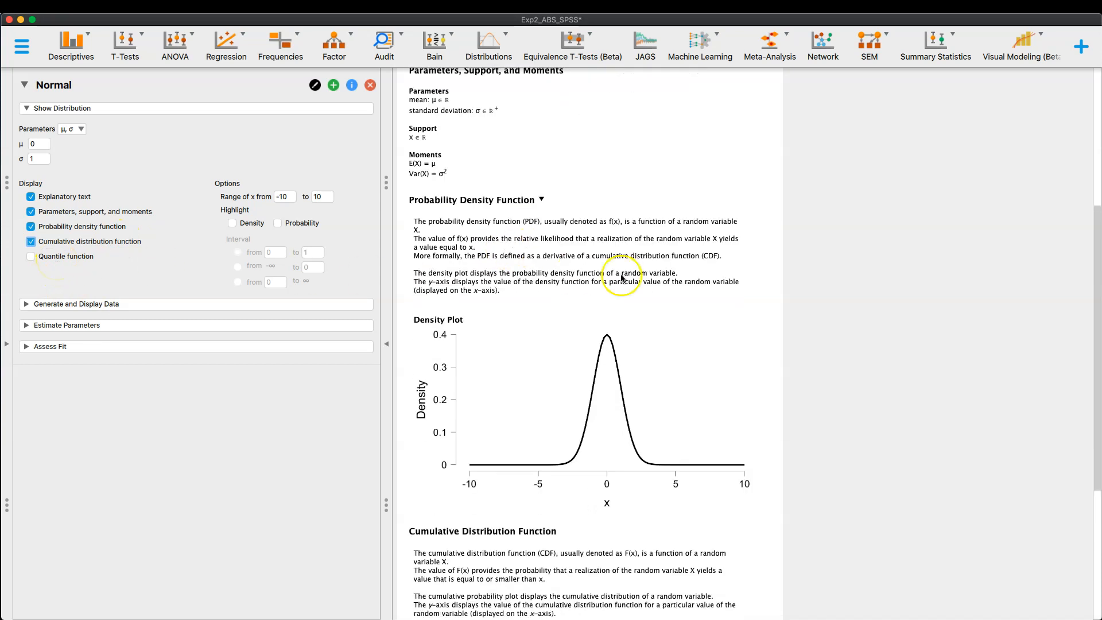
scroll("down", 3)
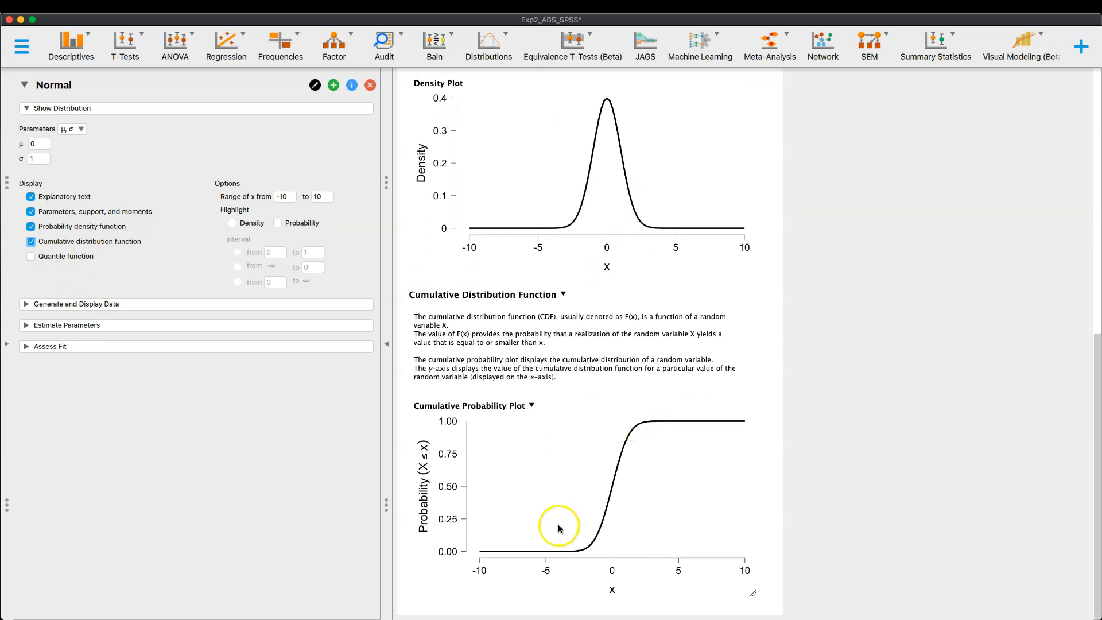
mouse_move(514, 555)
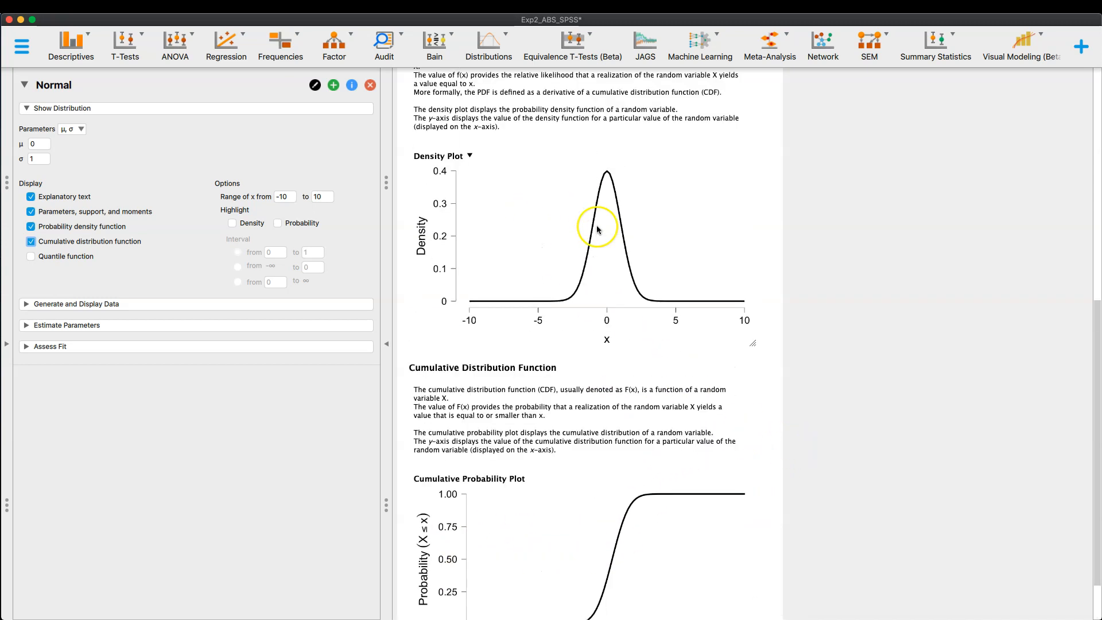
scroll("down", 3)
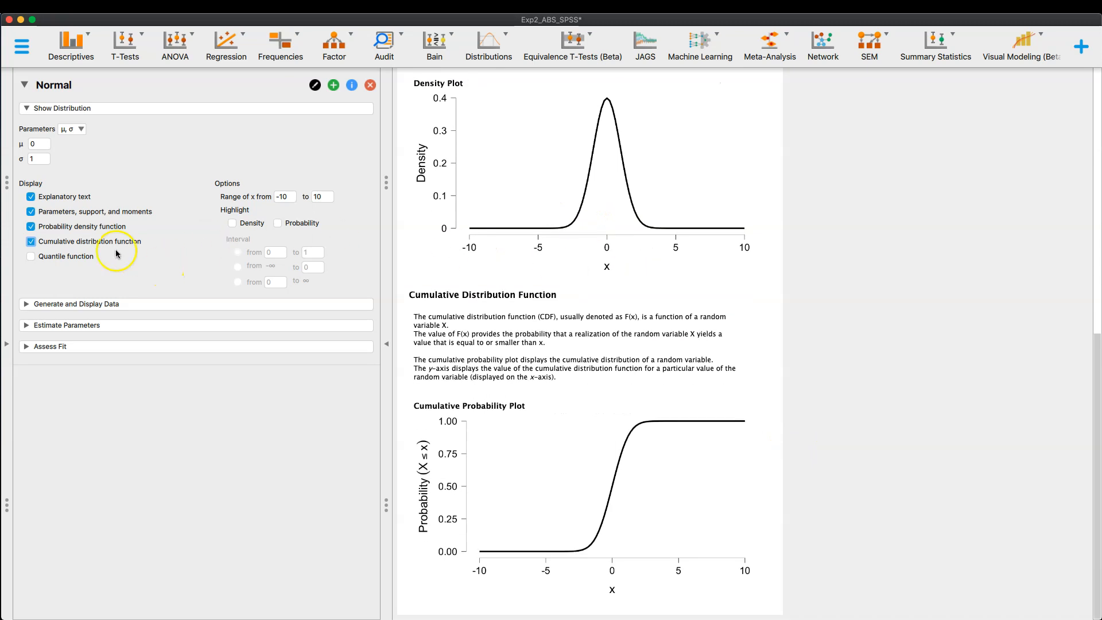
left_click(31, 256)
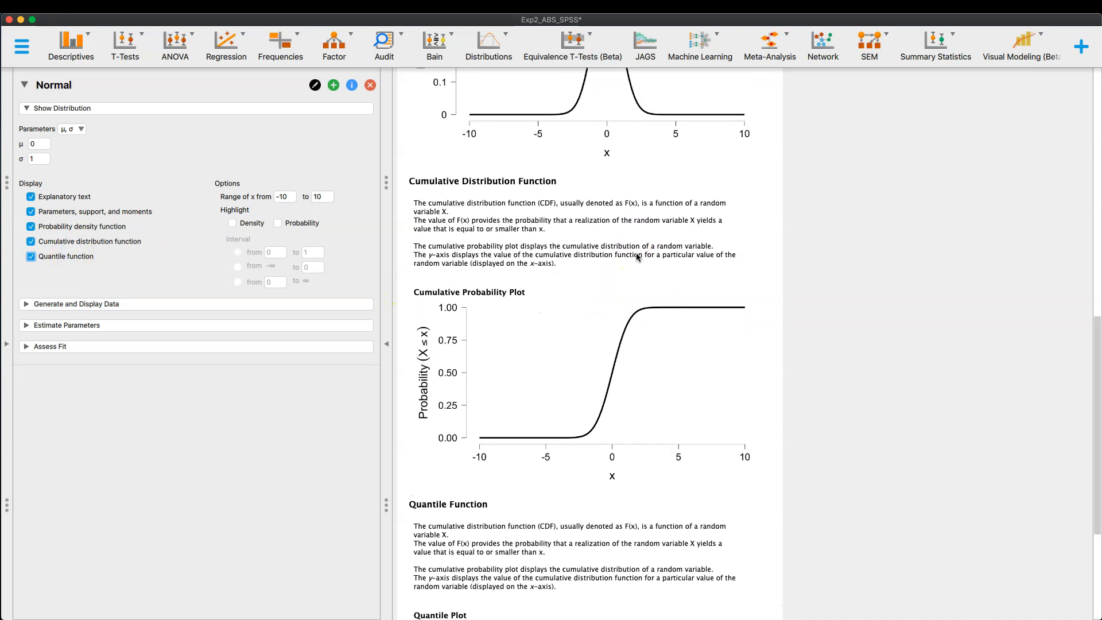
scroll("down", 3)
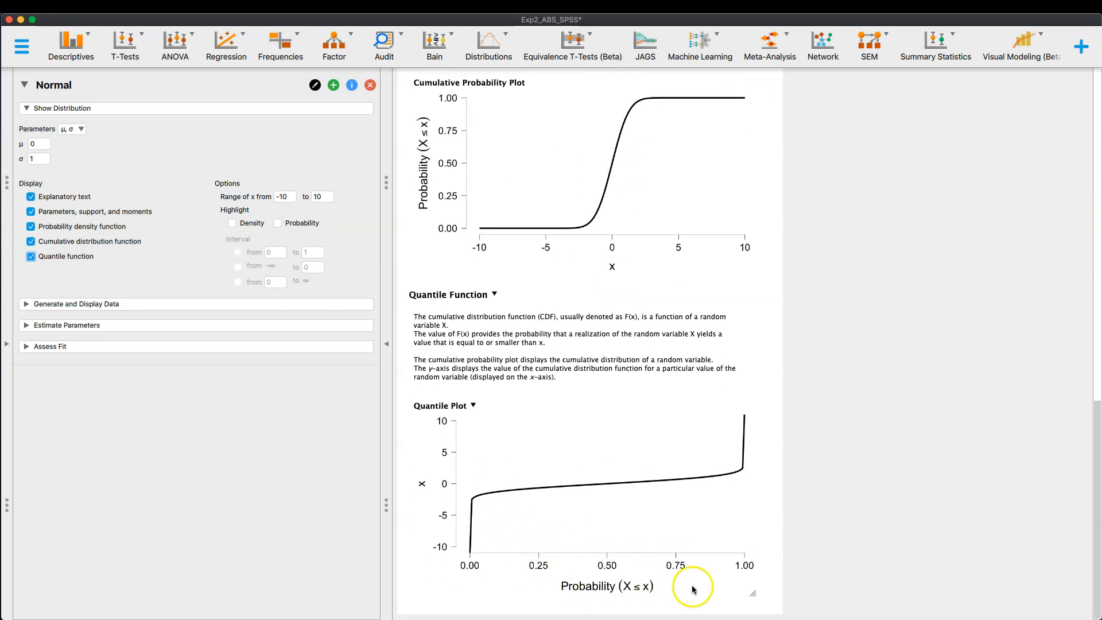
mouse_move(585, 559)
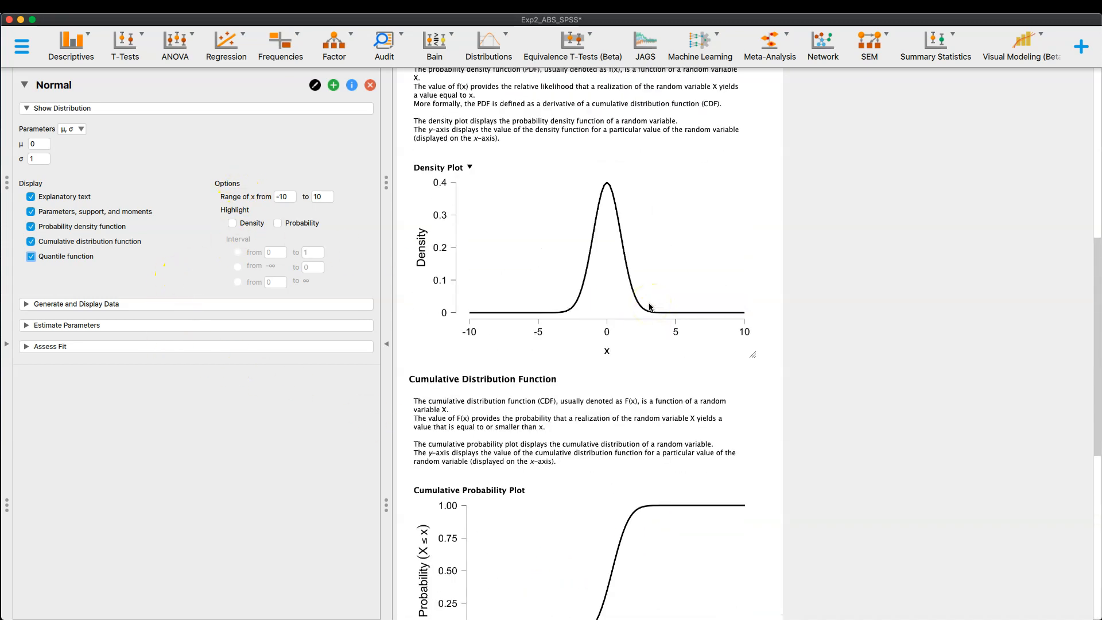
Narrow the plotted x range to -3 through 3
left_click(284, 197)
type("-")
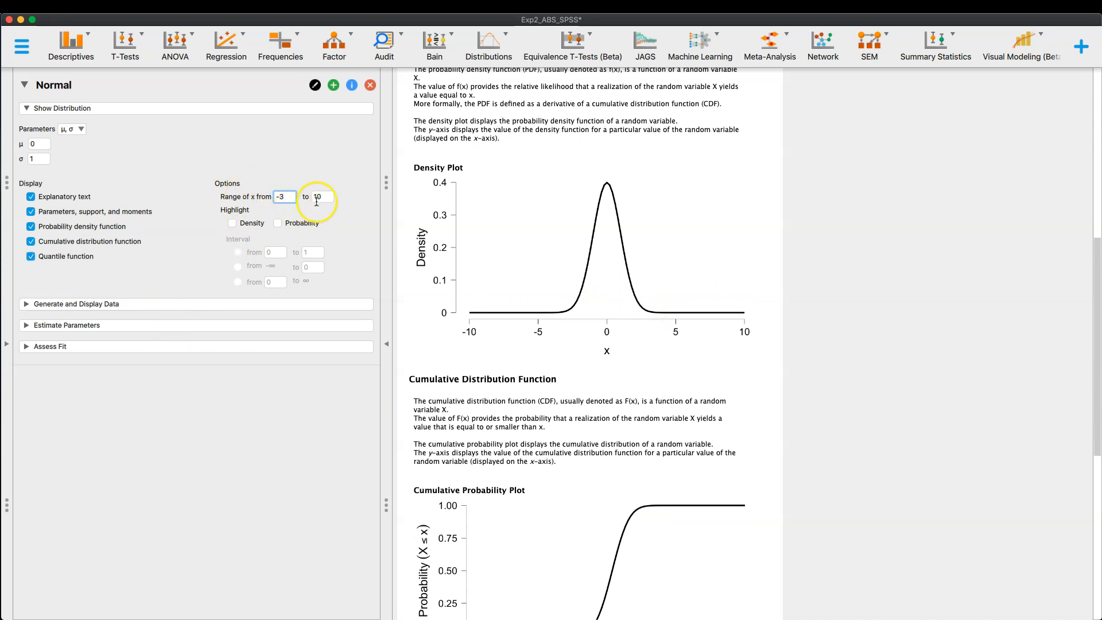
type("3")
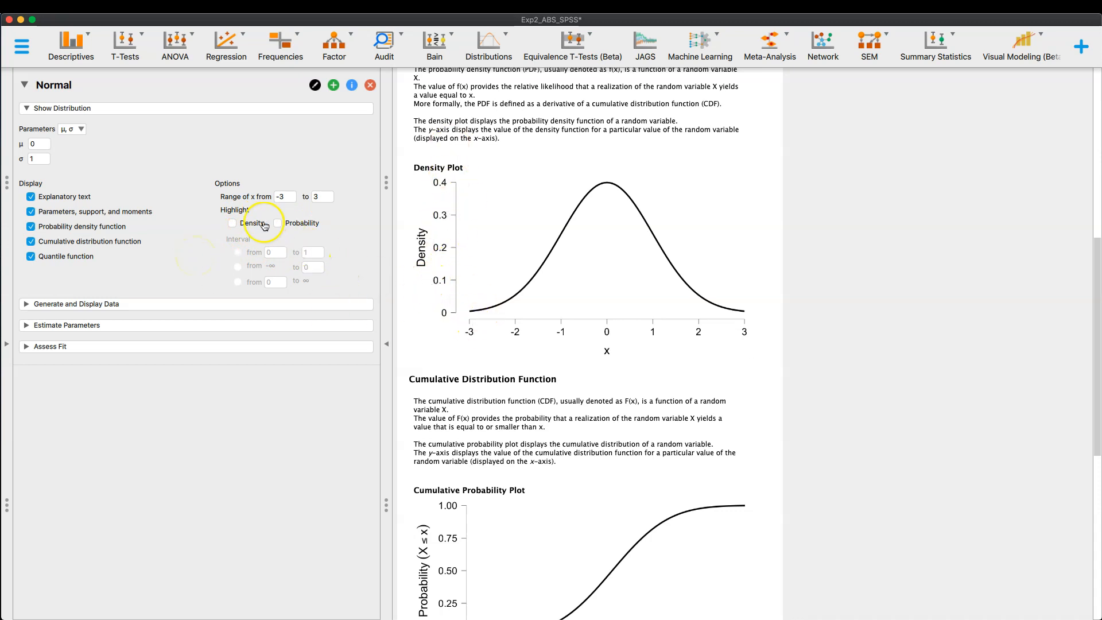
Enable Density highlighting for the 0 to 1 interval and review the density, cumulative and quantile plots
left_click(233, 223)
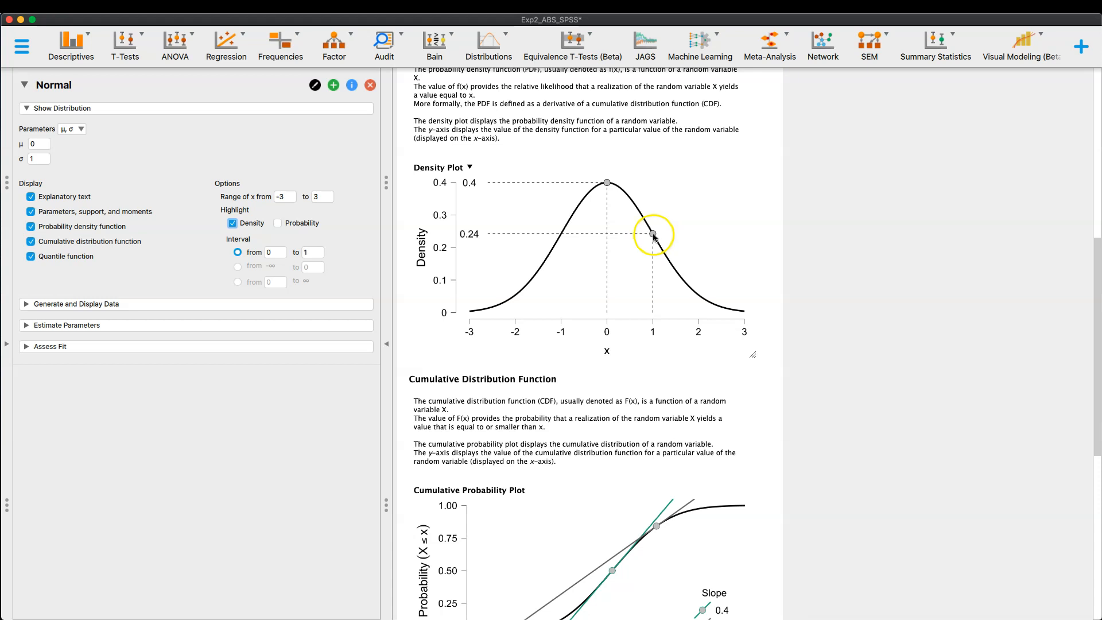
scroll("down", 3)
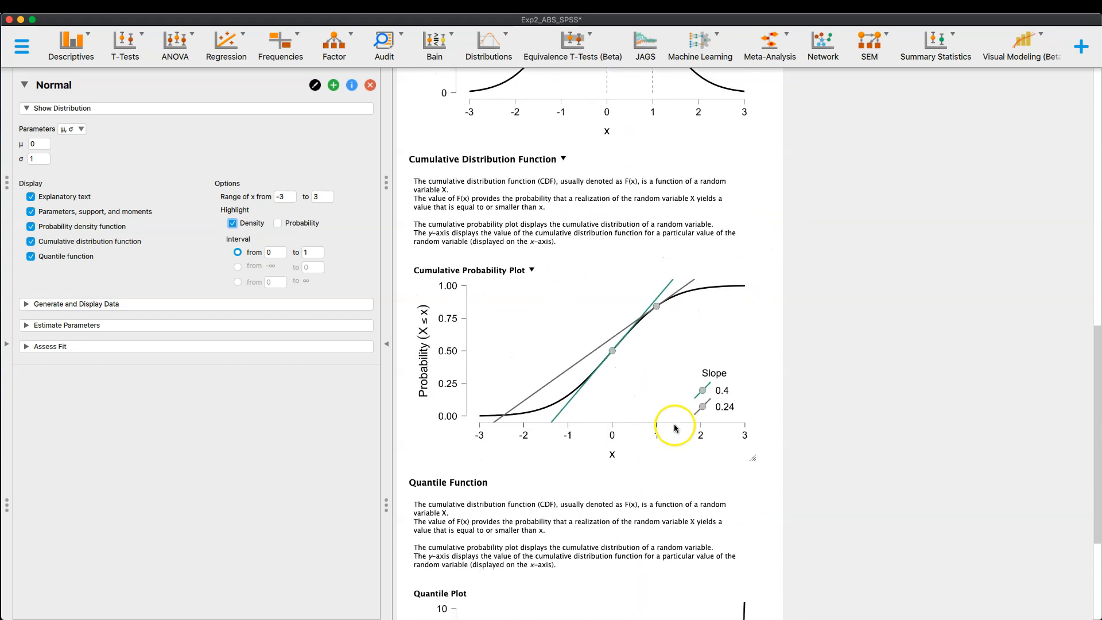
mouse_move(652, 401)
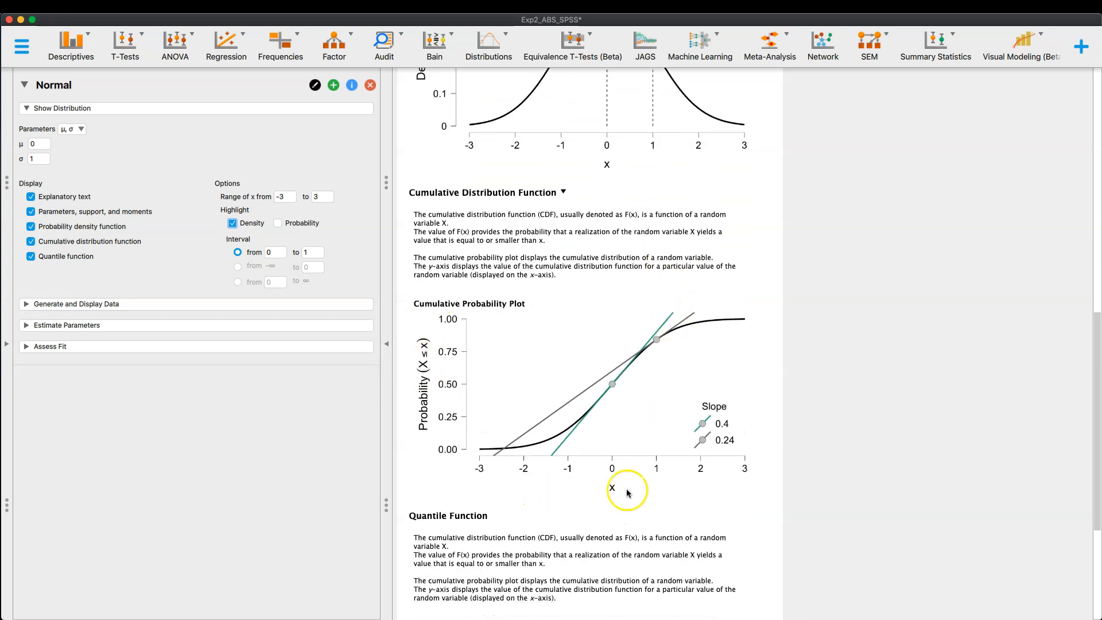
scroll("down", 3)
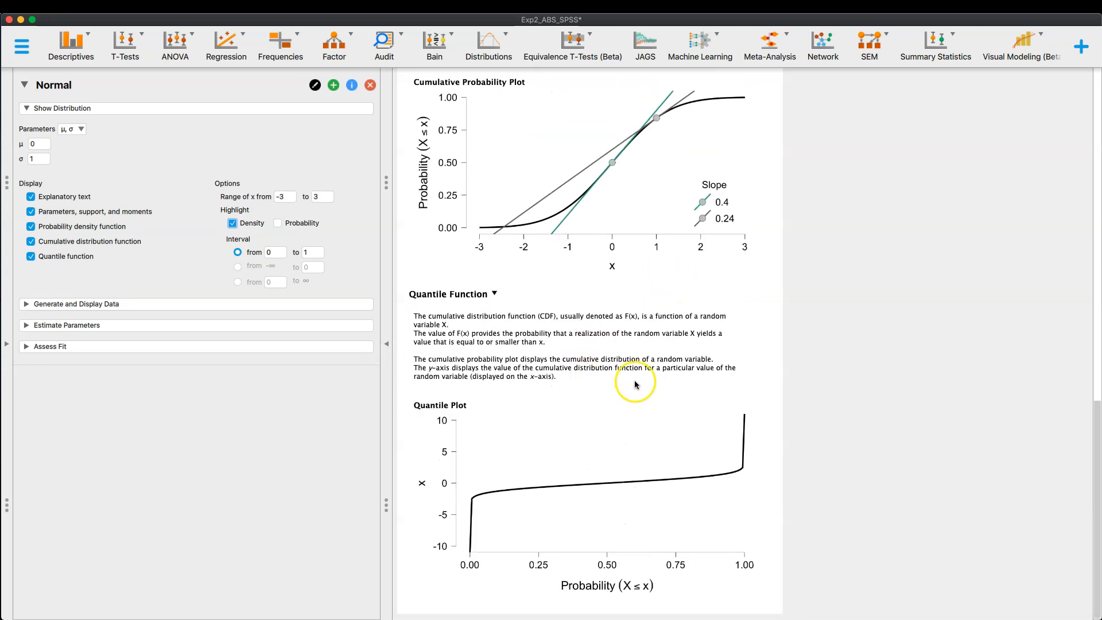
mouse_move(416, 463)
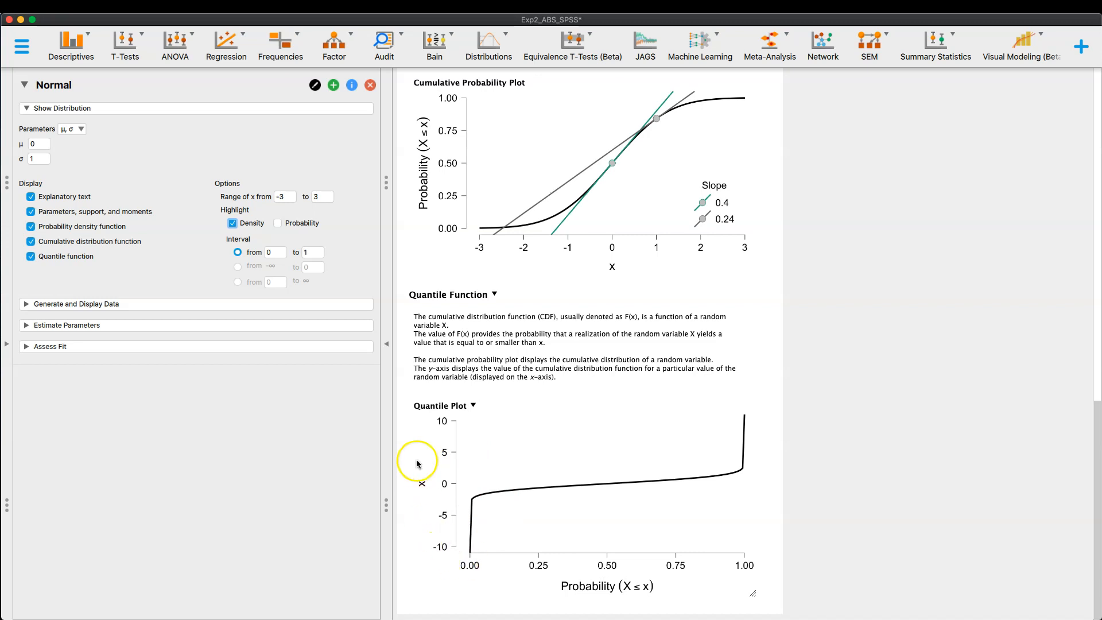
mouse_move(681, 535)
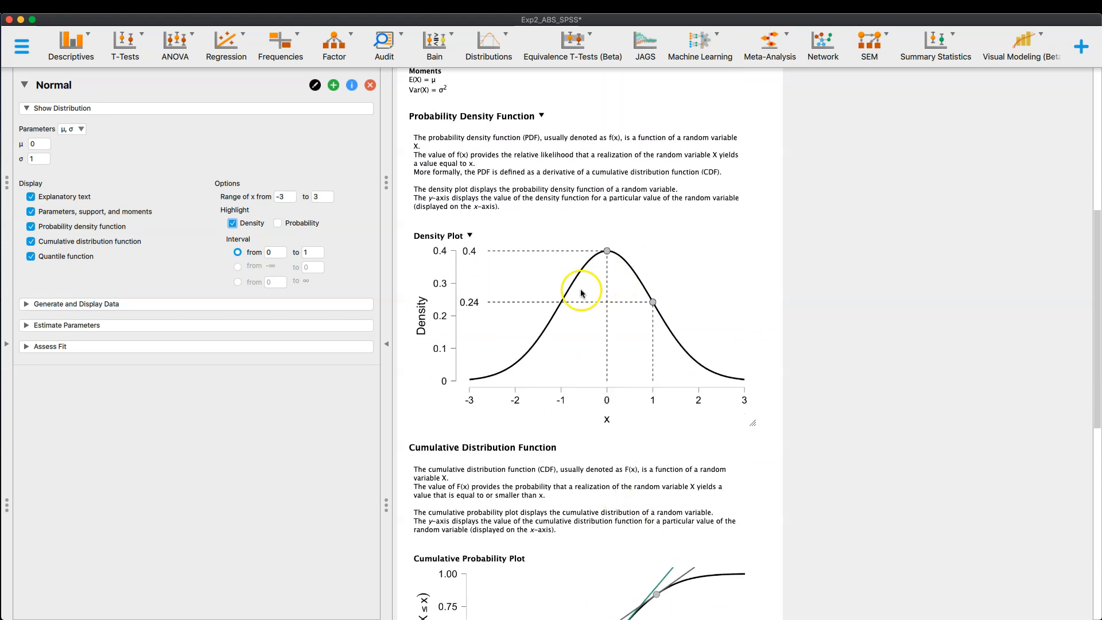
Enable Probability highlighting and set the interval's lower bound to -1 for a shaded area of 0.68
left_click(278, 223)
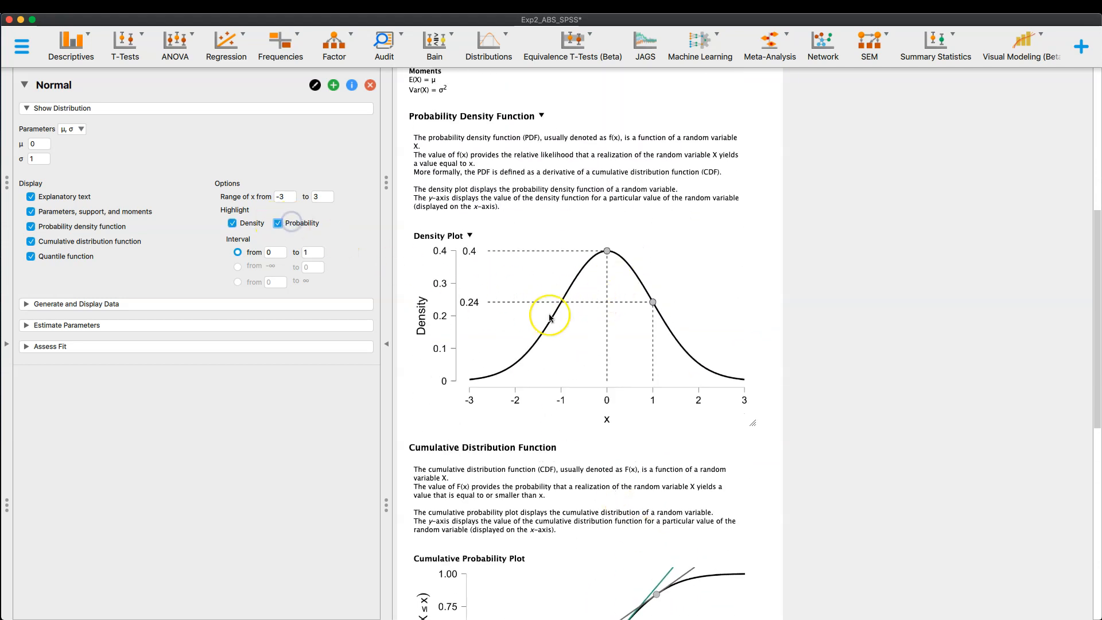
left_click(278, 222)
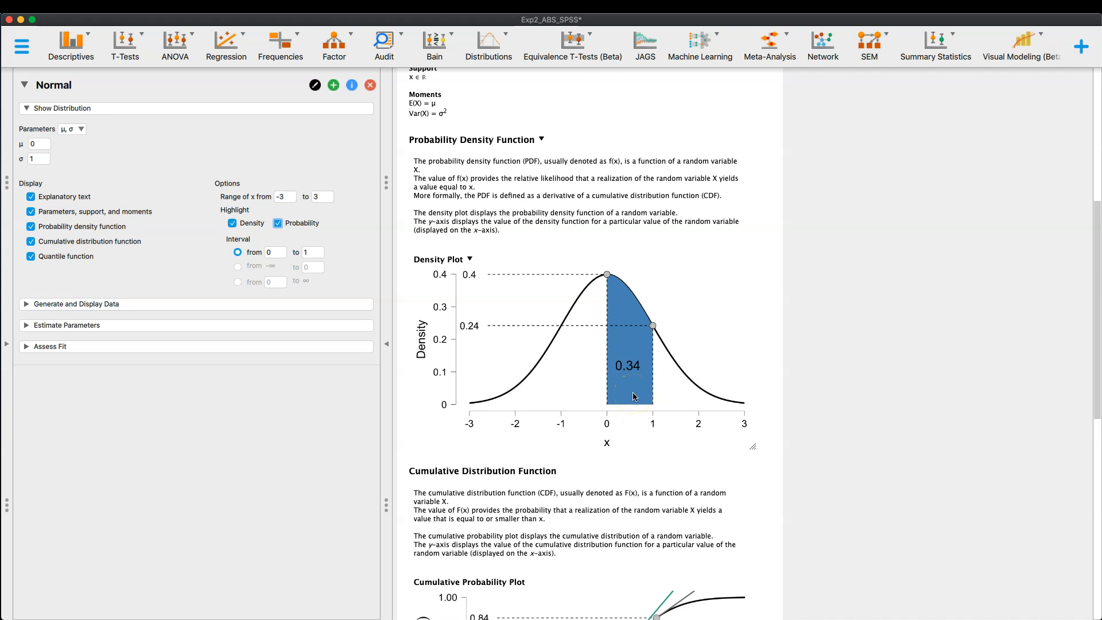
left_click(633, 380)
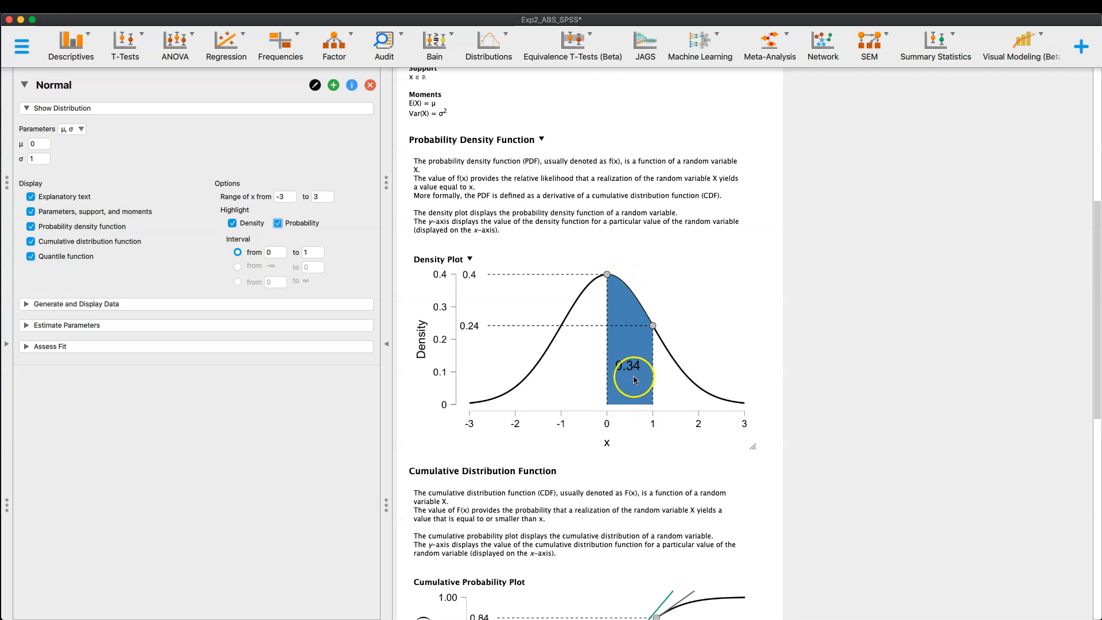
mouse_move(636, 422)
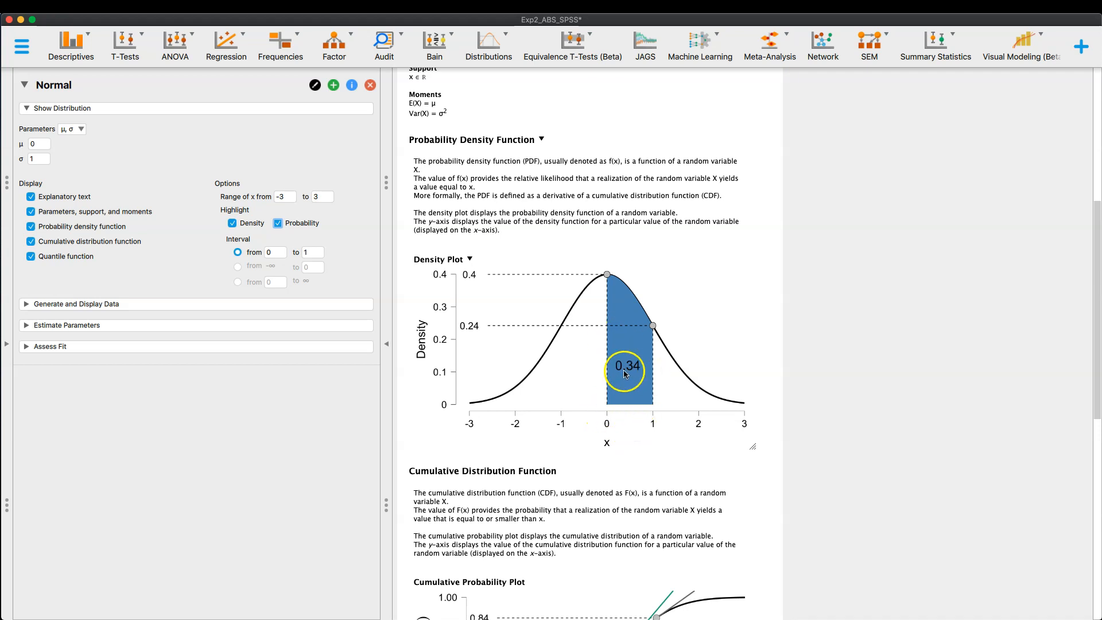
mouse_move(613, 435)
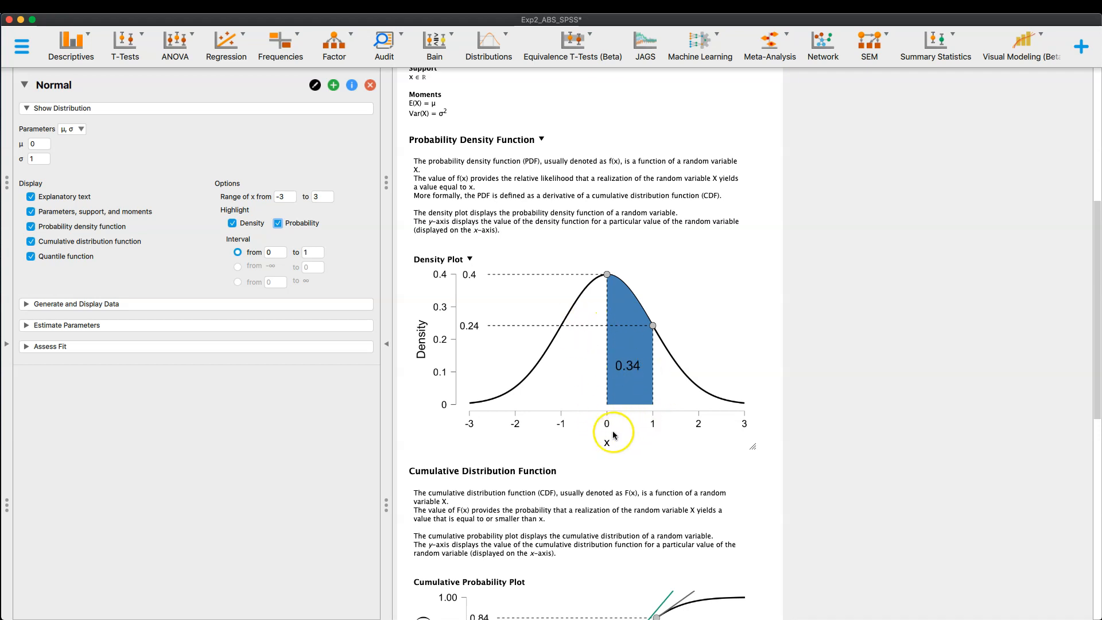
mouse_move(569, 413)
type("-1")
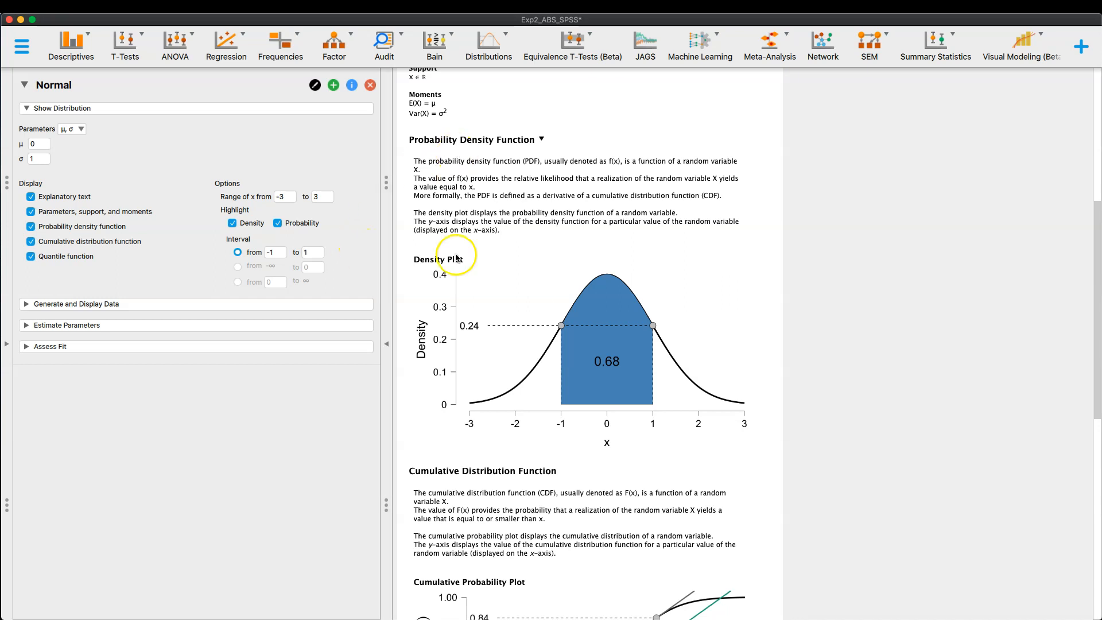
scroll("down", 3)
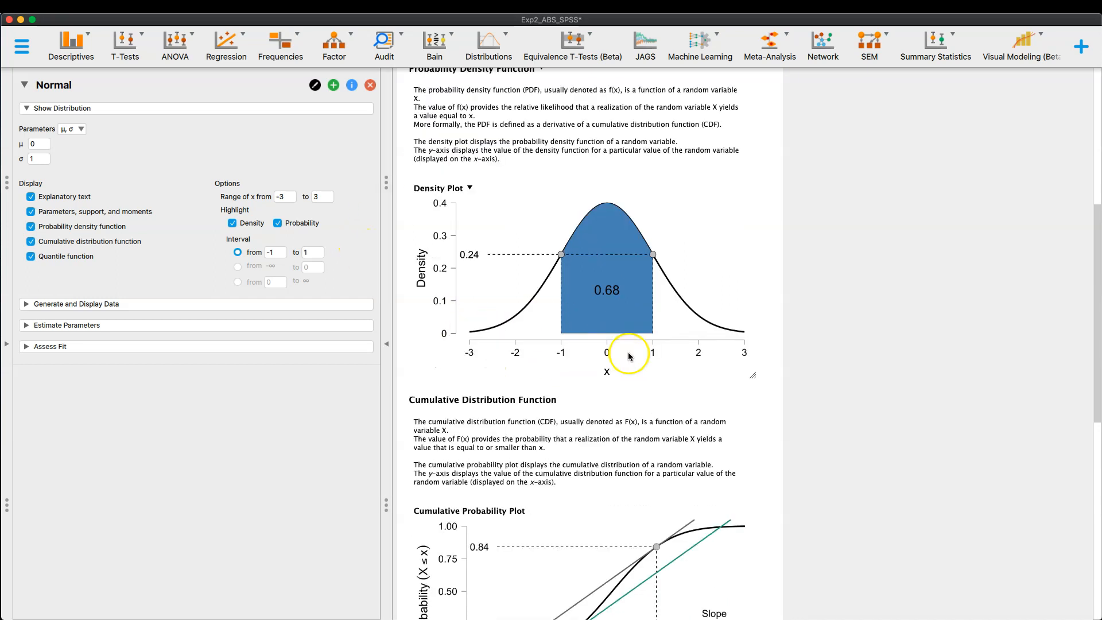
scroll("down", 3)
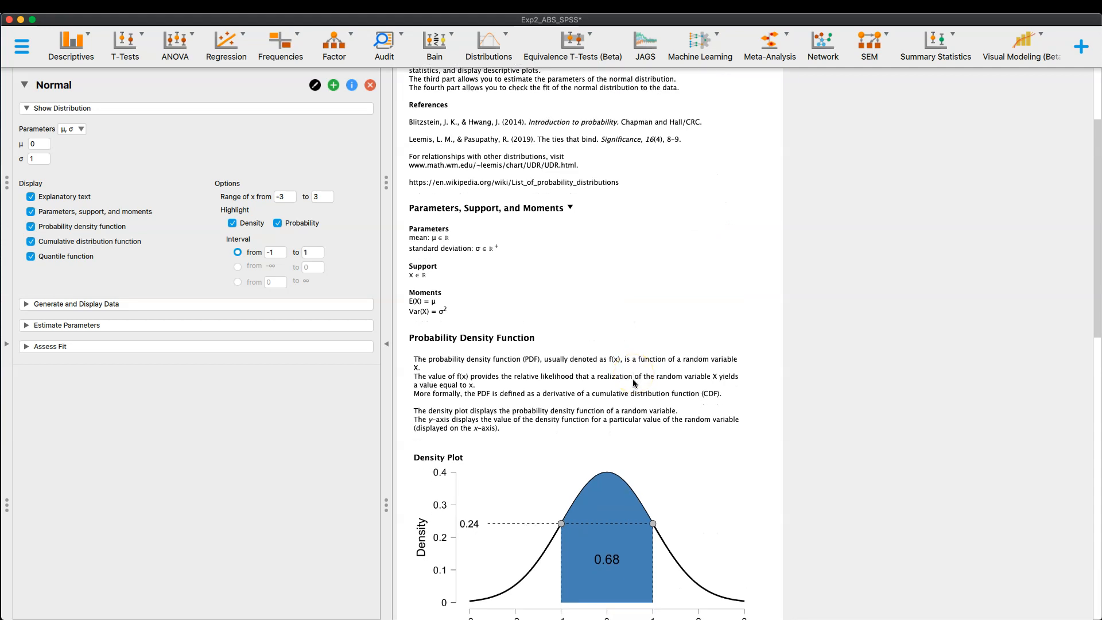
scroll("down", 3)
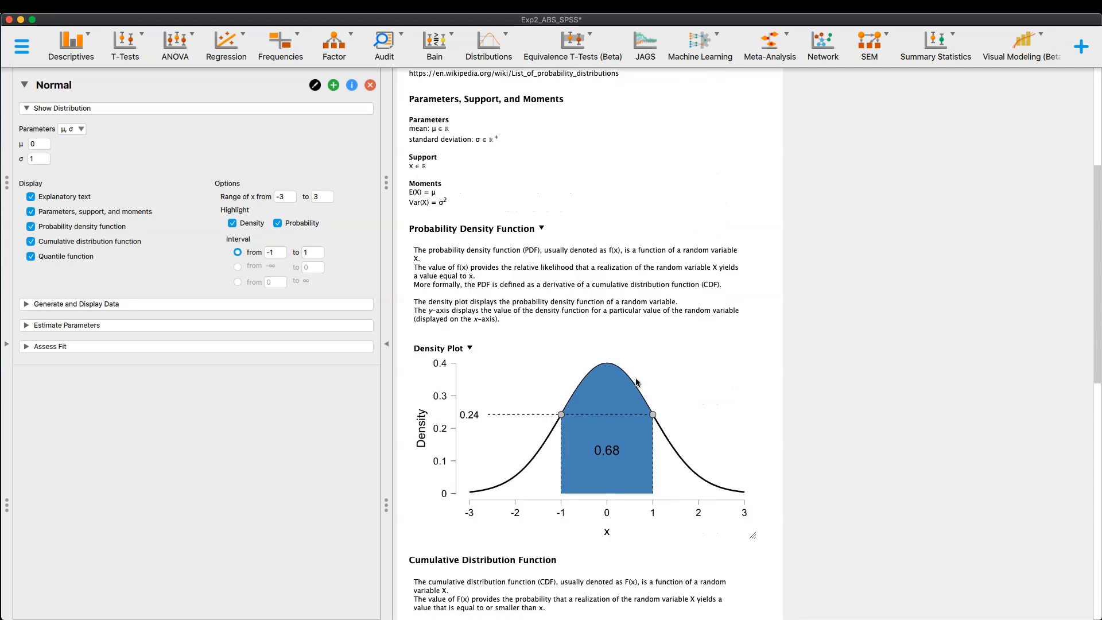
mouse_move(621, 381)
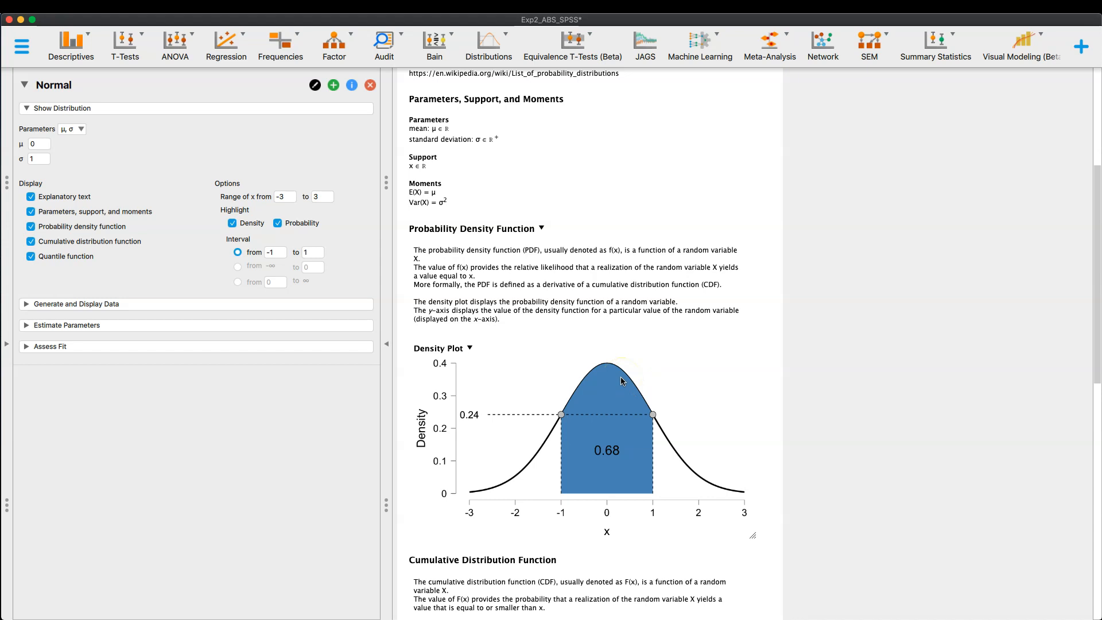
mouse_move(765, 321)
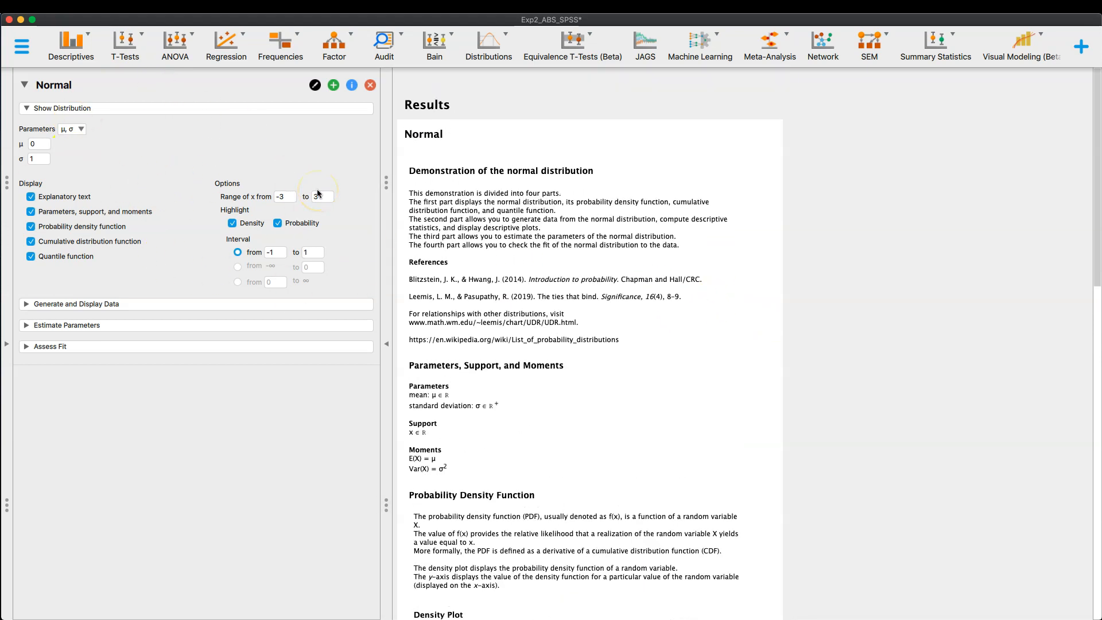
left_click(488, 46)
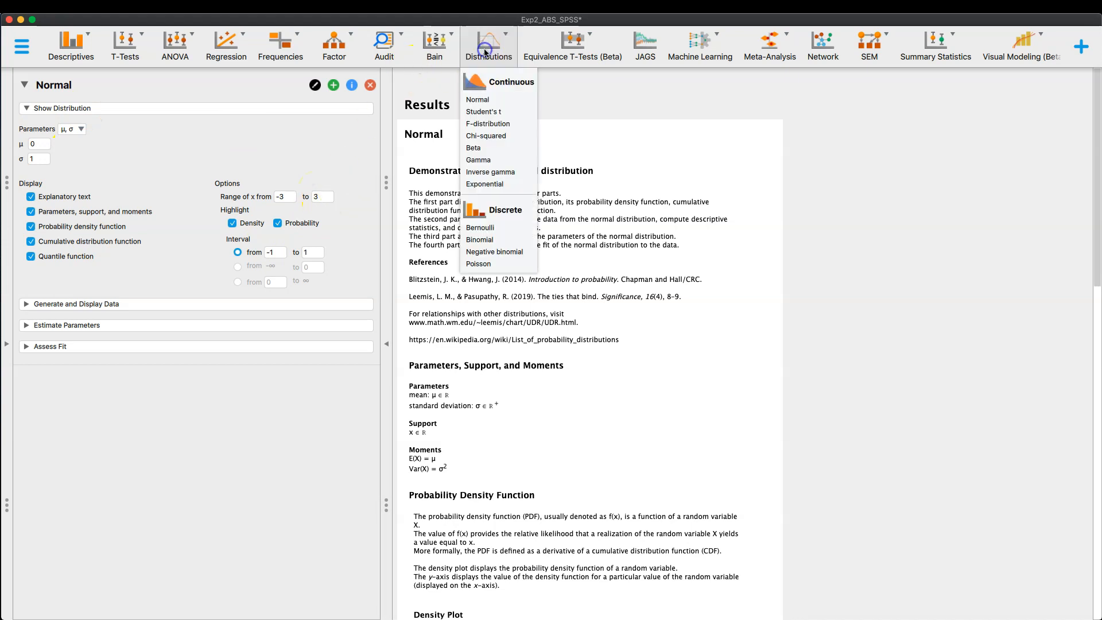
mouse_move(488, 124)
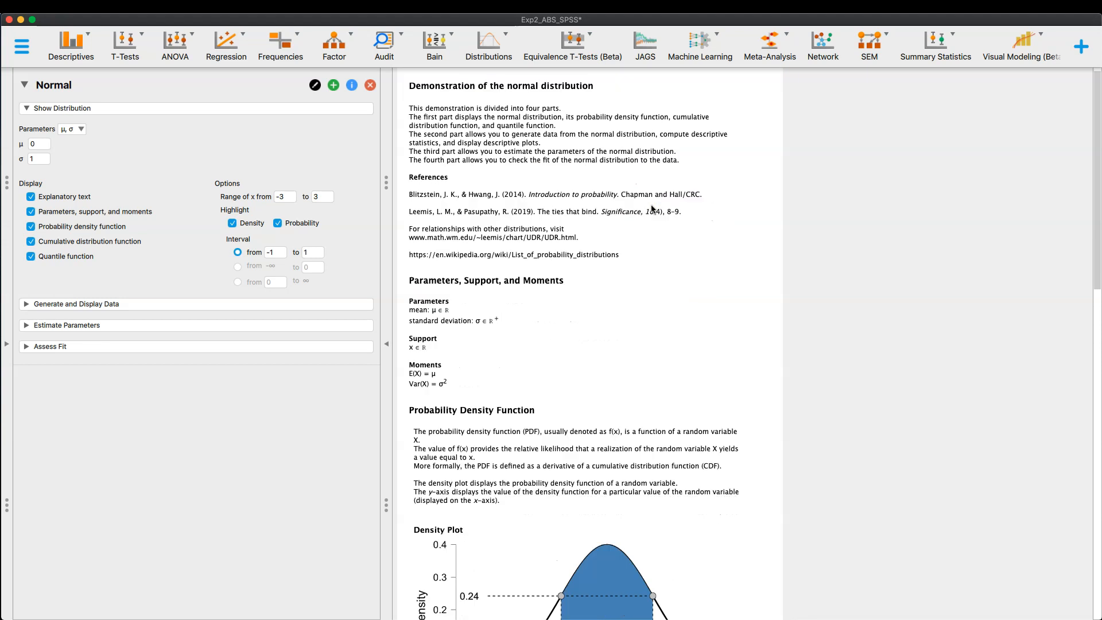
scroll("down", 3)
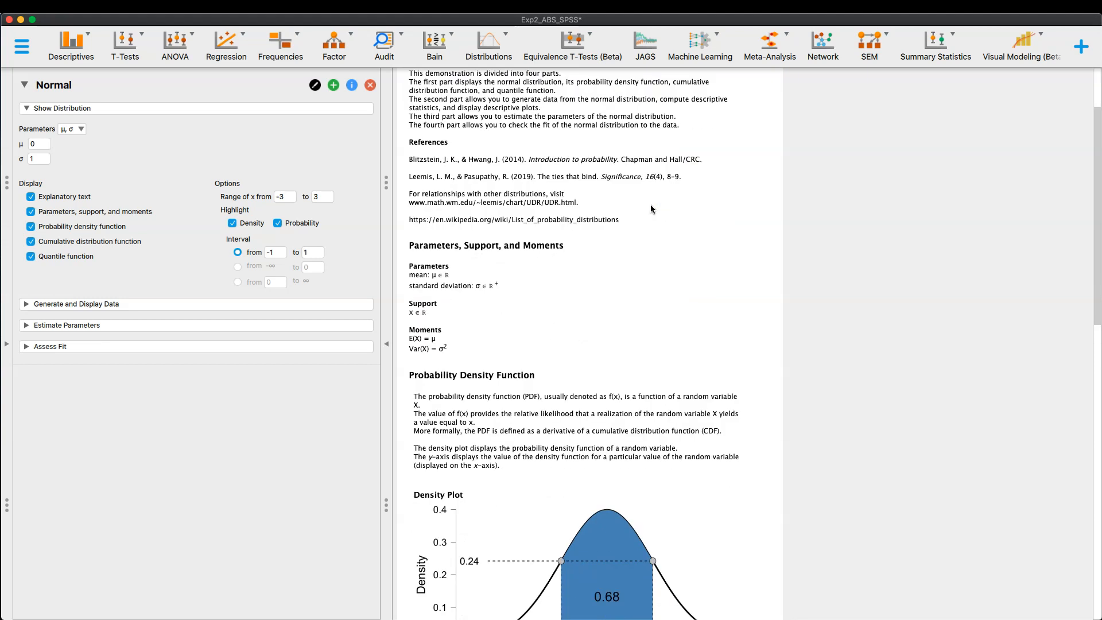
mouse_move(661, 218)
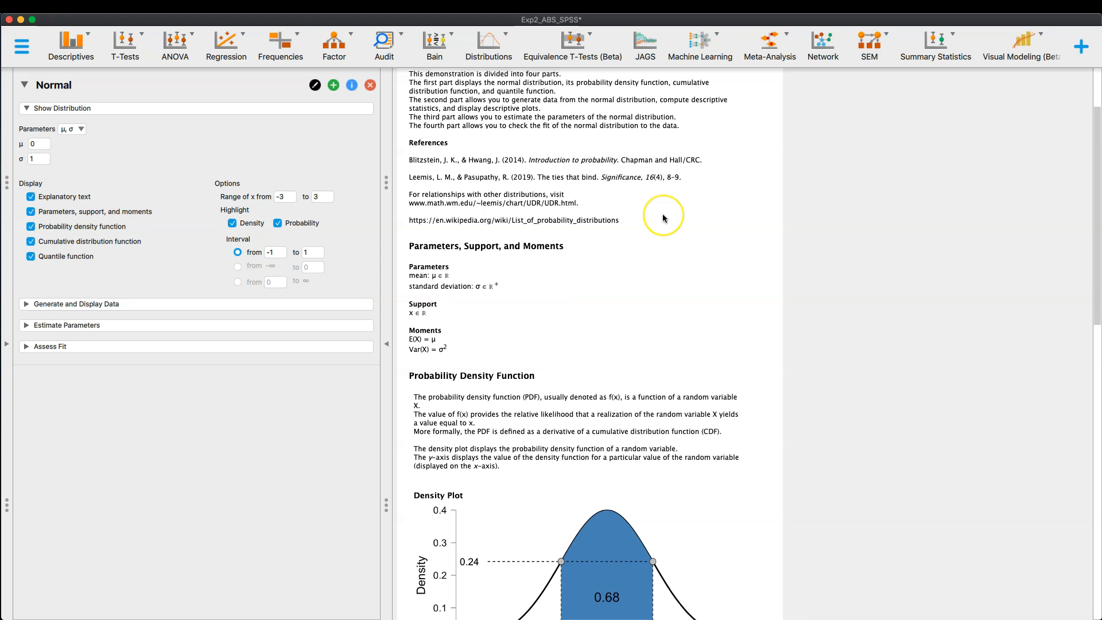